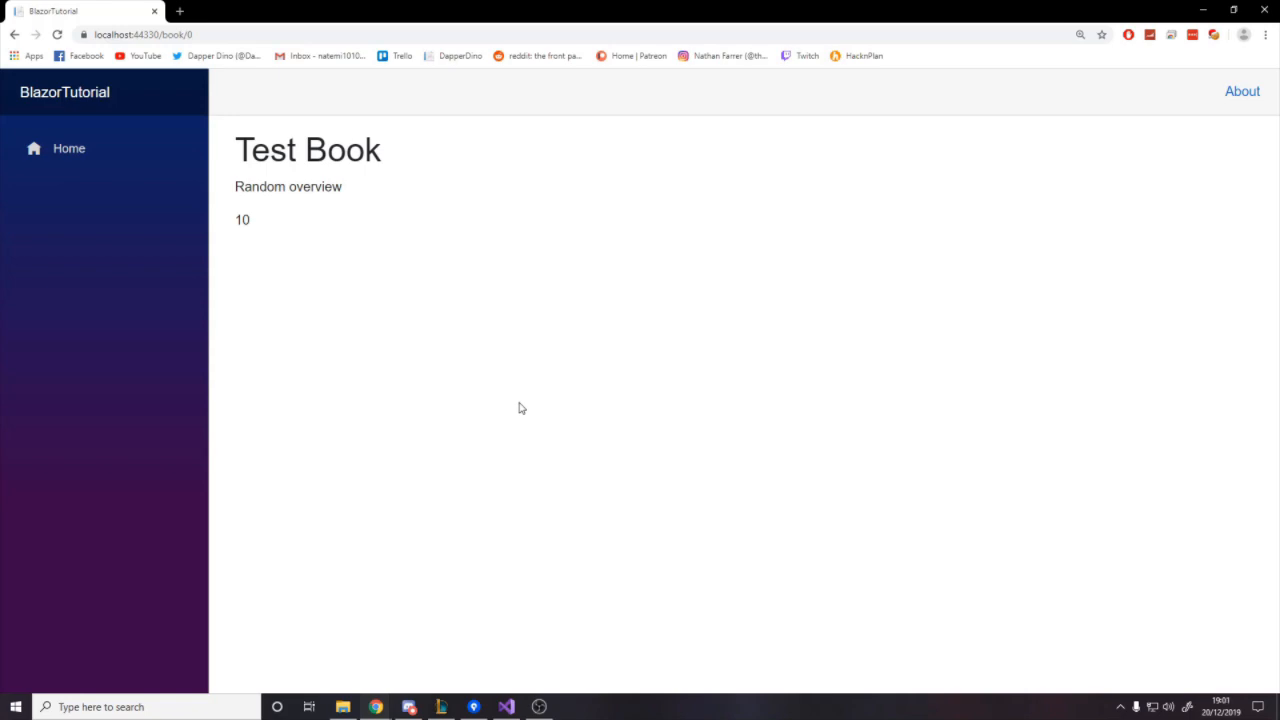
pyautogui.moveTo(528, 408)
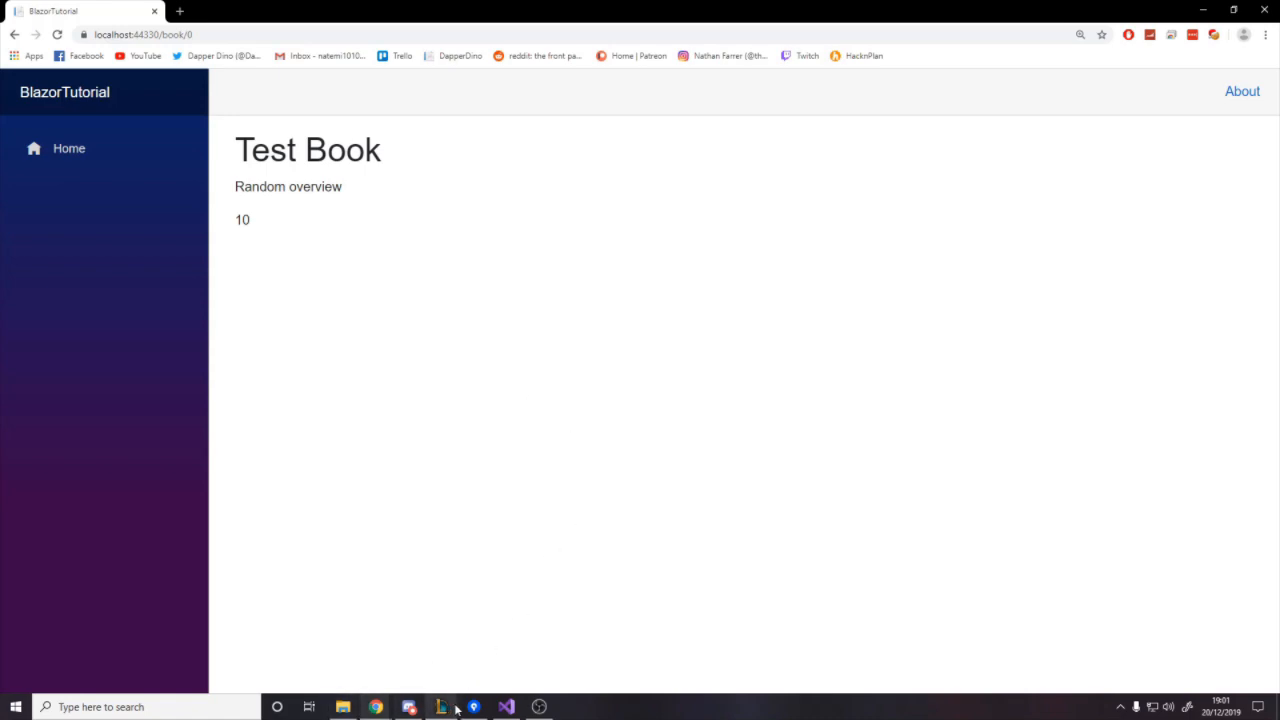
# Load the app's Hello, world! home page in Chrome, then return to Visual Studio.
pyautogui.click(440, 708)
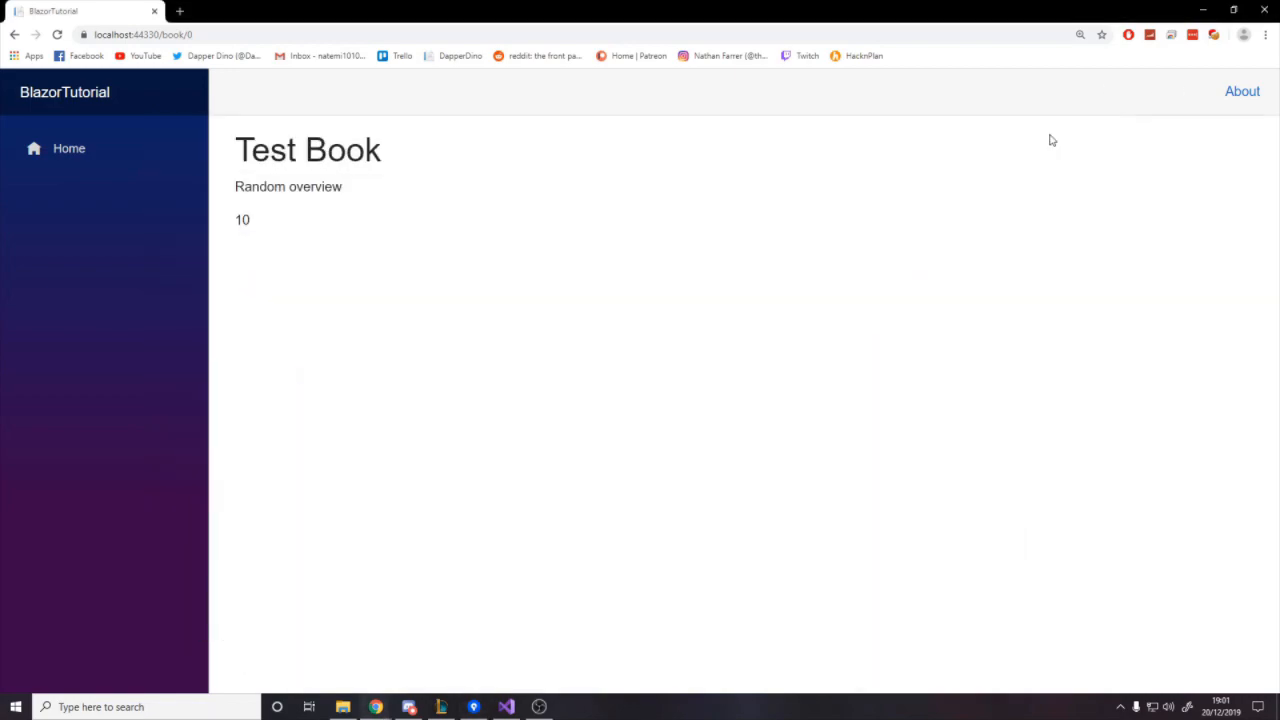
pyautogui.moveTo(548, 546)
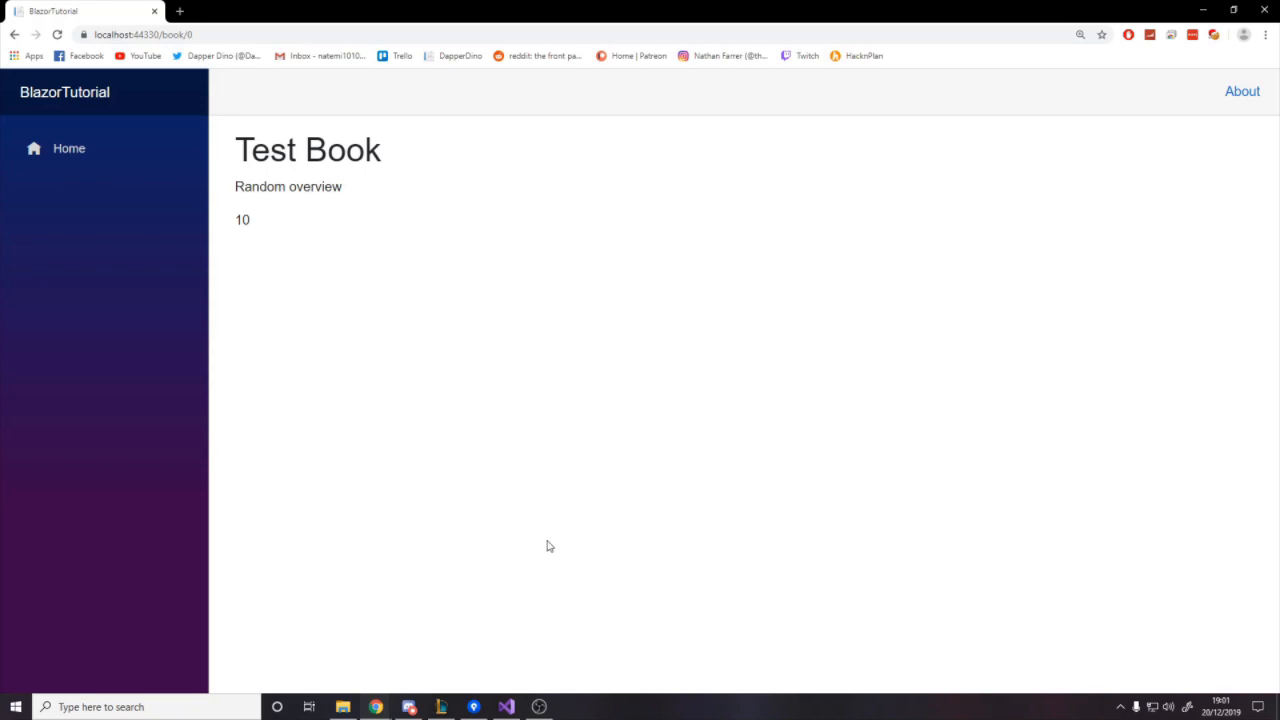
pyautogui.moveTo(608, 206)
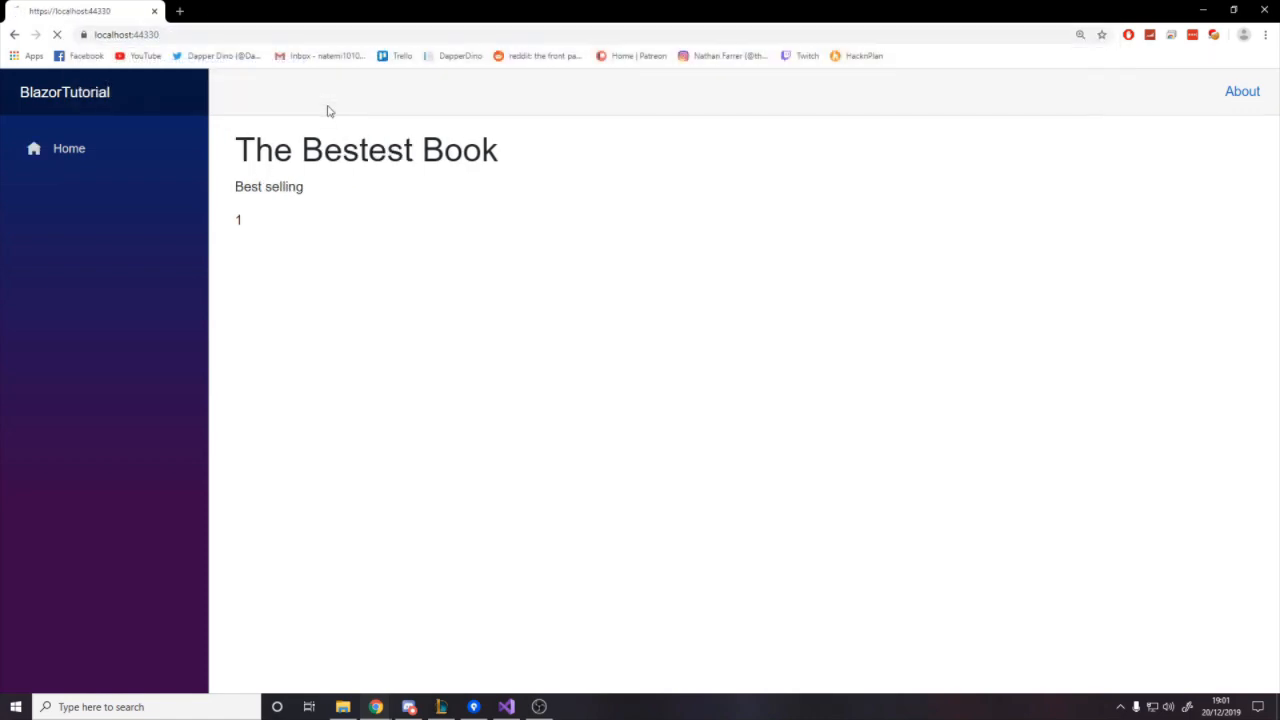
pyautogui.click(68, 148)
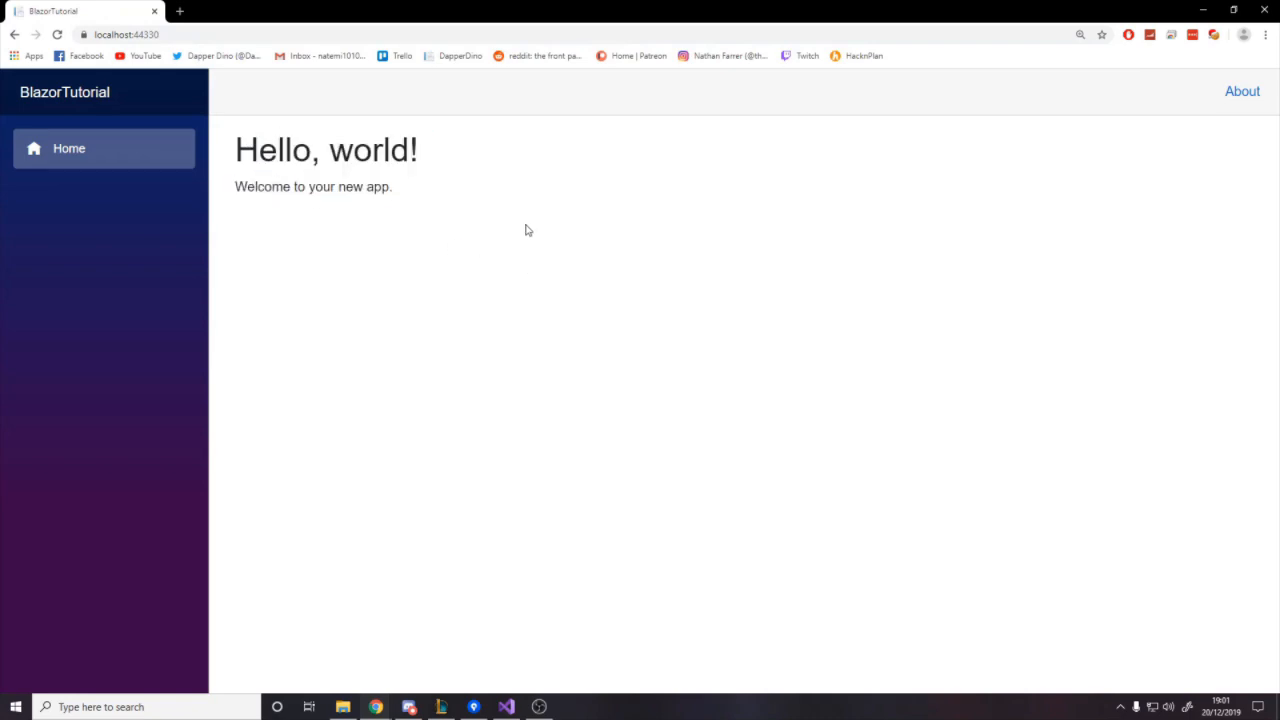
pyautogui.moveTo(330, 72)
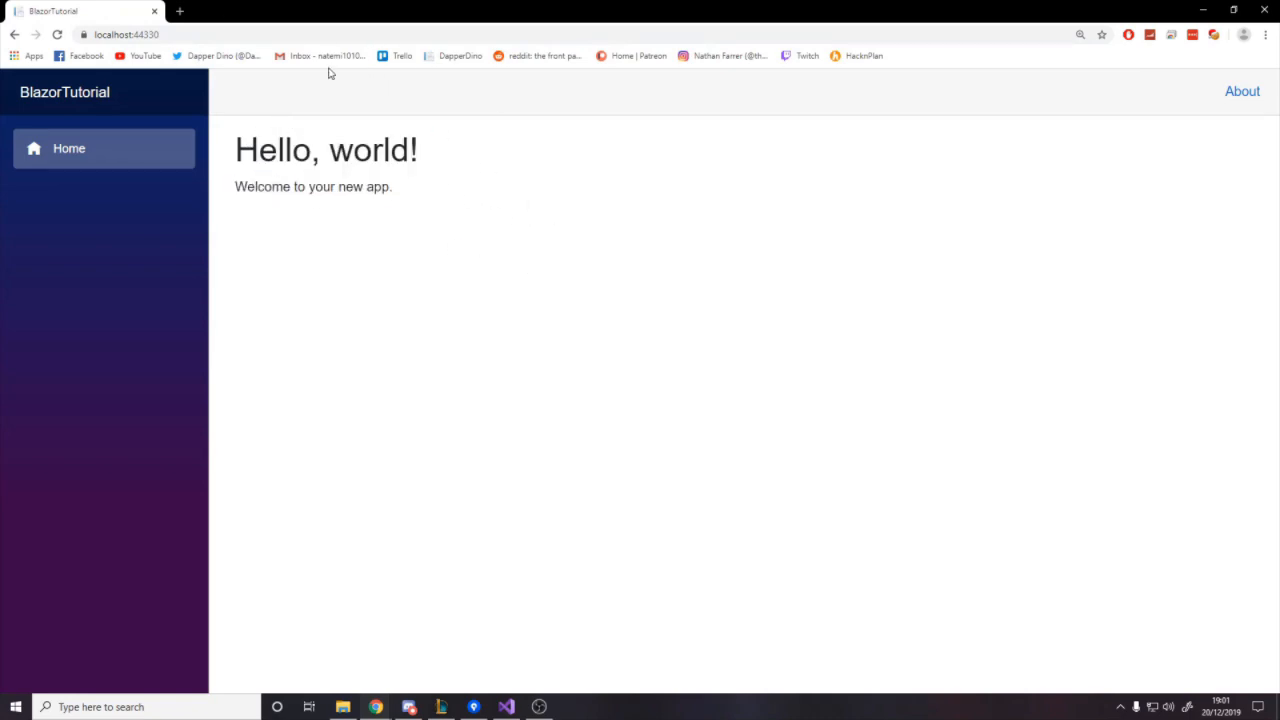
pyautogui.moveTo(44, 198)
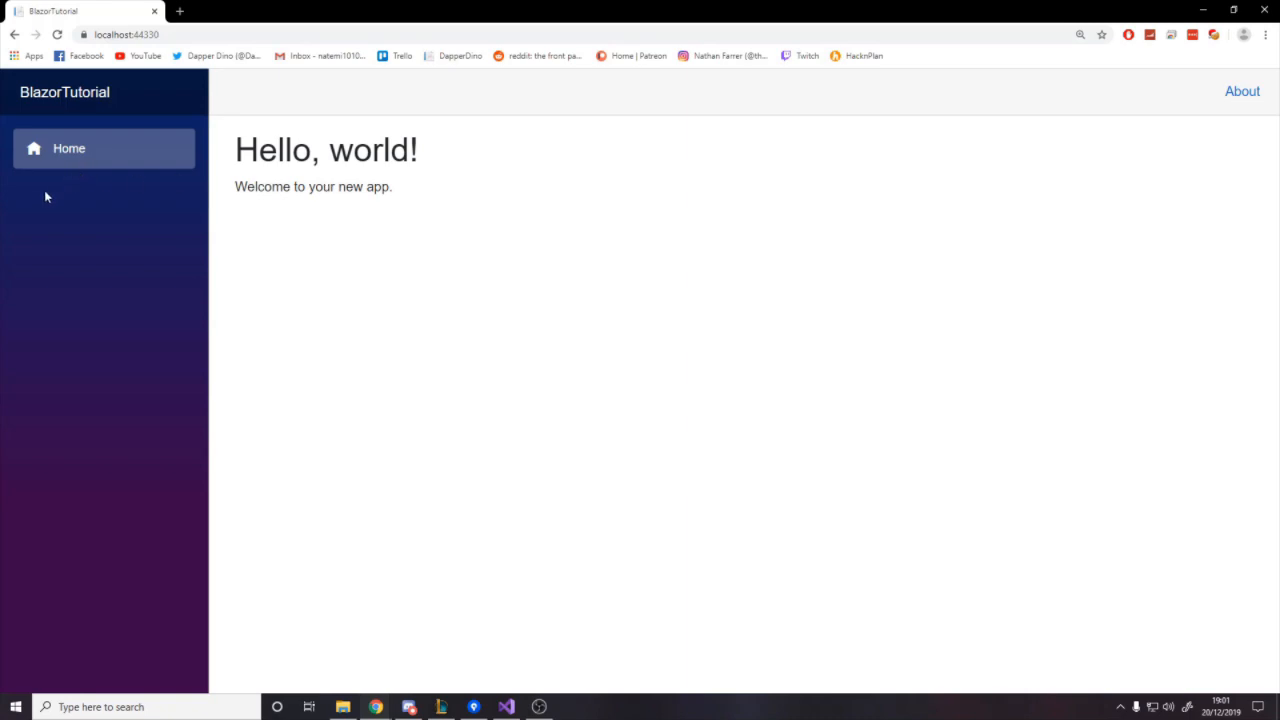
pyautogui.moveTo(90, 210)
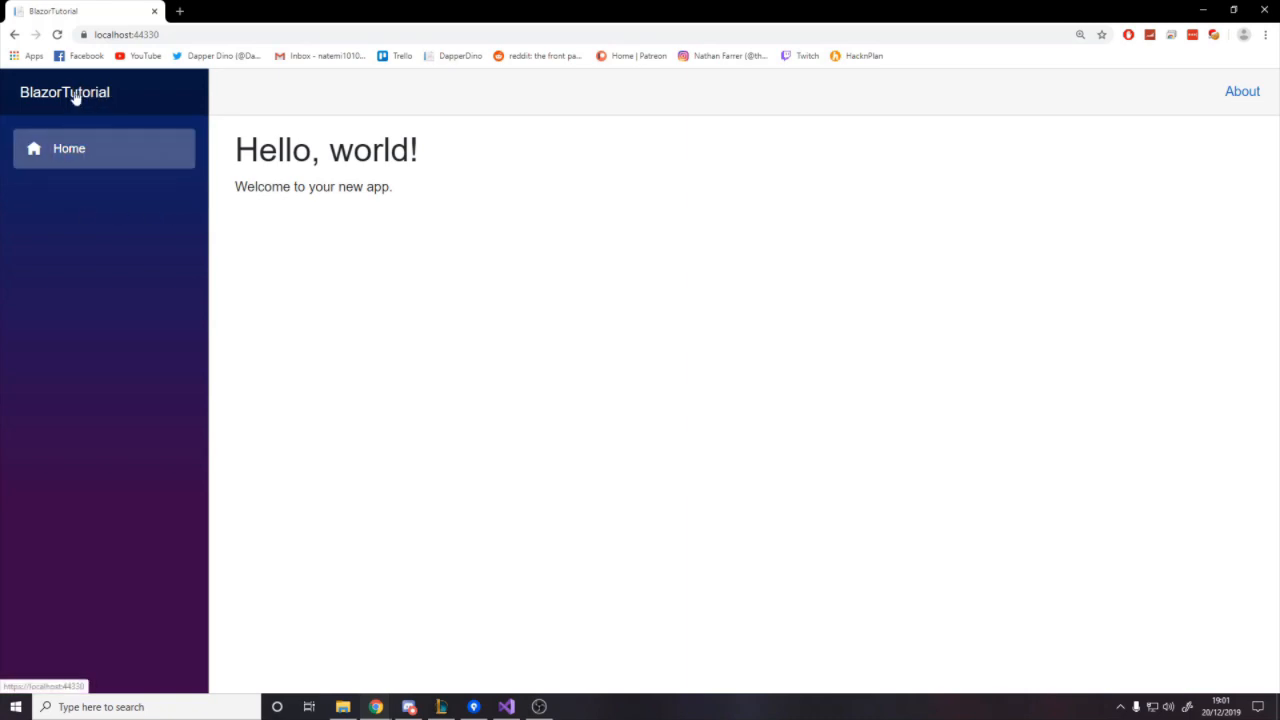
pyautogui.moveTo(100, 162)
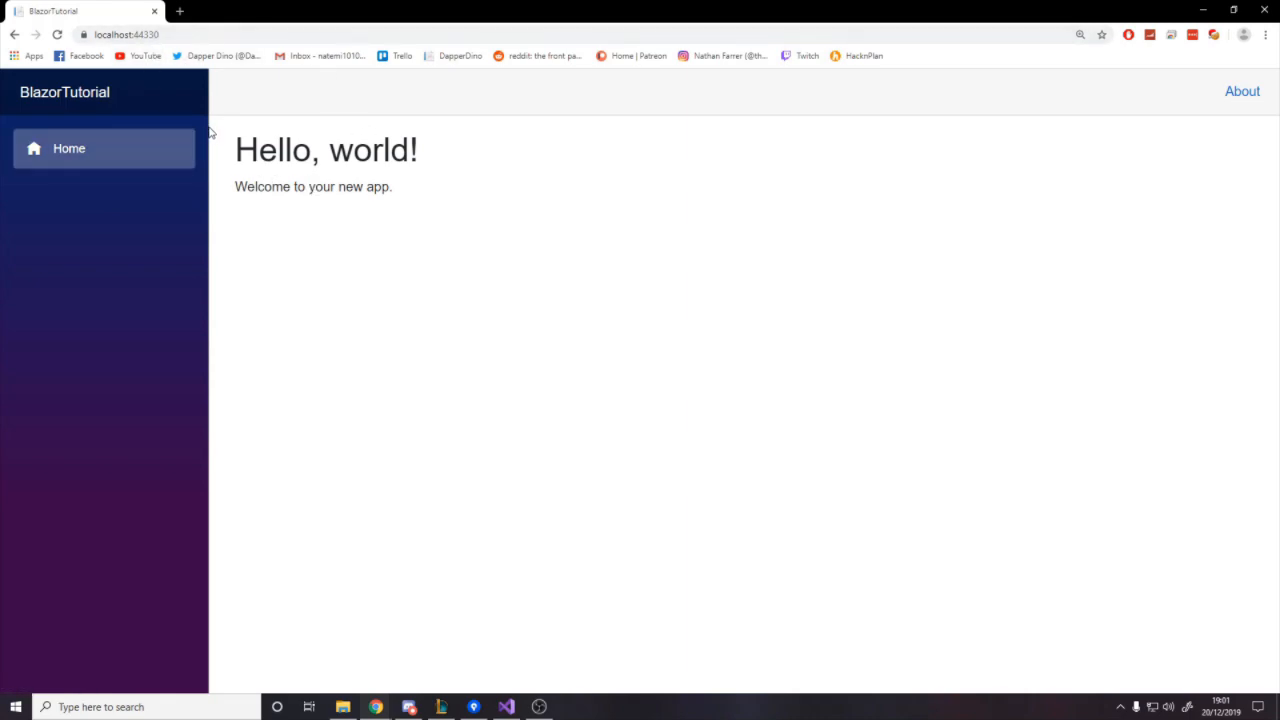
pyautogui.moveTo(476, 328)
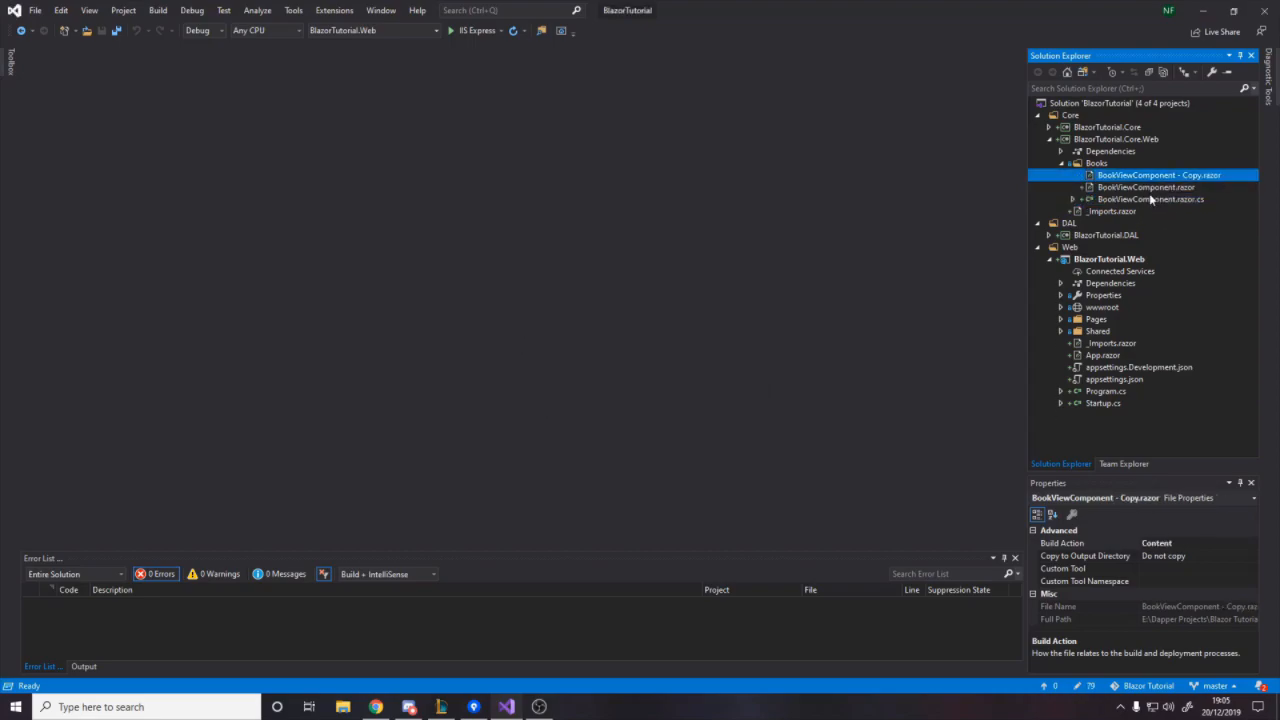
# Rename the copied files to BookTableComponent.razor and .razor.cs and open the code-behind.
pyautogui.click(1164, 188)
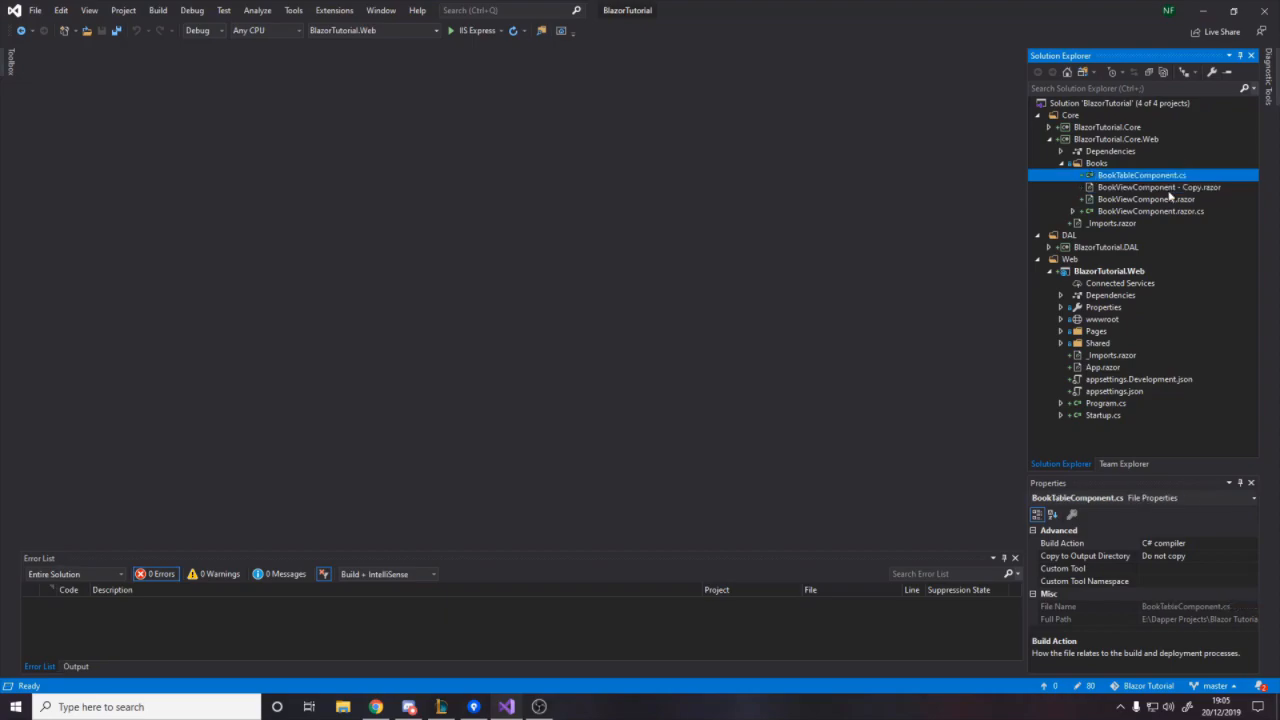
pyautogui.click(1158, 188)
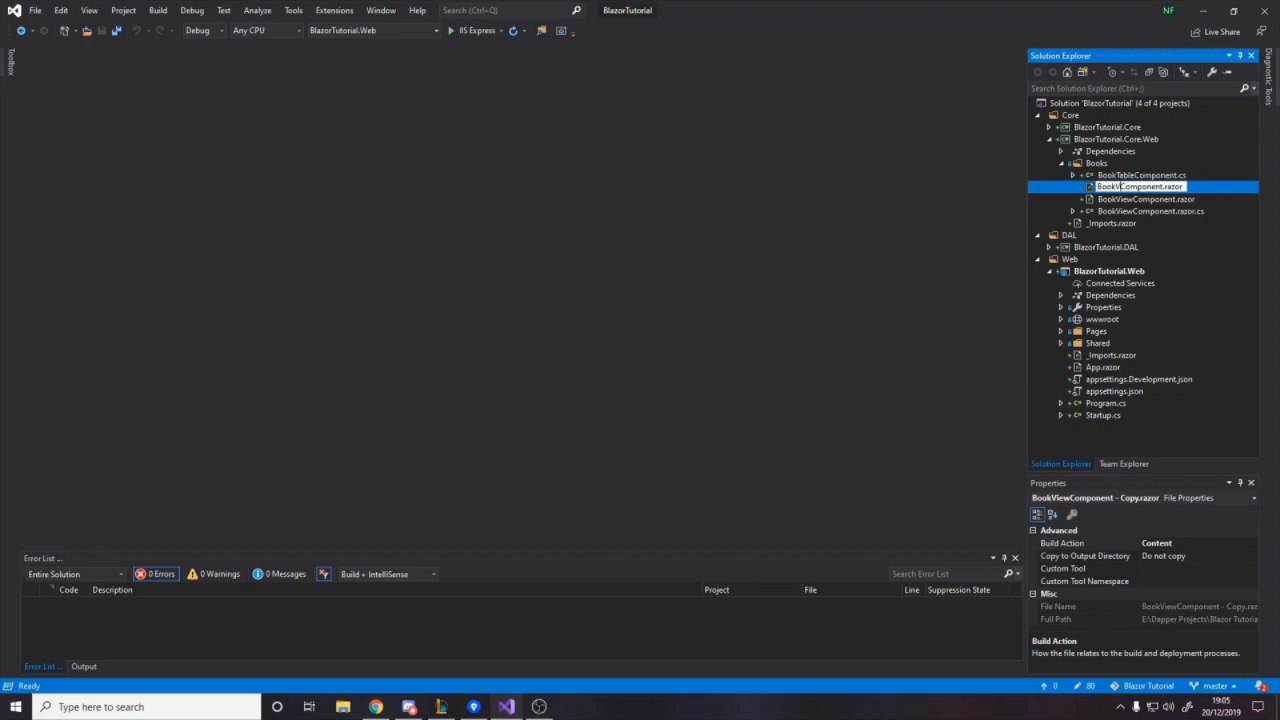
pyautogui.click(1140, 176)
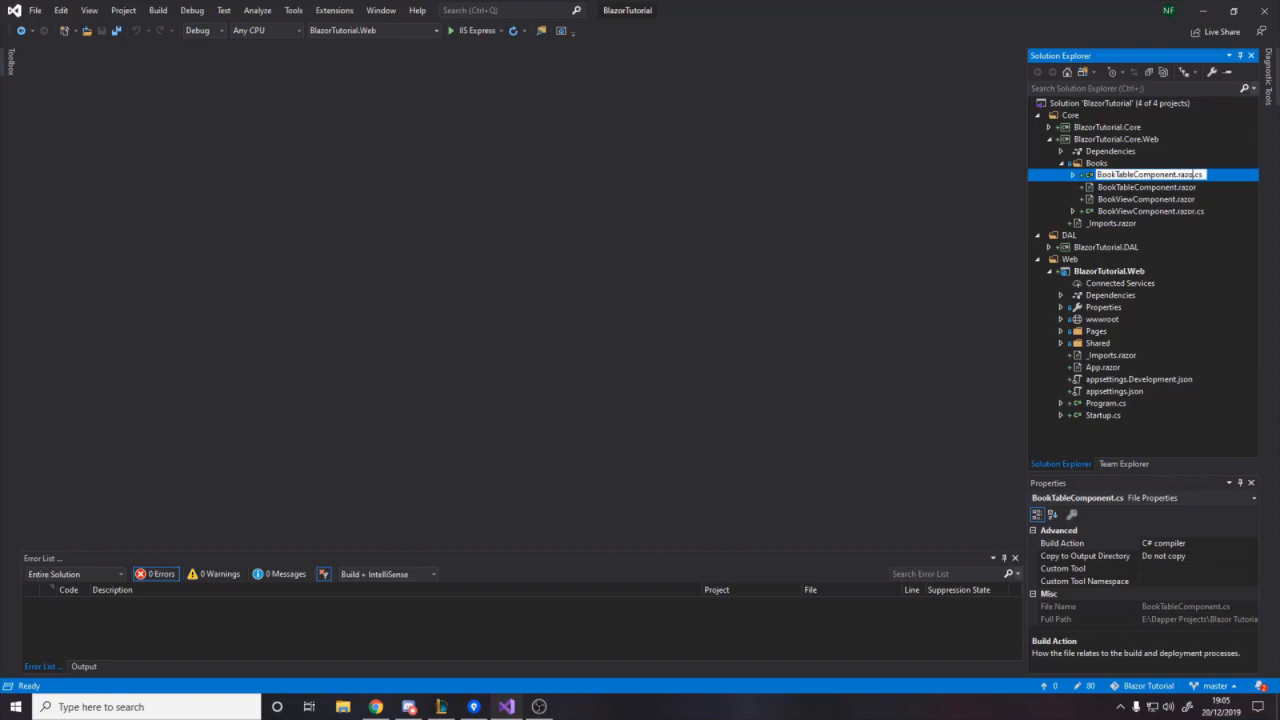
pyautogui.doubleClick(1150, 188)
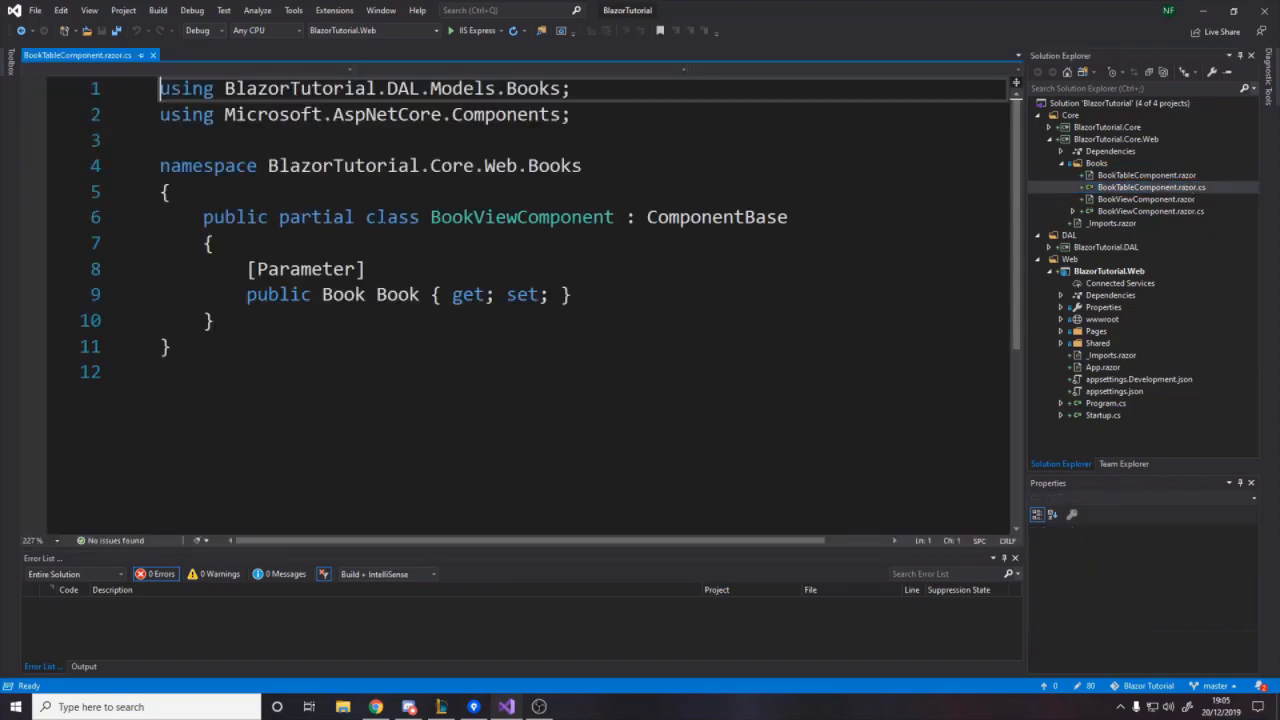
# Rename the class to BookTableComponent with an IEnumerable<Book> Books parameter, then close the file.
pyautogui.doubleClick(520, 216)
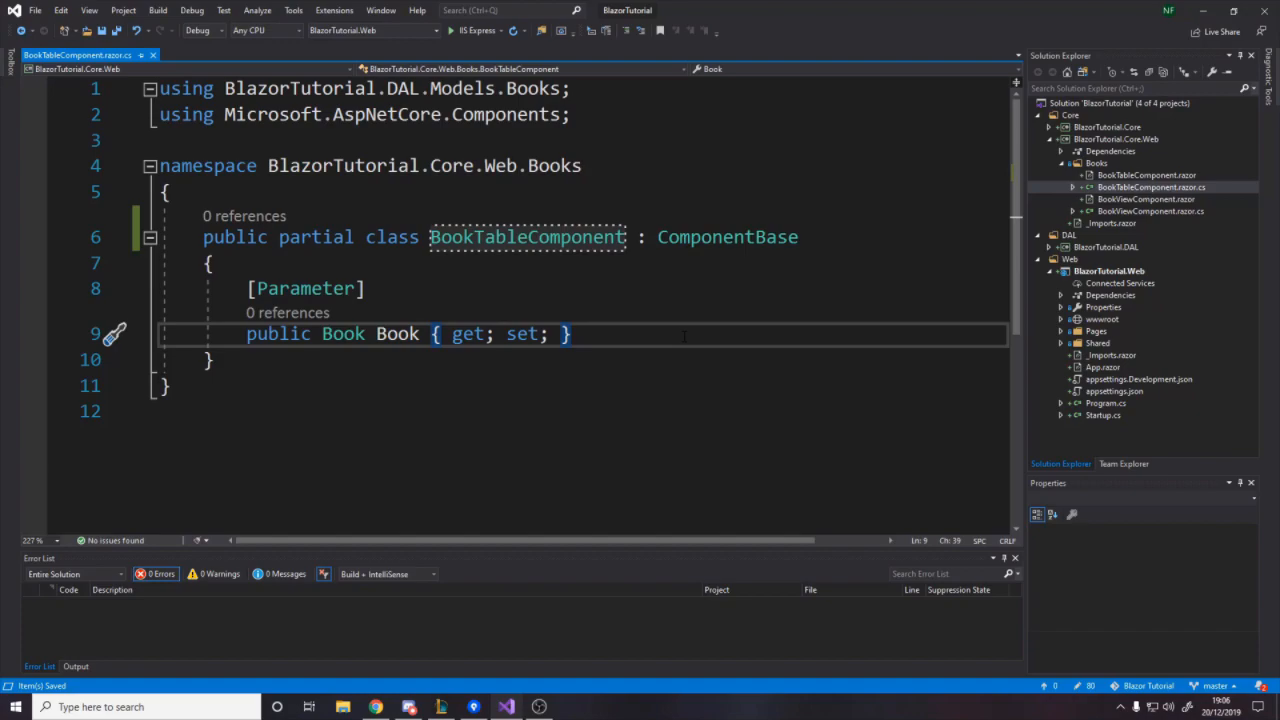
pyautogui.write('s')
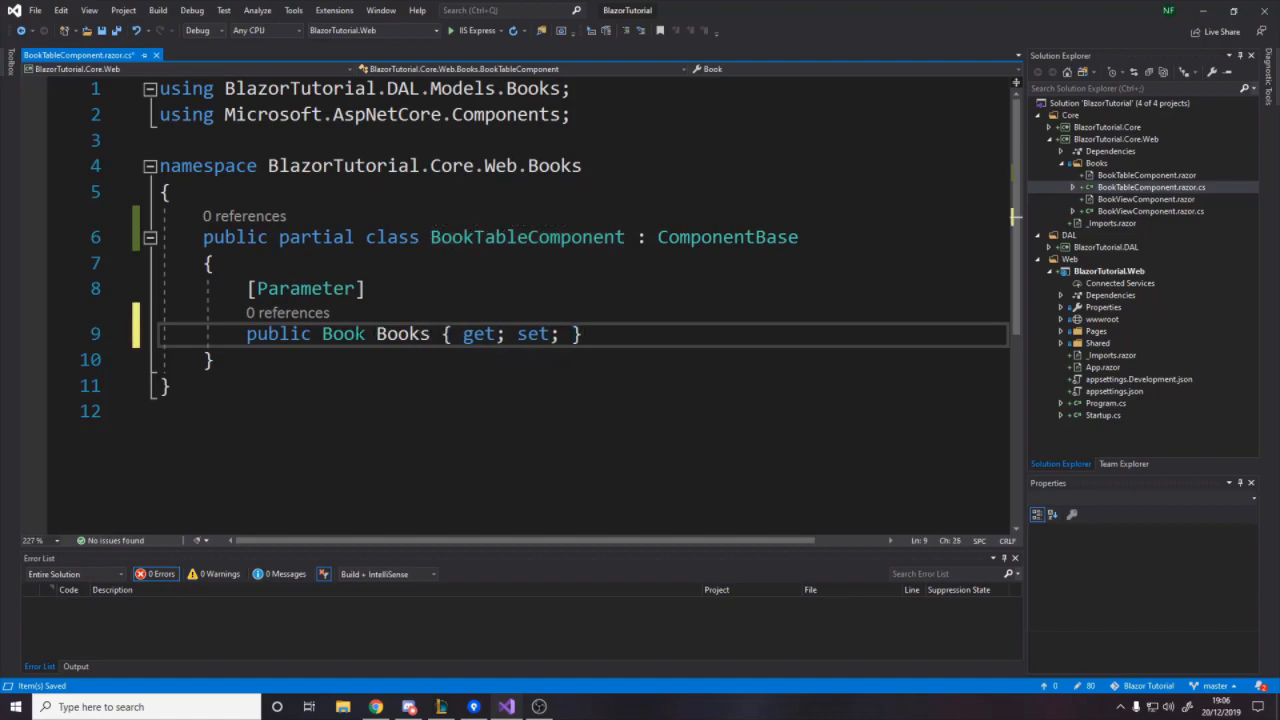
pyautogui.write('IEnumerable<')
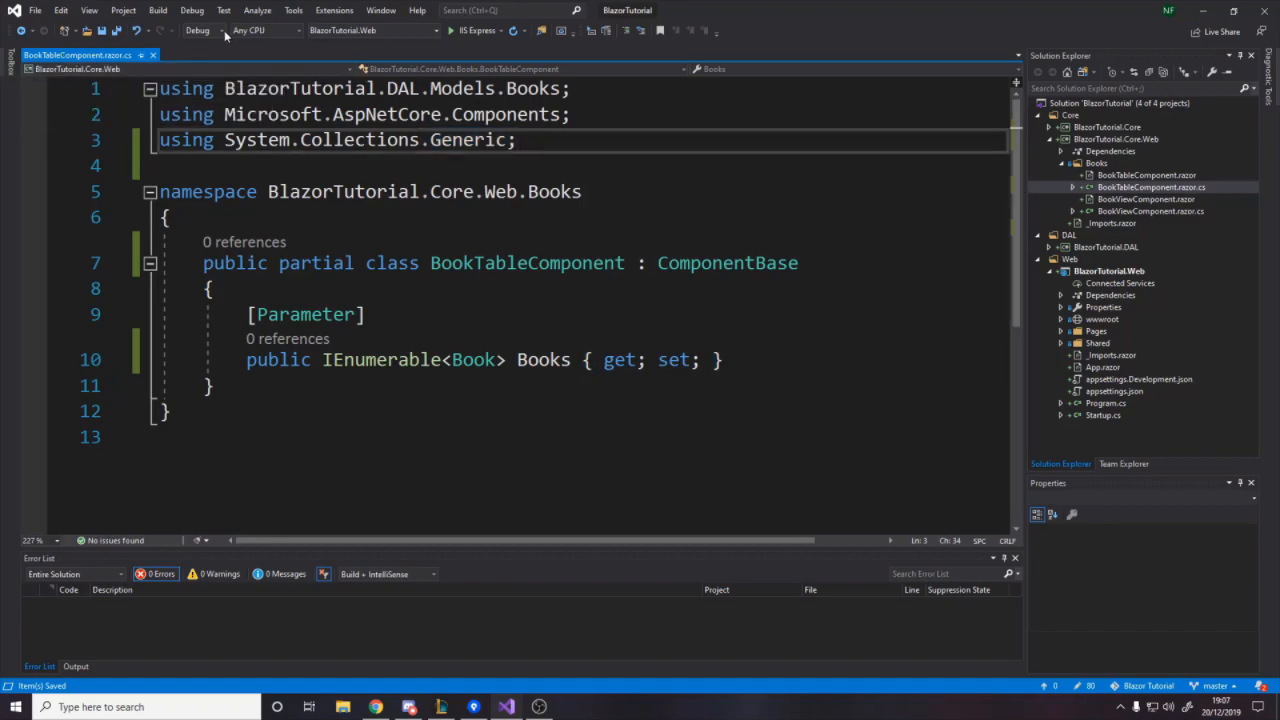
pyautogui.click(1150, 188)
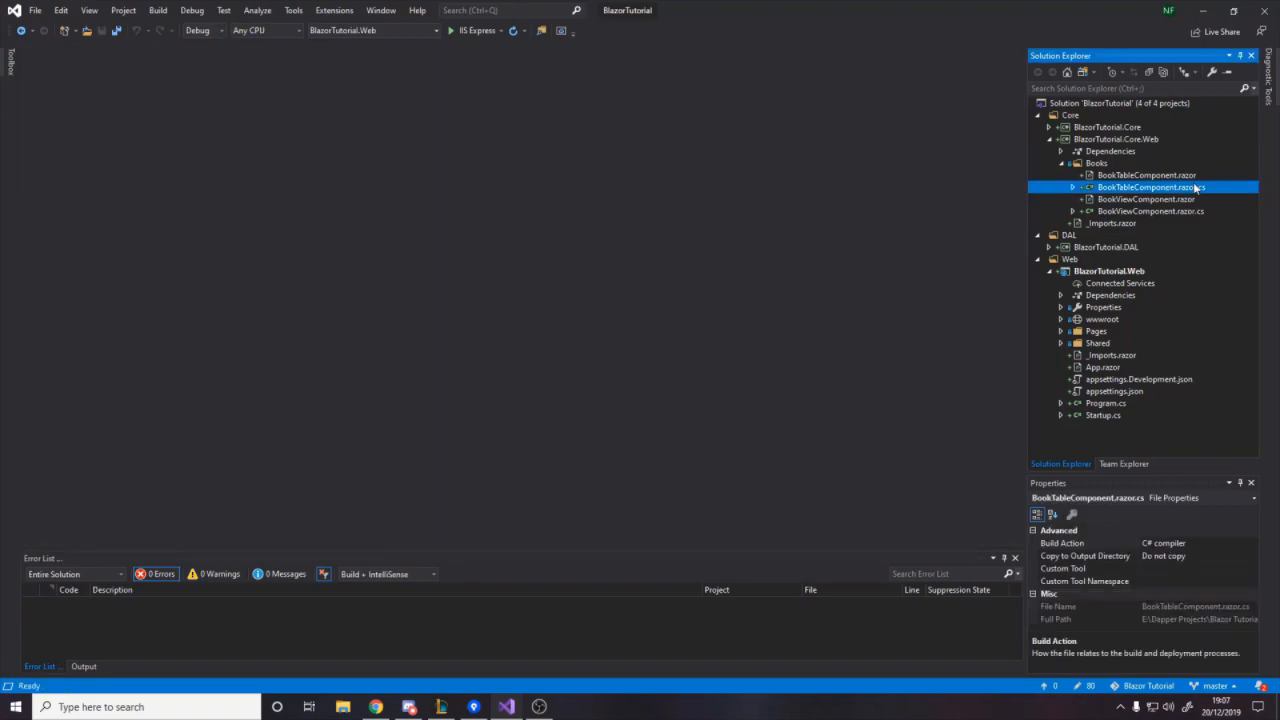
pyautogui.doubleClick(1148, 176)
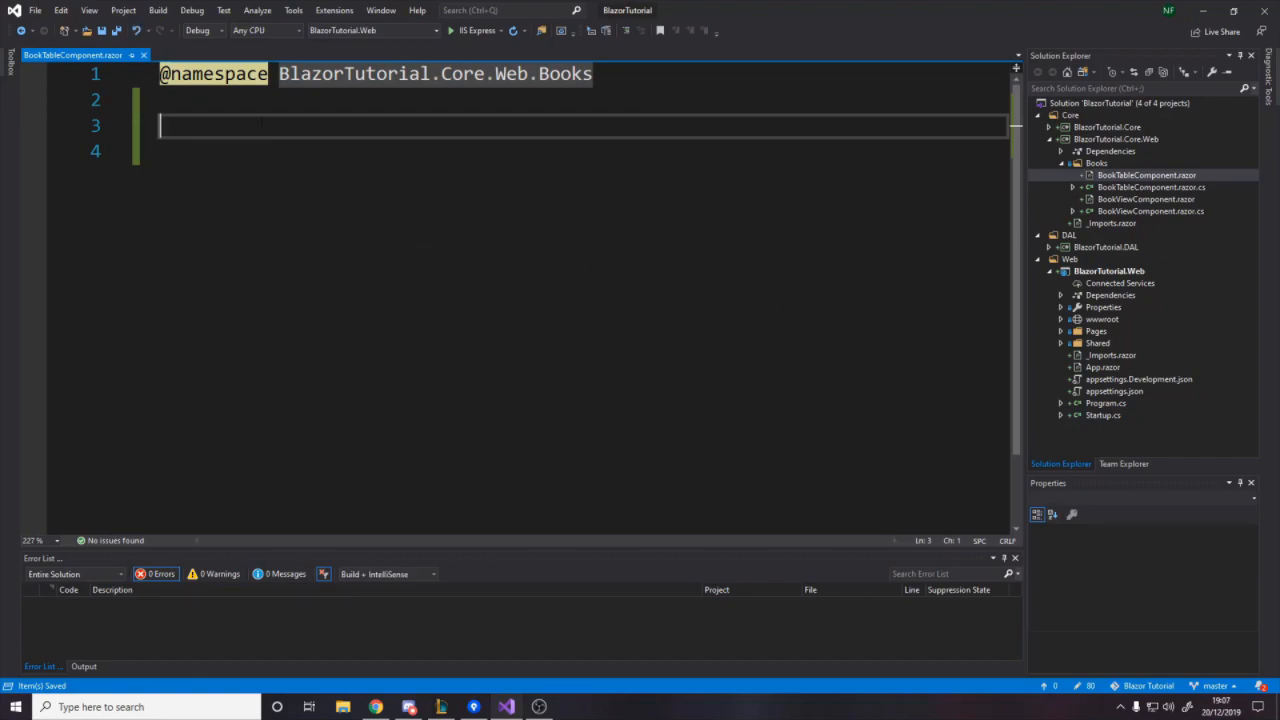
pyautogui.write('@')
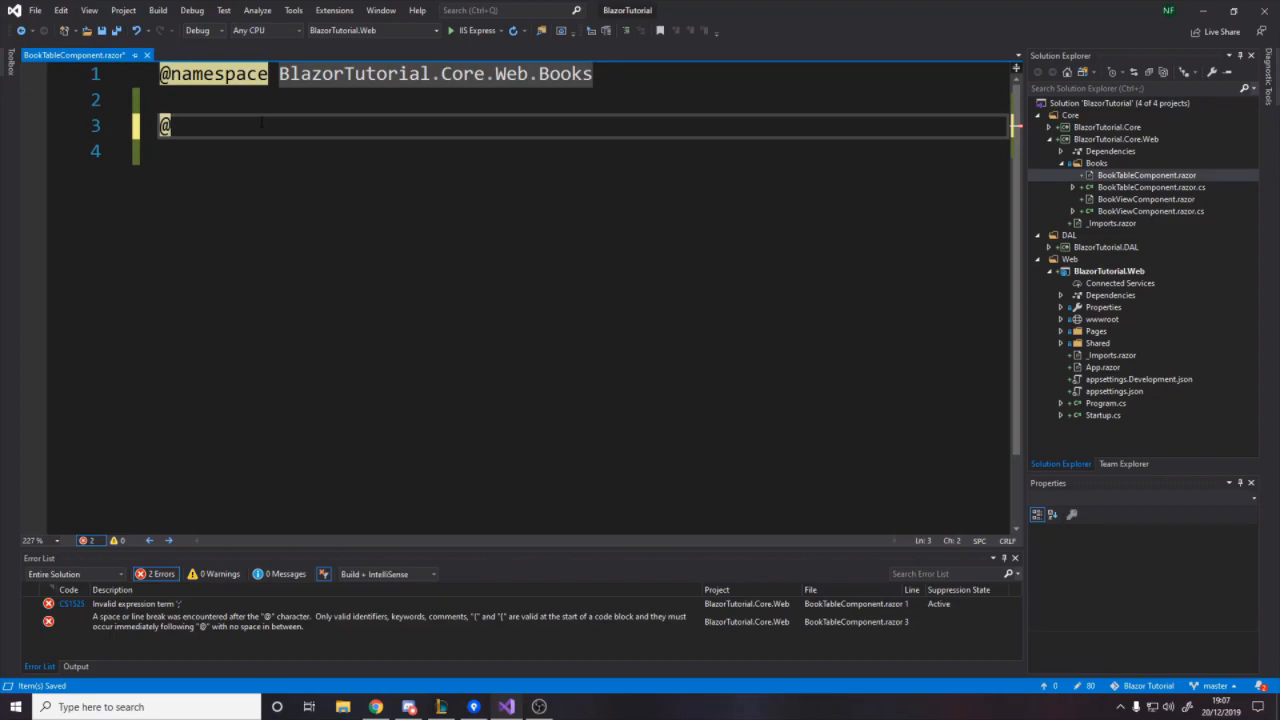
pyautogui.write('if(bo')
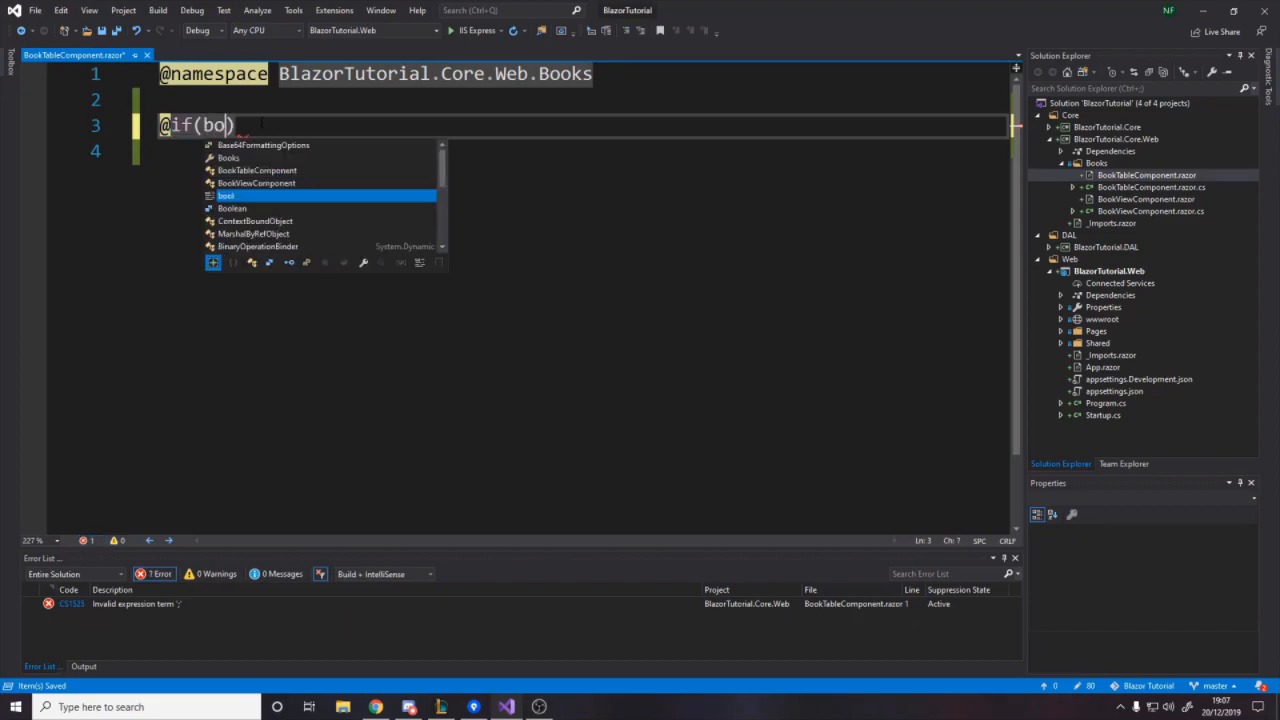
pyautogui.write('Books == null')
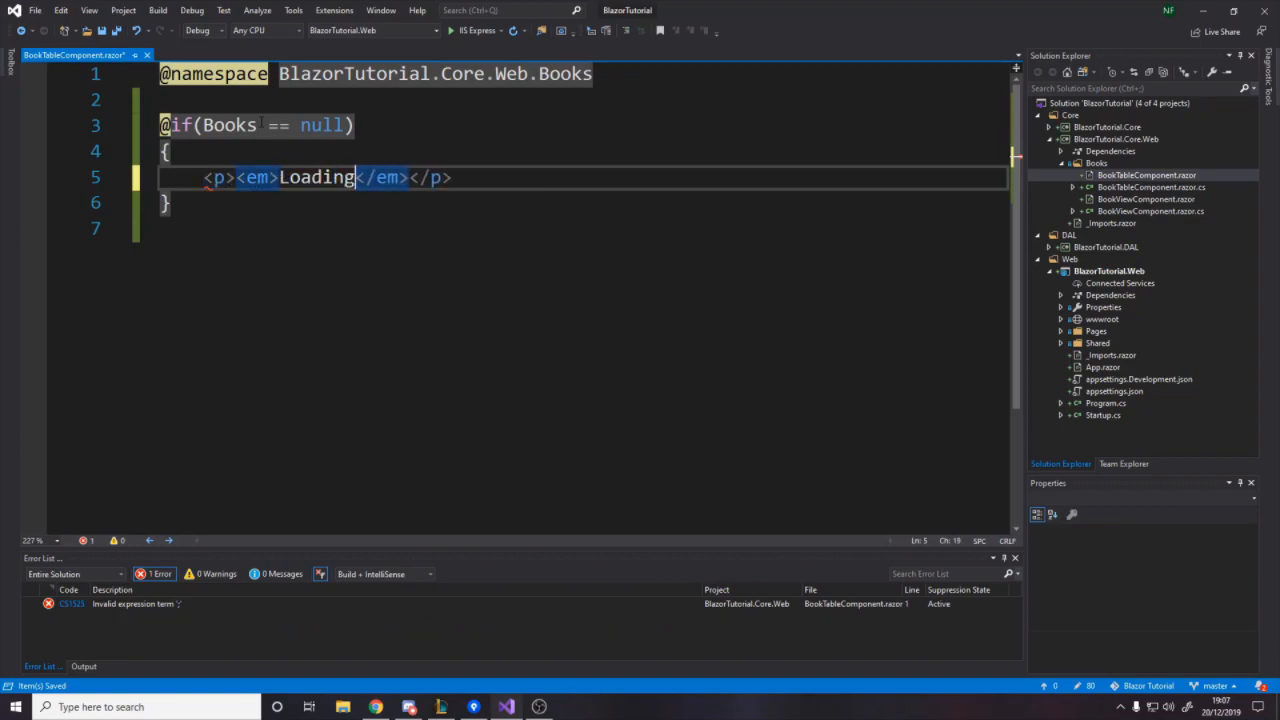
pyautogui.write('...')
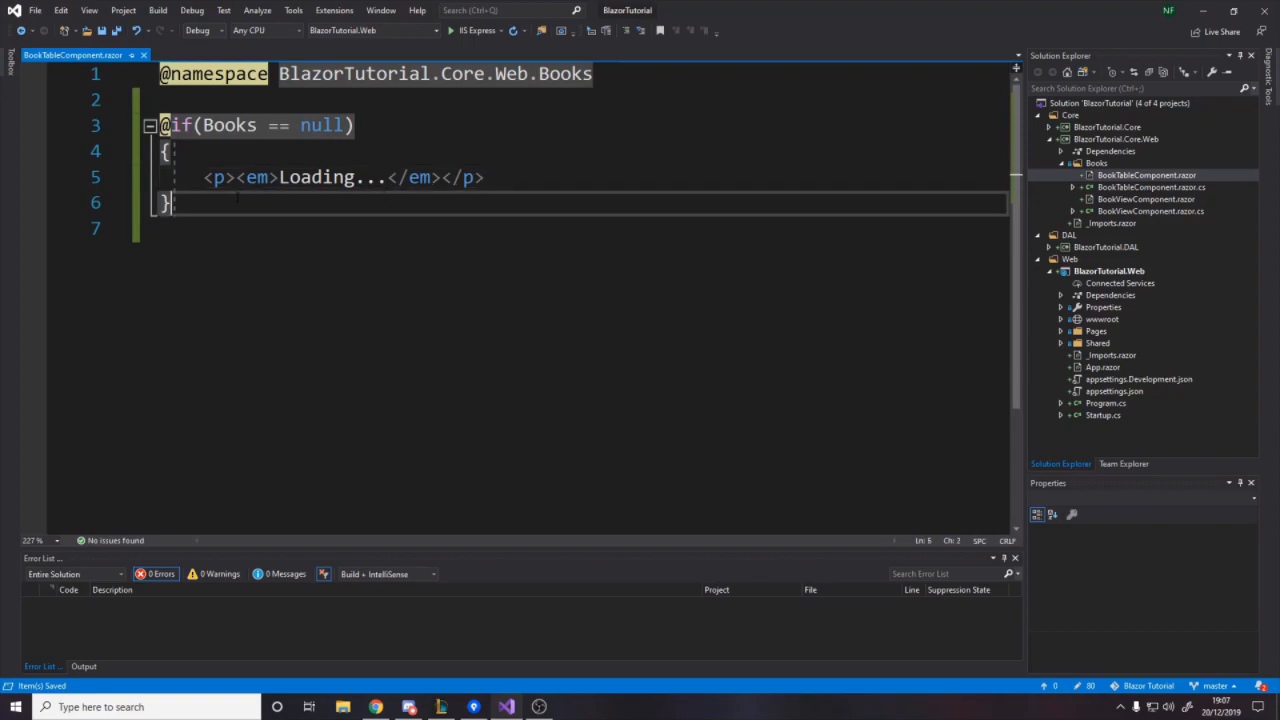
pyautogui.write('else if(')
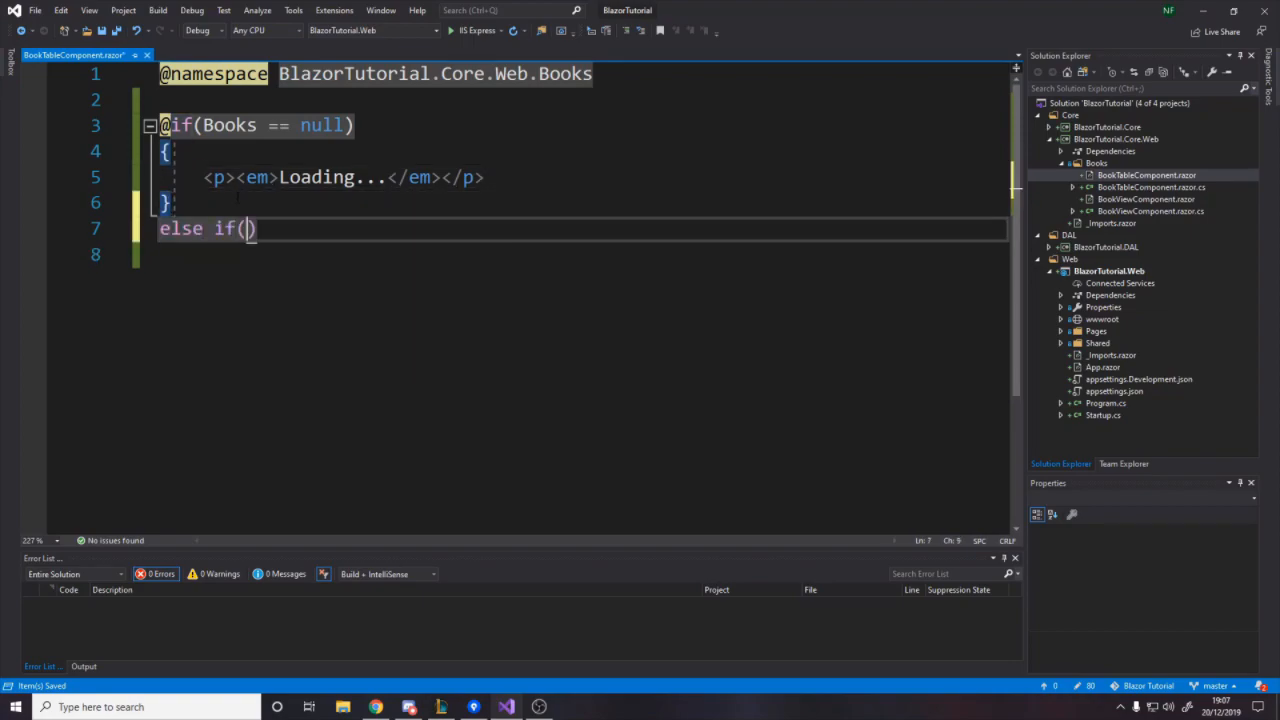
pyautogui.write('!')
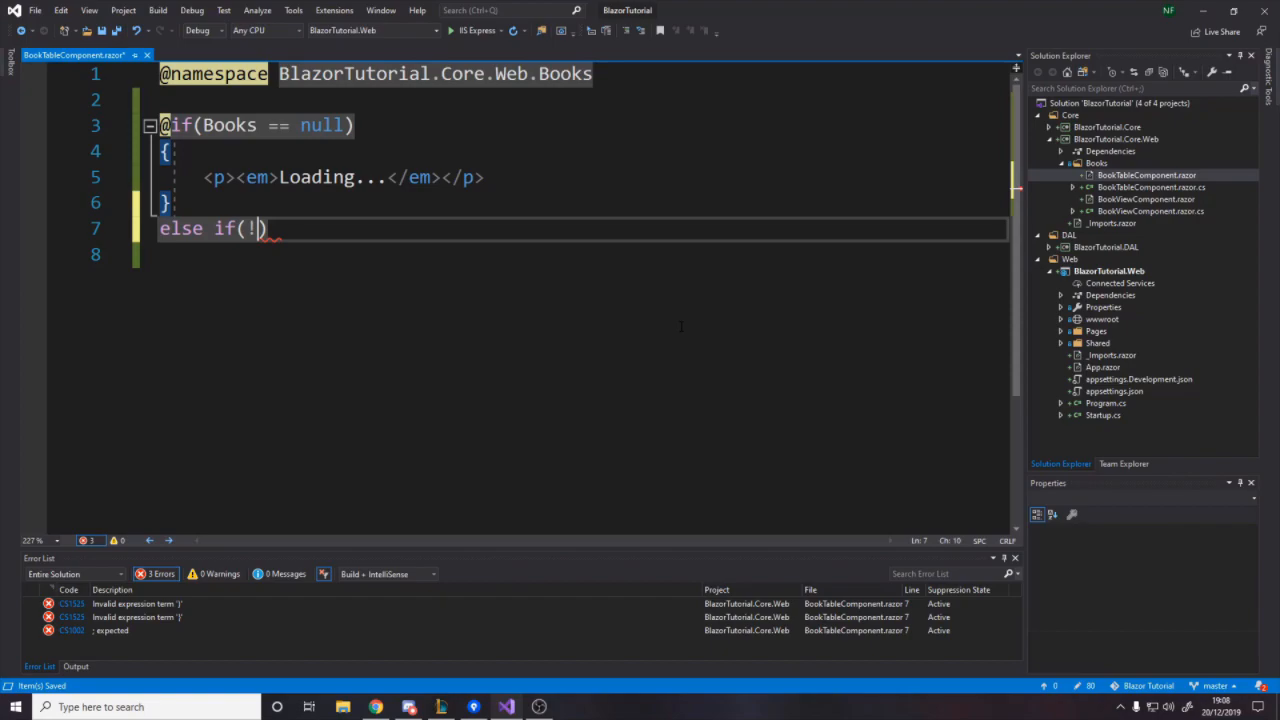
pyautogui.write('books)')
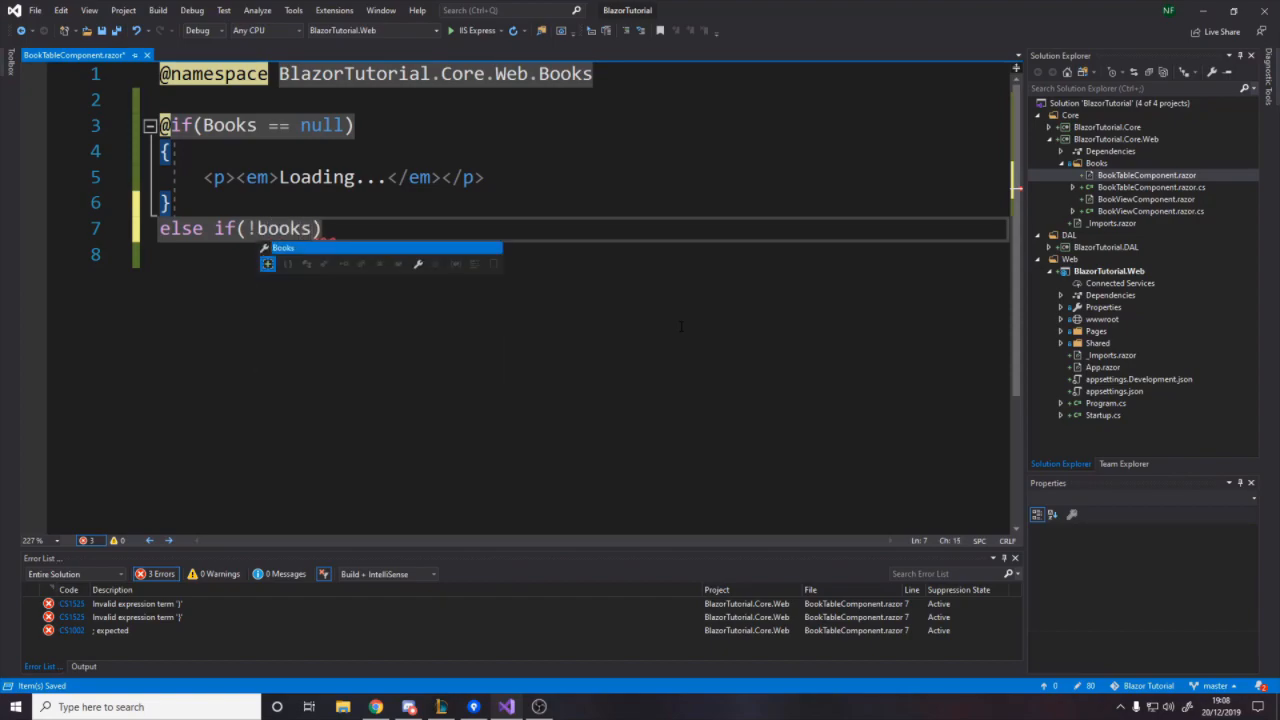
pyautogui.write('(!Books.Any()) {')
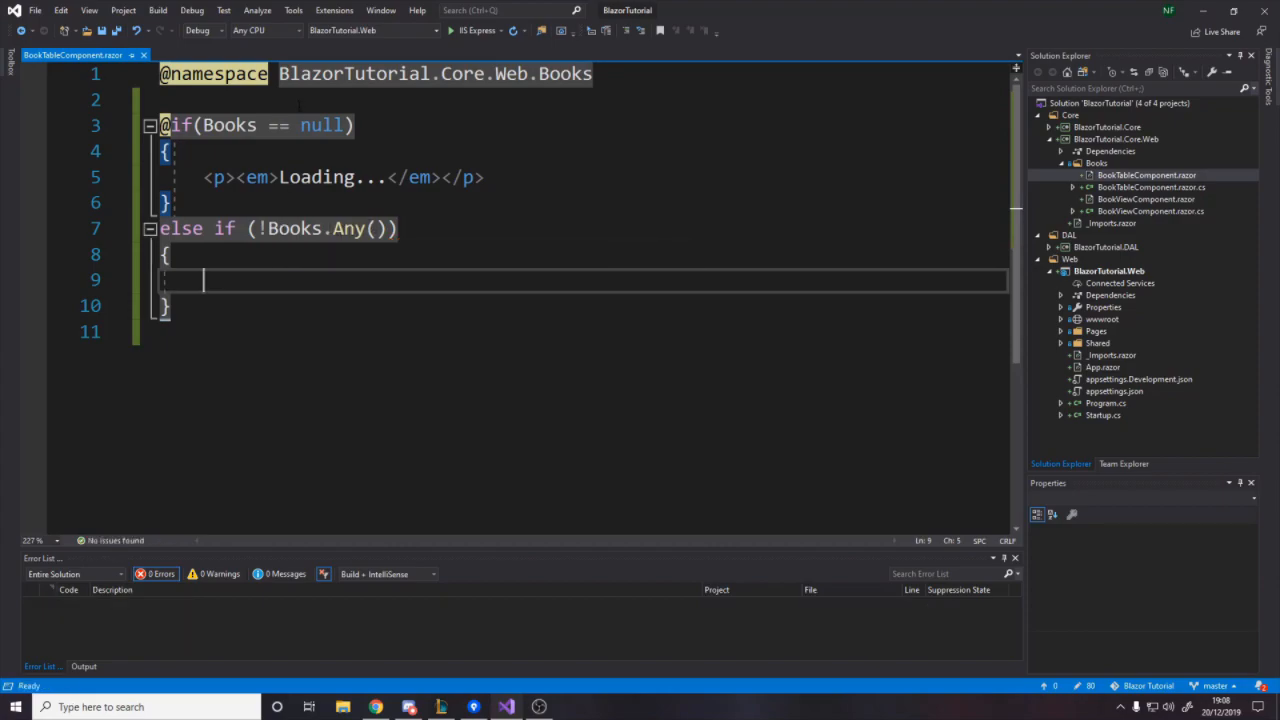
pyautogui.moveTo(384, 228)
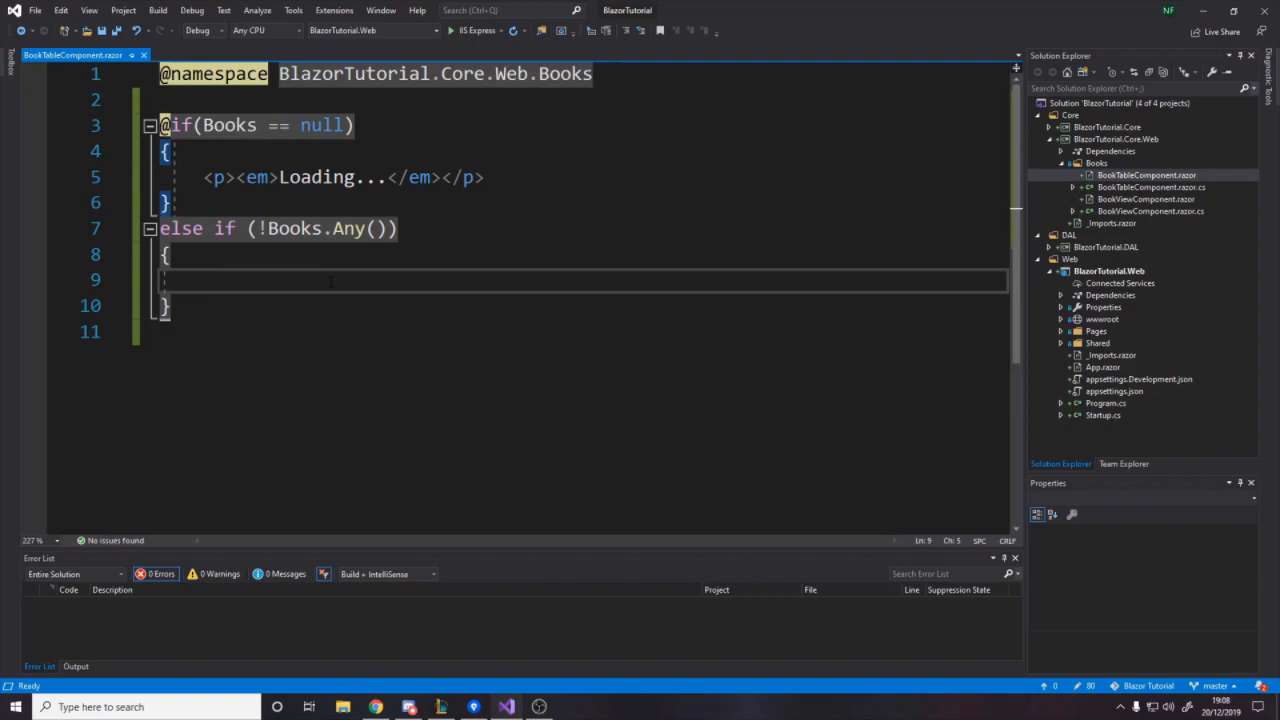
# Show '<p><em>No books found</em></p>' in the empty-books branch and start an else.
pyautogui.write('<p></p>')
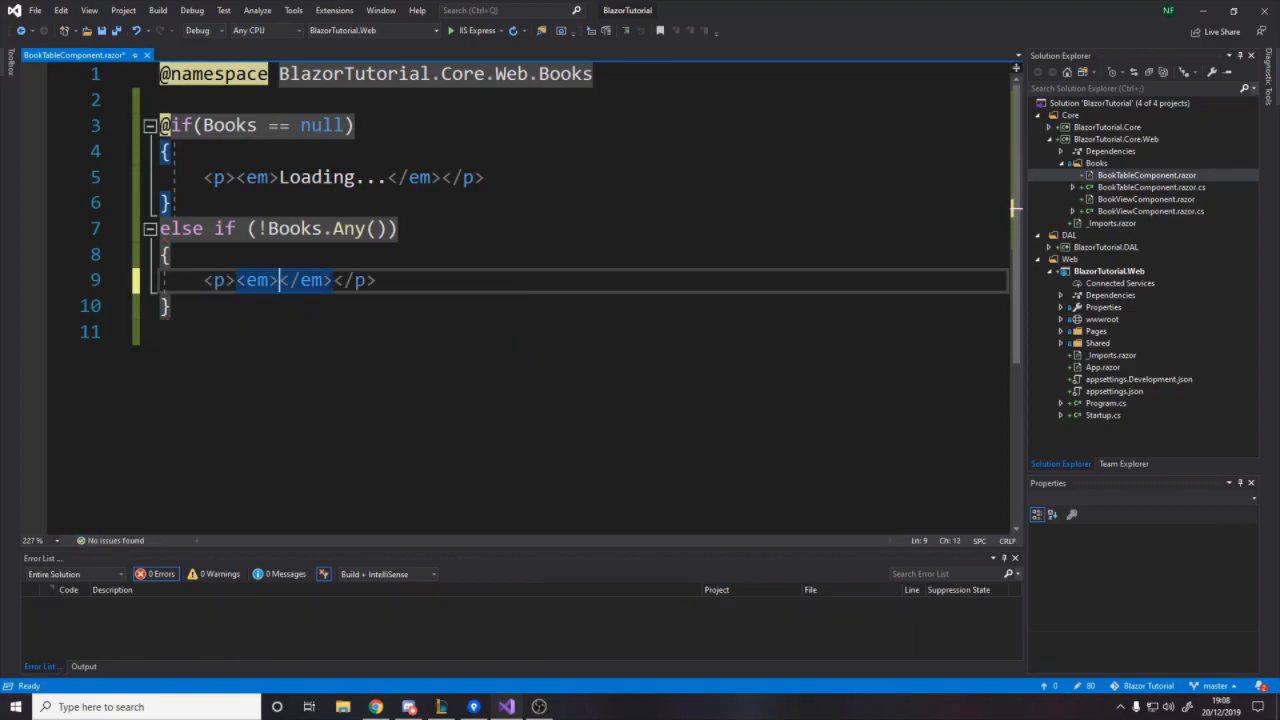
pyautogui.write('No')
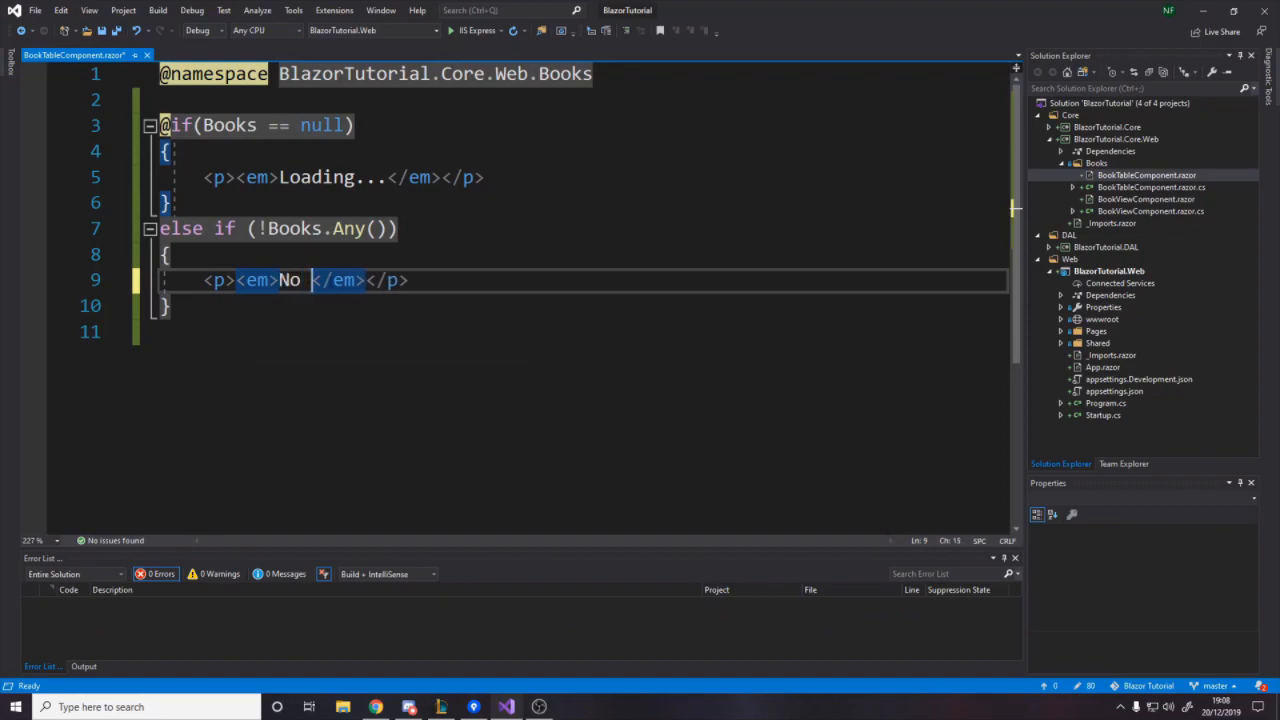
pyautogui.write('books fou')
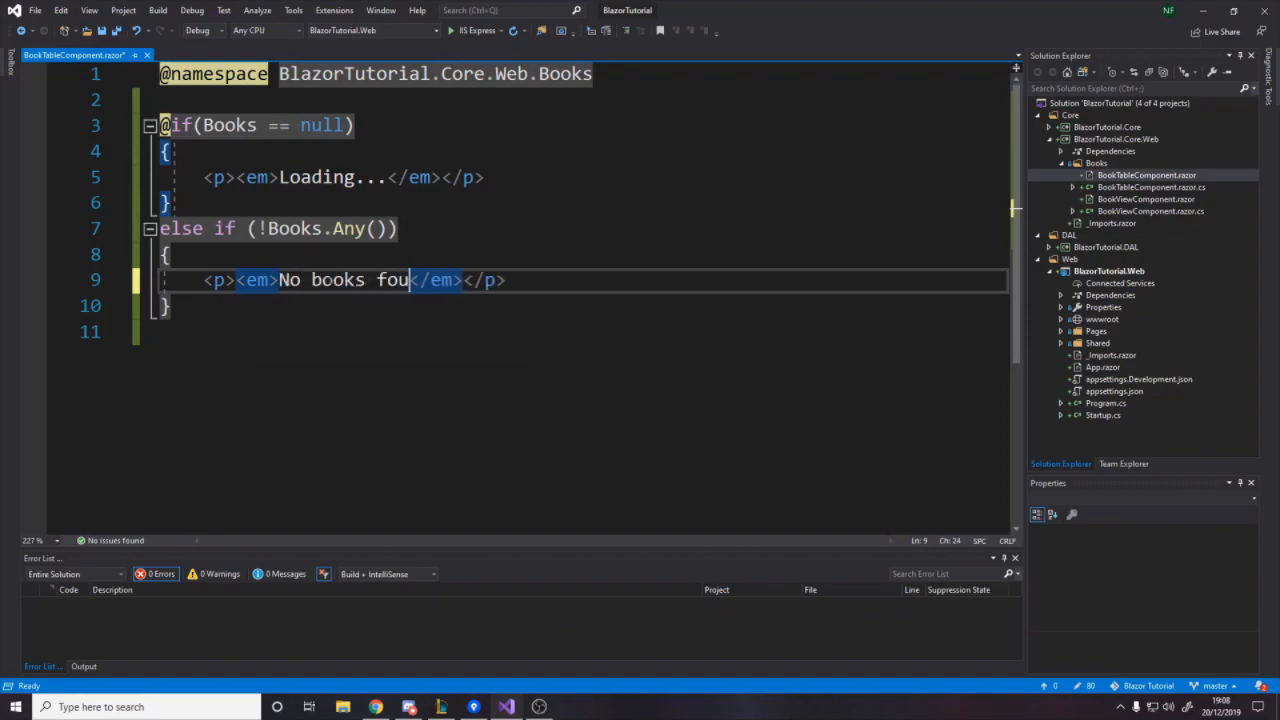
pyautogui.write('nd')
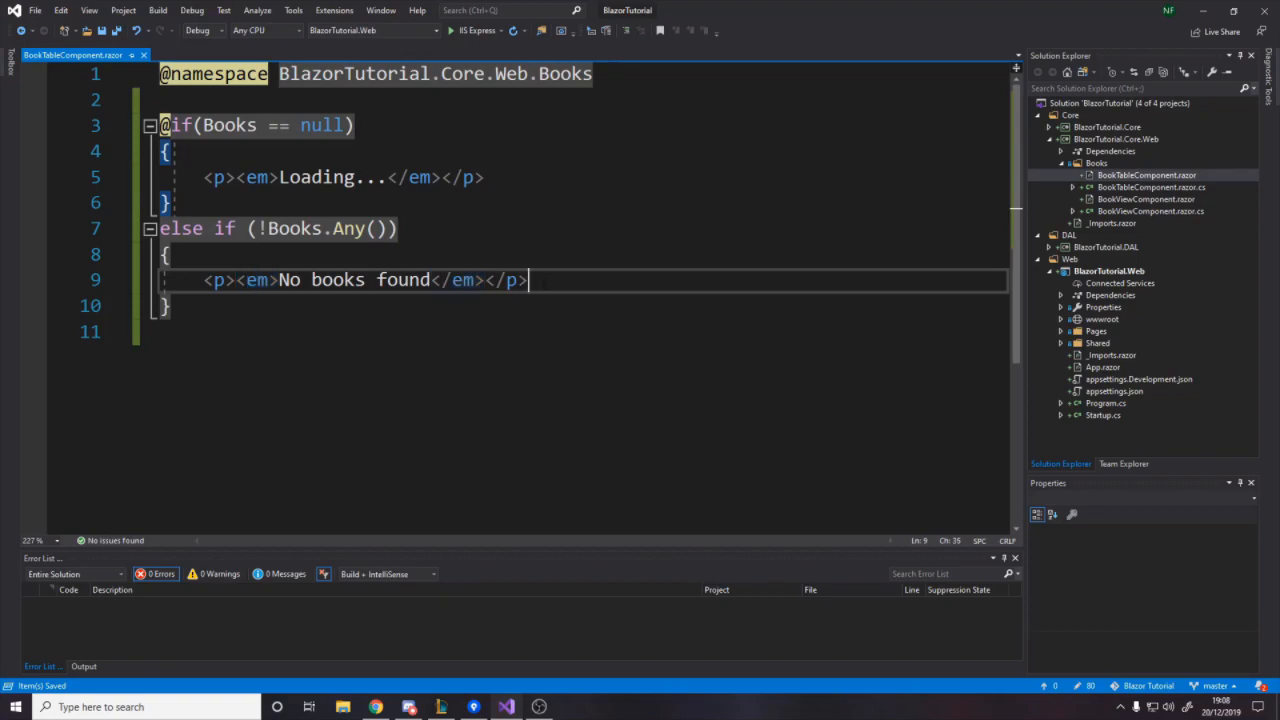
pyautogui.write('else')
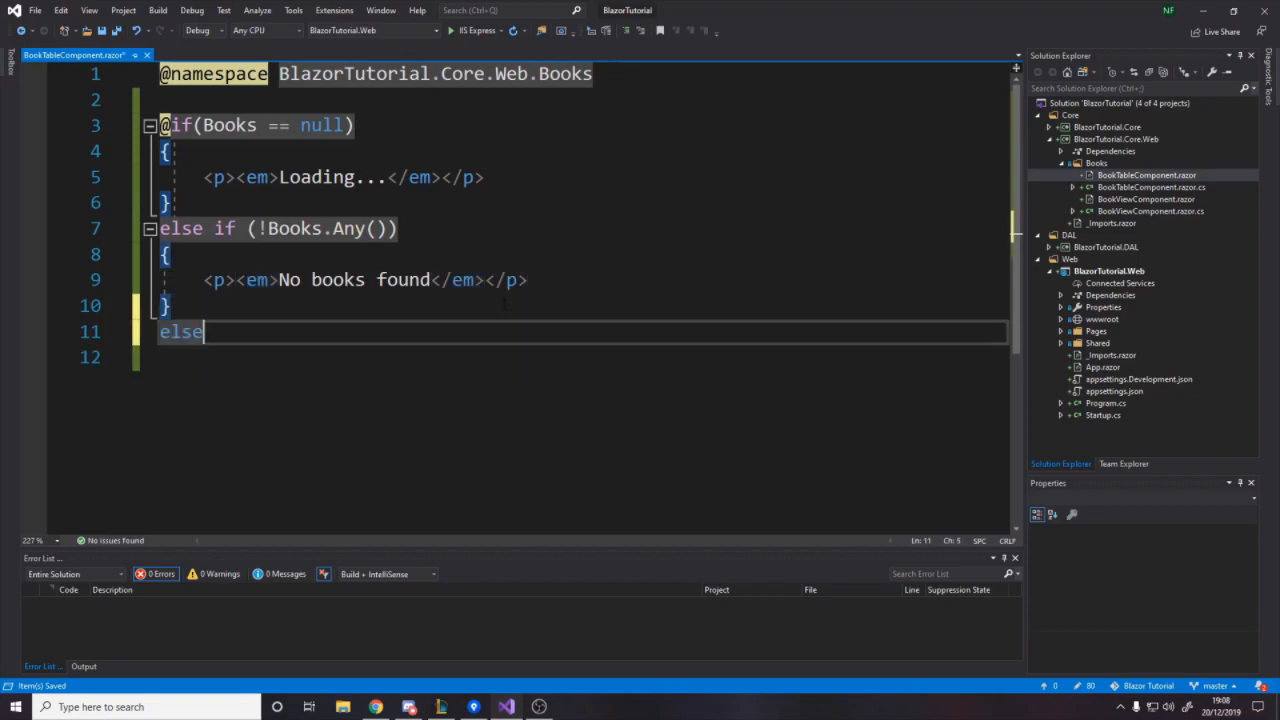
# Add a <table> with <thead> and empty <tbody> inside the else braces.
pyautogui.write('{')
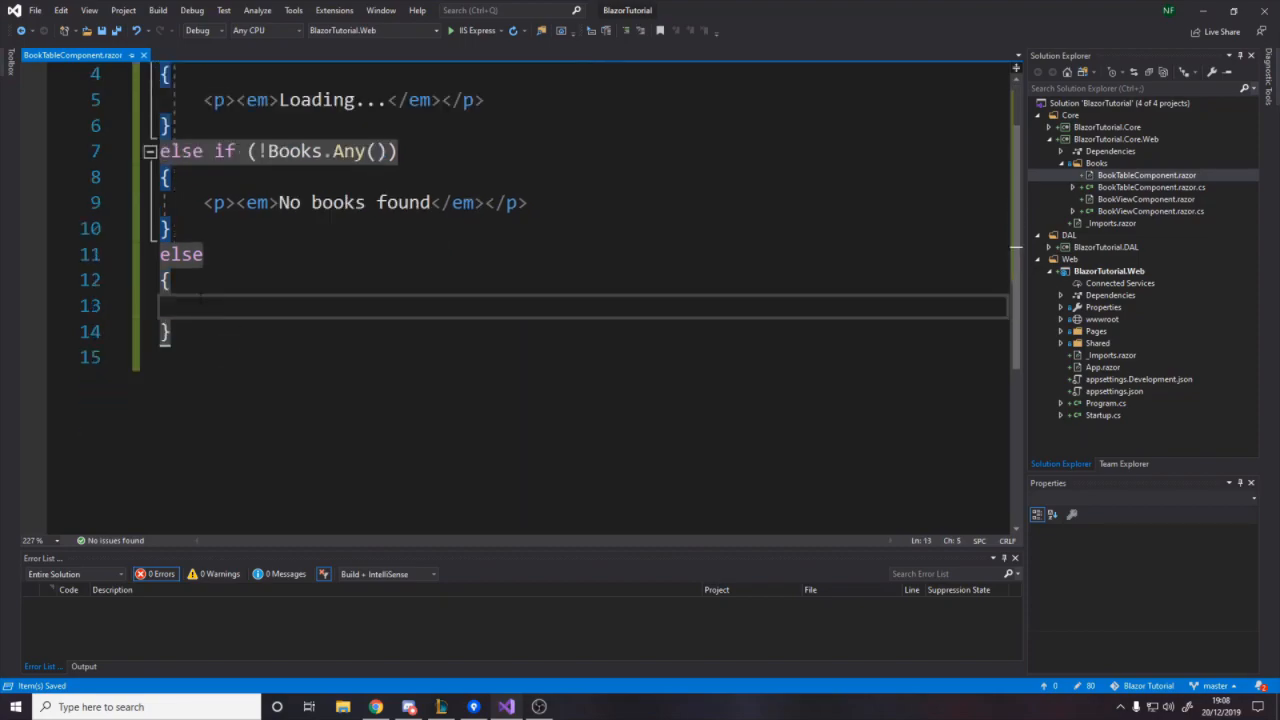
pyautogui.scroll(-3)
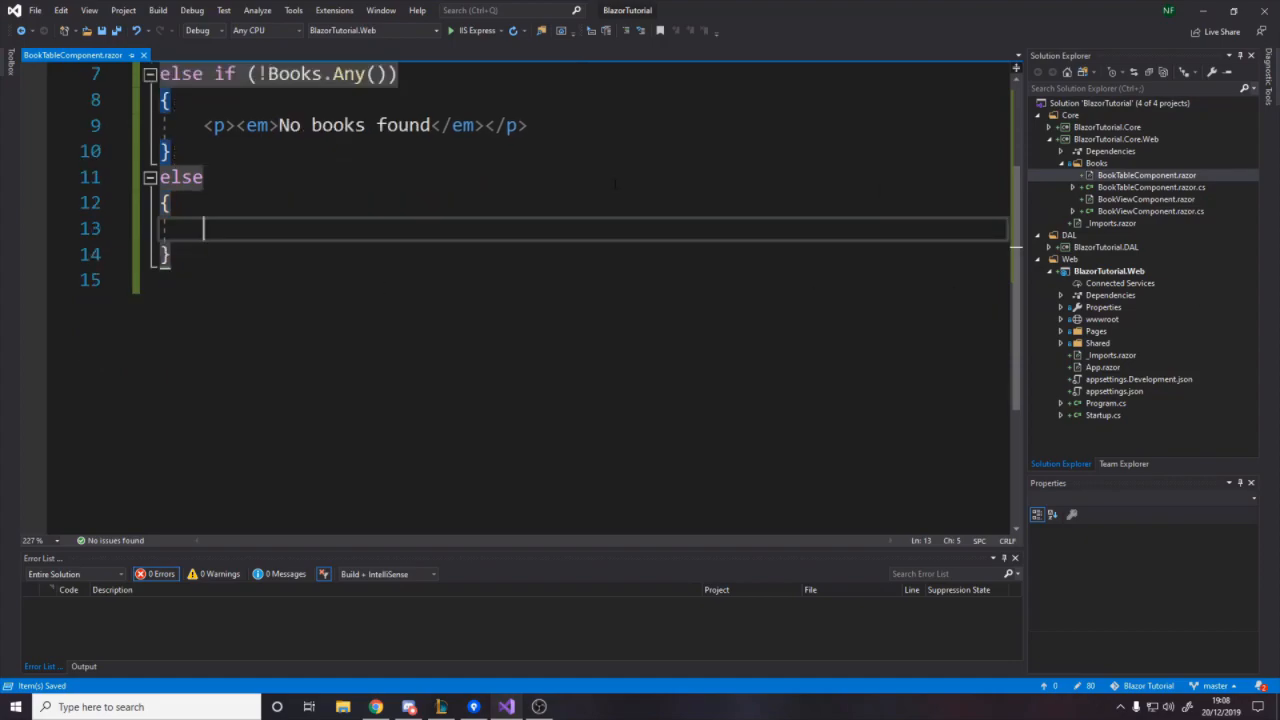
pyautogui.write('<table>')
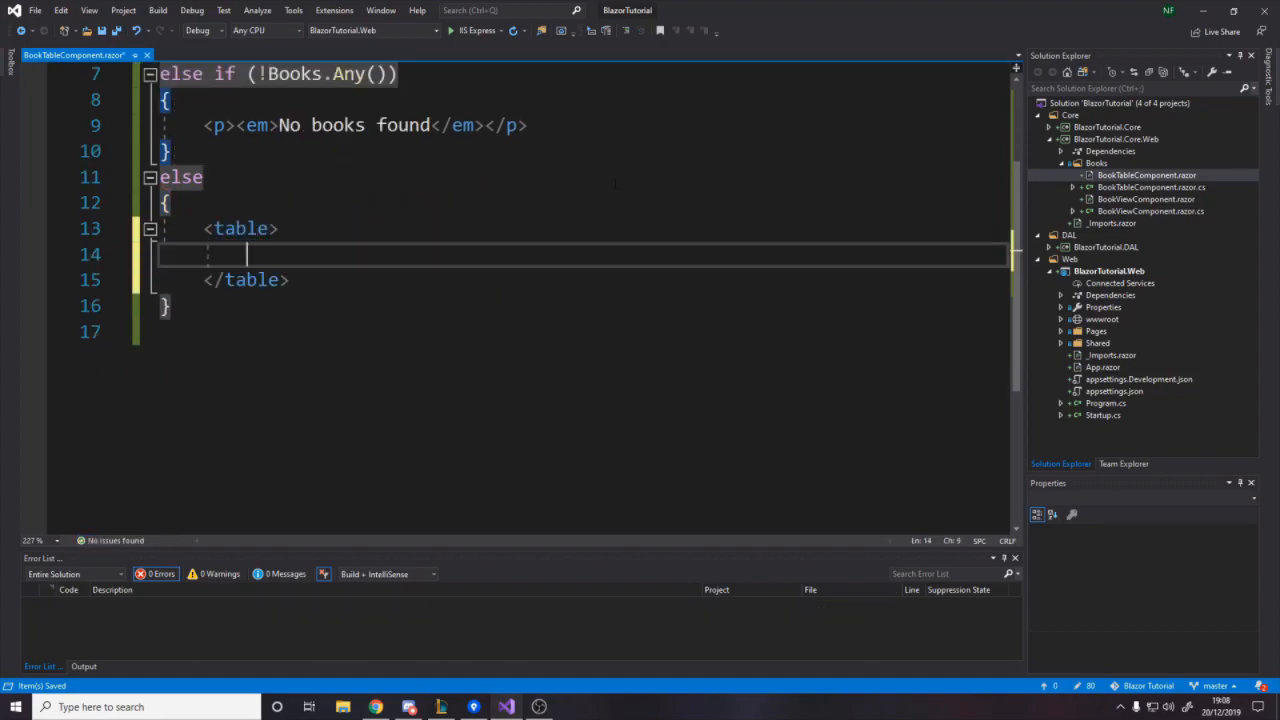
pyautogui.write('<')
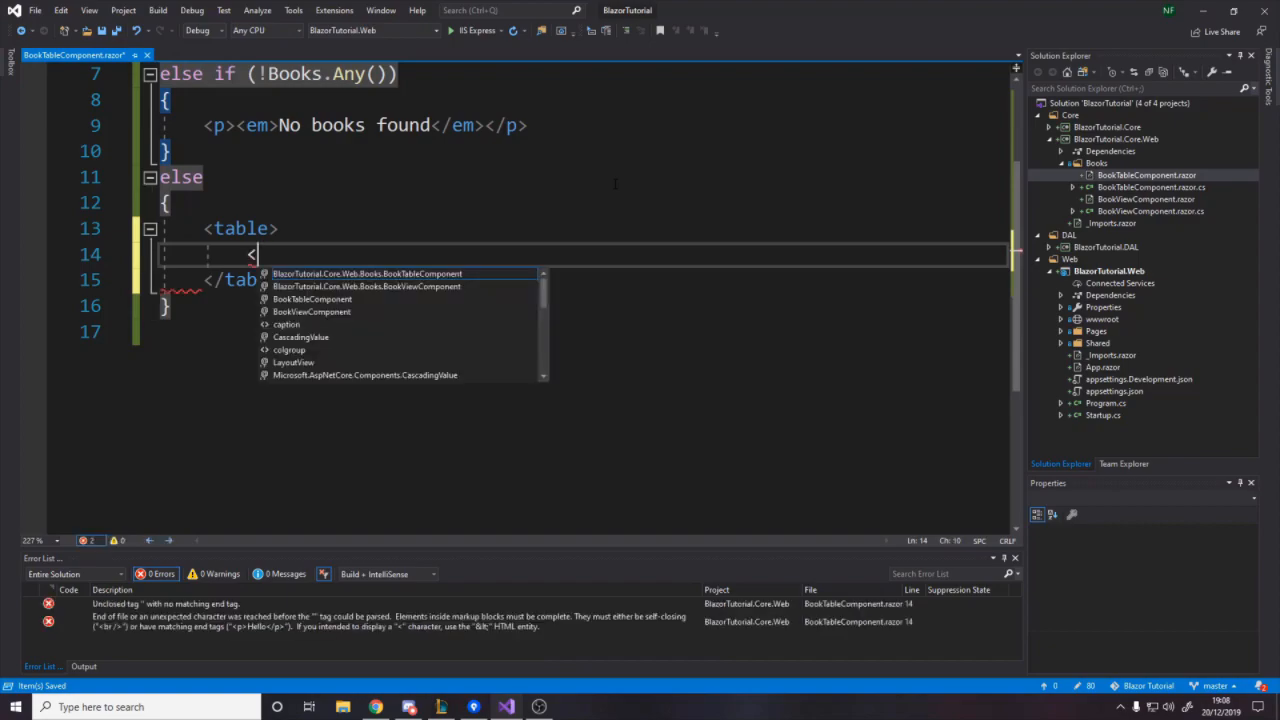
pyautogui.write('thead>')
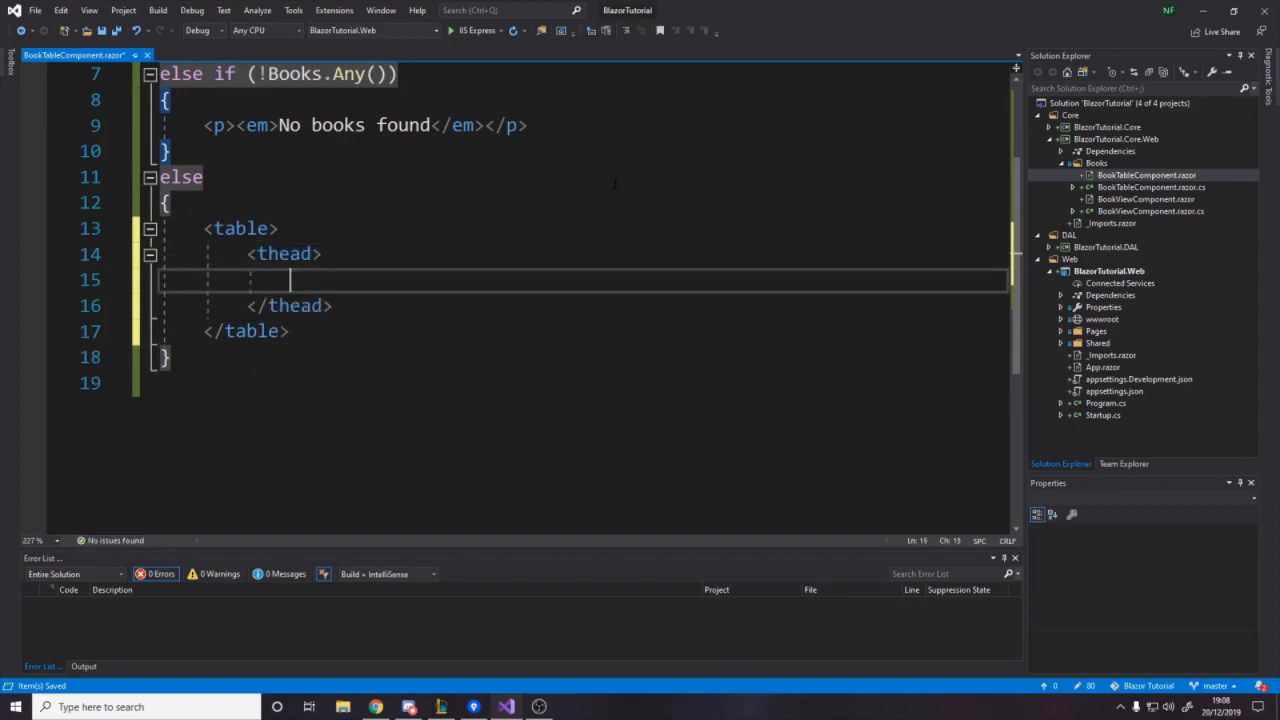
pyautogui.write('<')
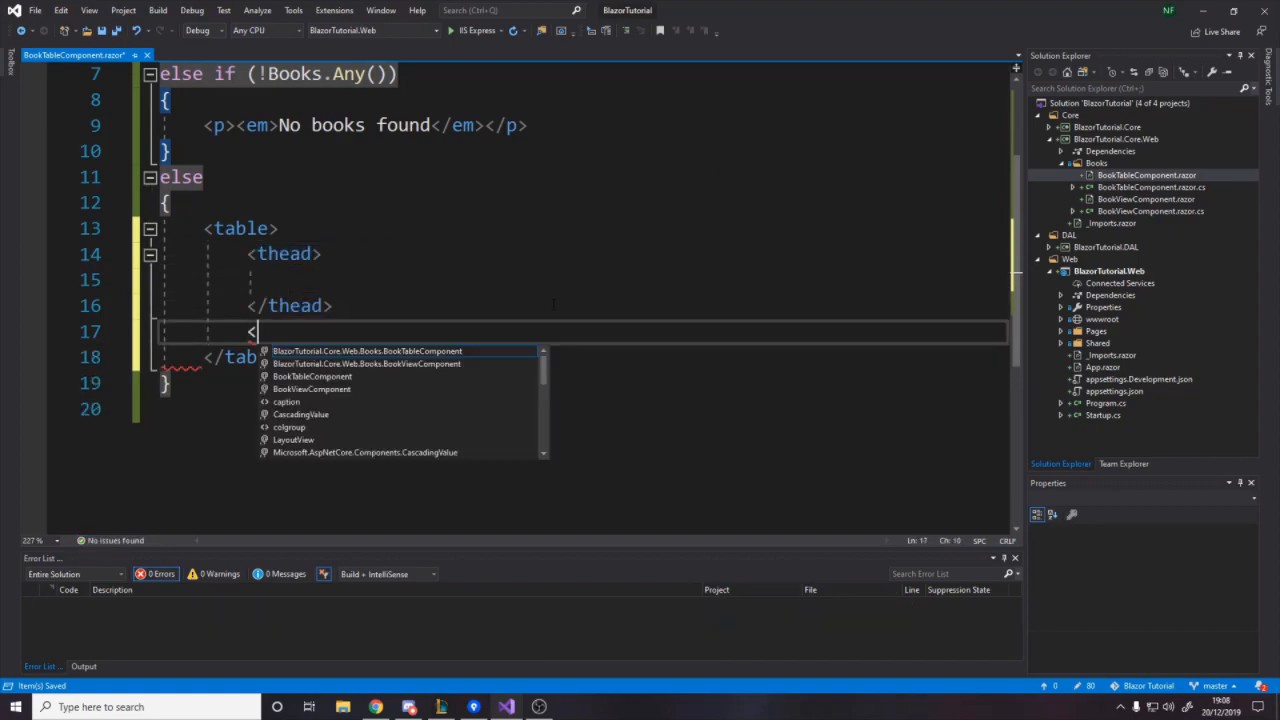
pyautogui.write('tbody>')
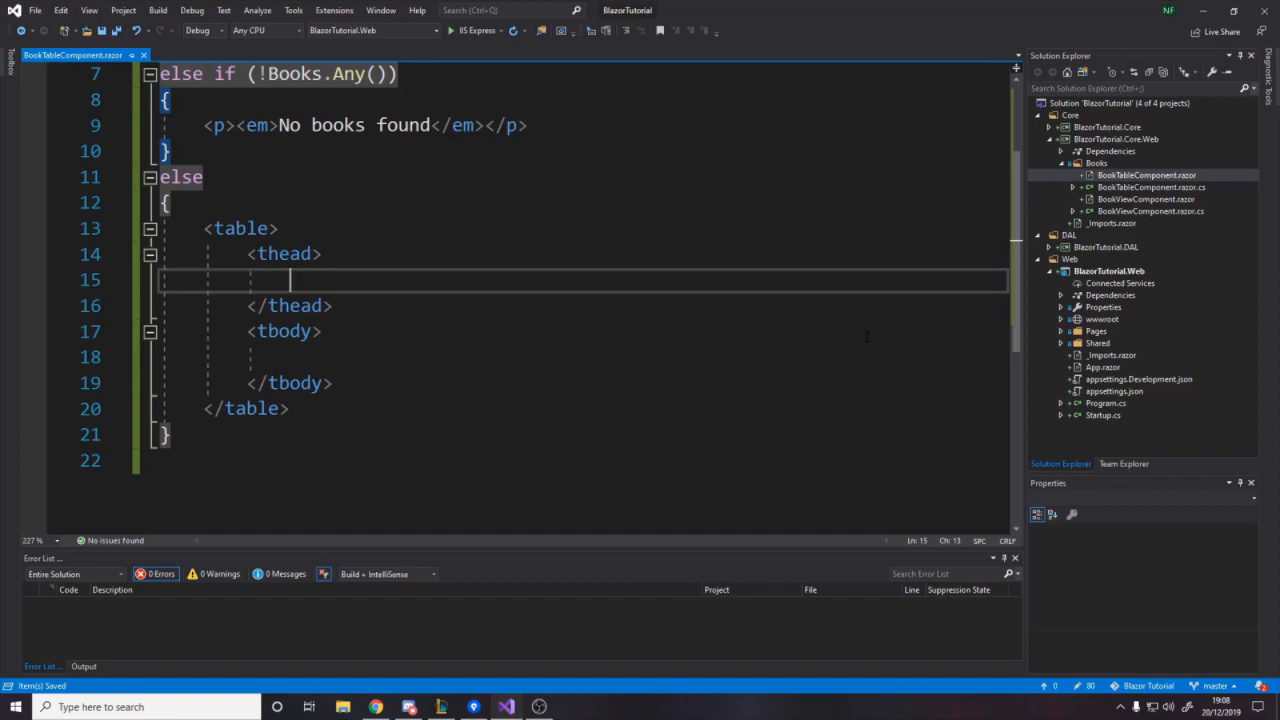
# Add a Title header cell on one line and check the Book type in the code-behind.
pyautogui.write('<th>')
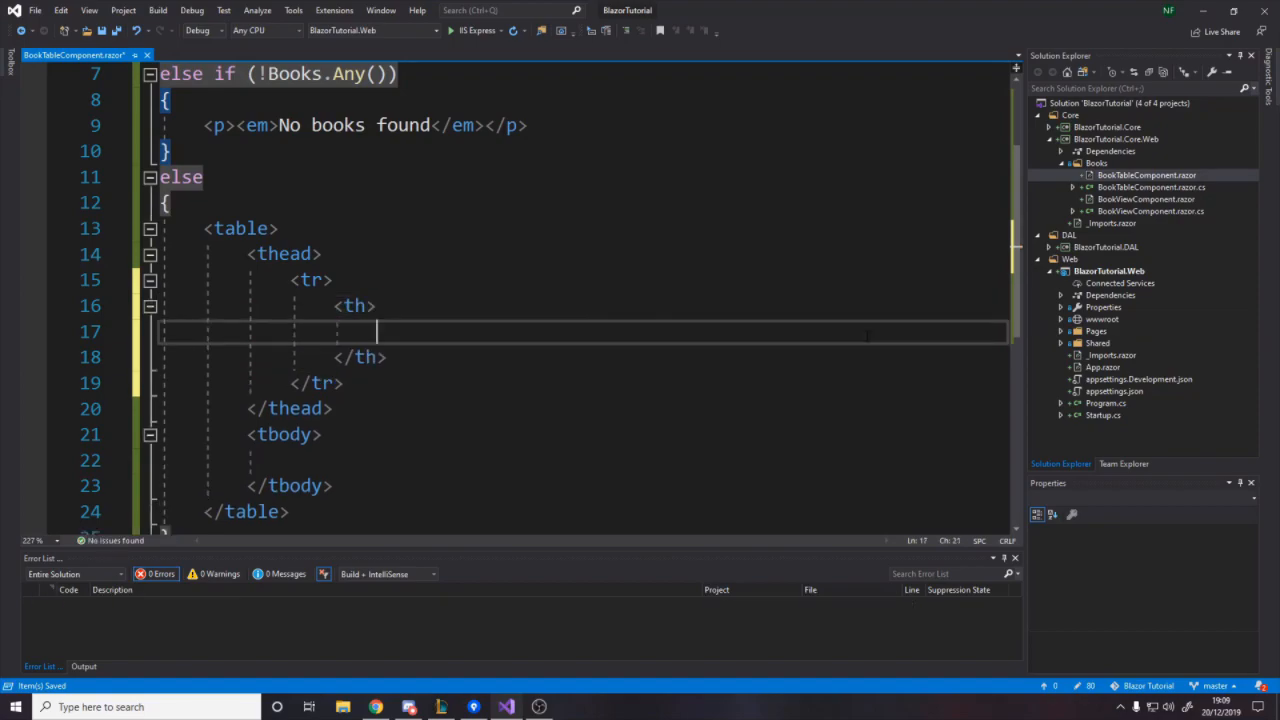
pyautogui.press('Backspace')
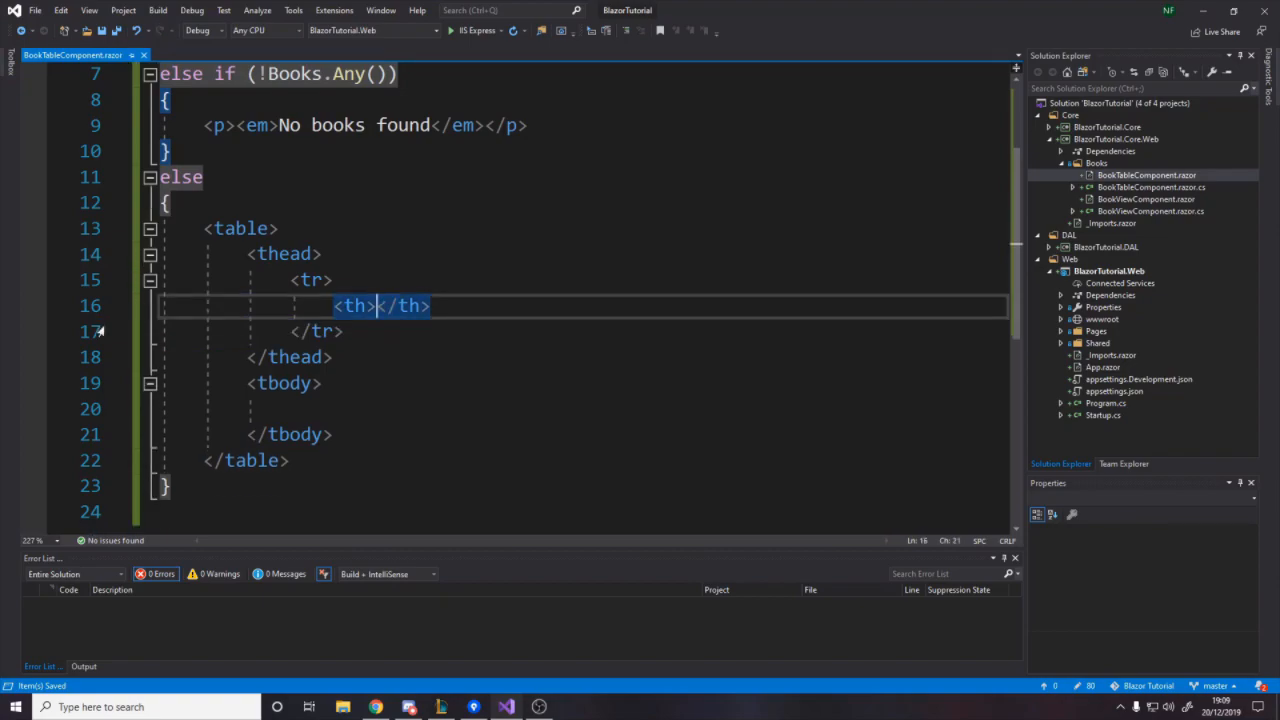
pyautogui.write('T')
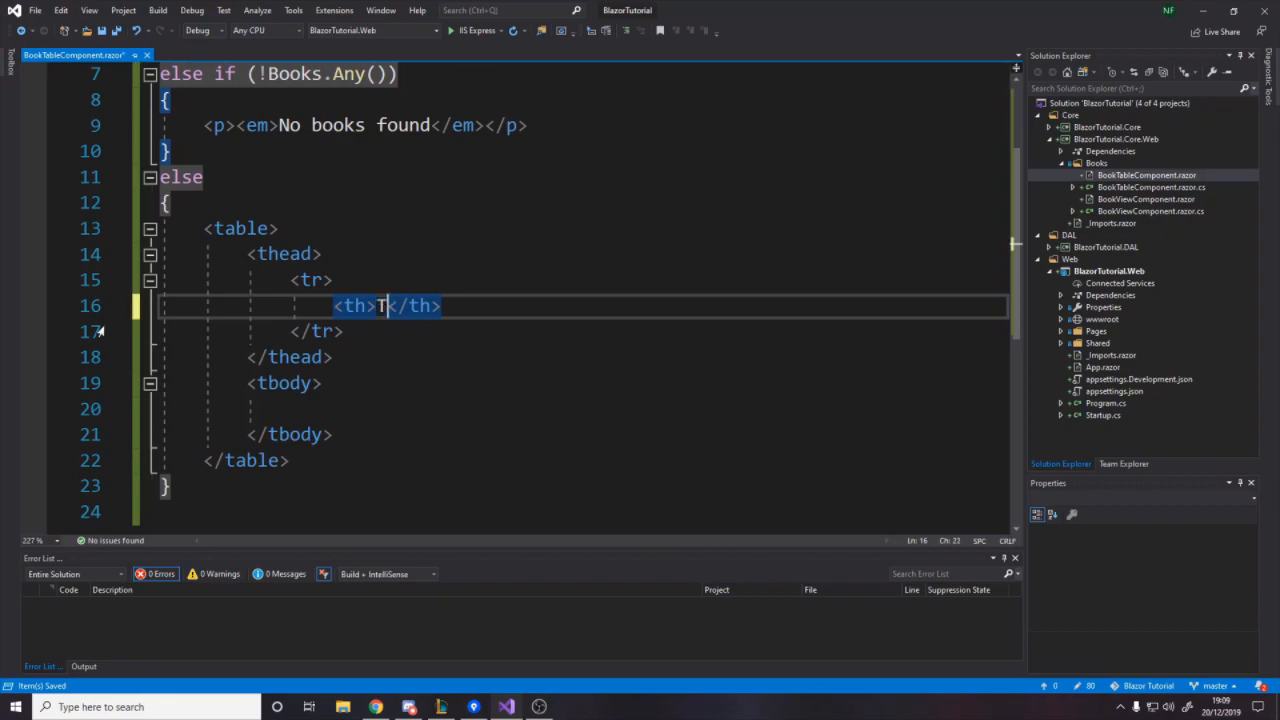
pyautogui.write('itle')
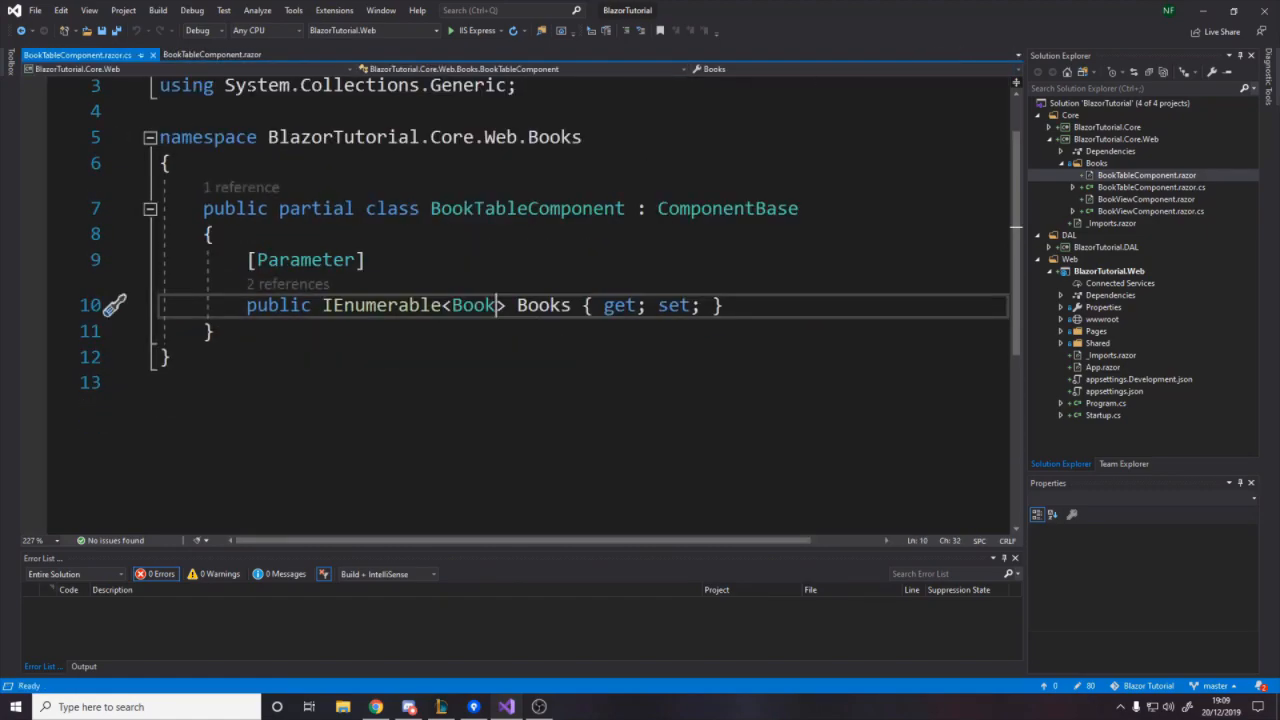
pyautogui.click(212, 54)
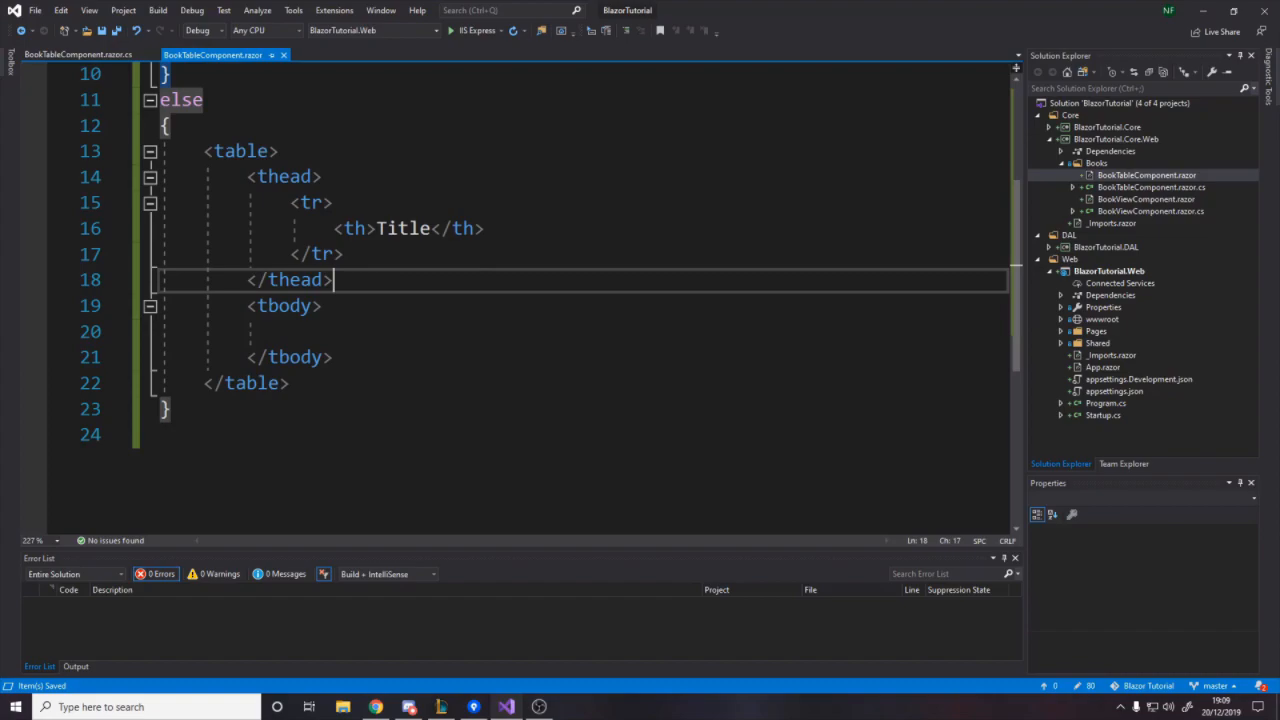
pyautogui.write('@')
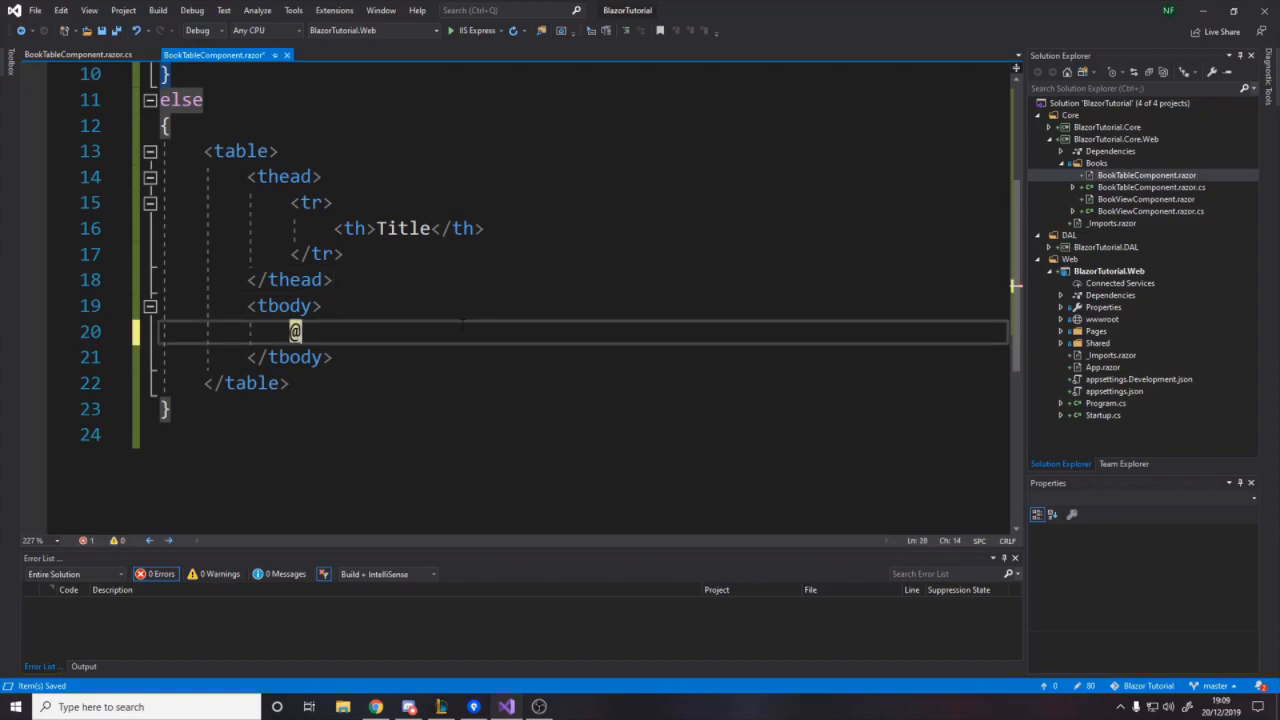
pyautogui.write('of')
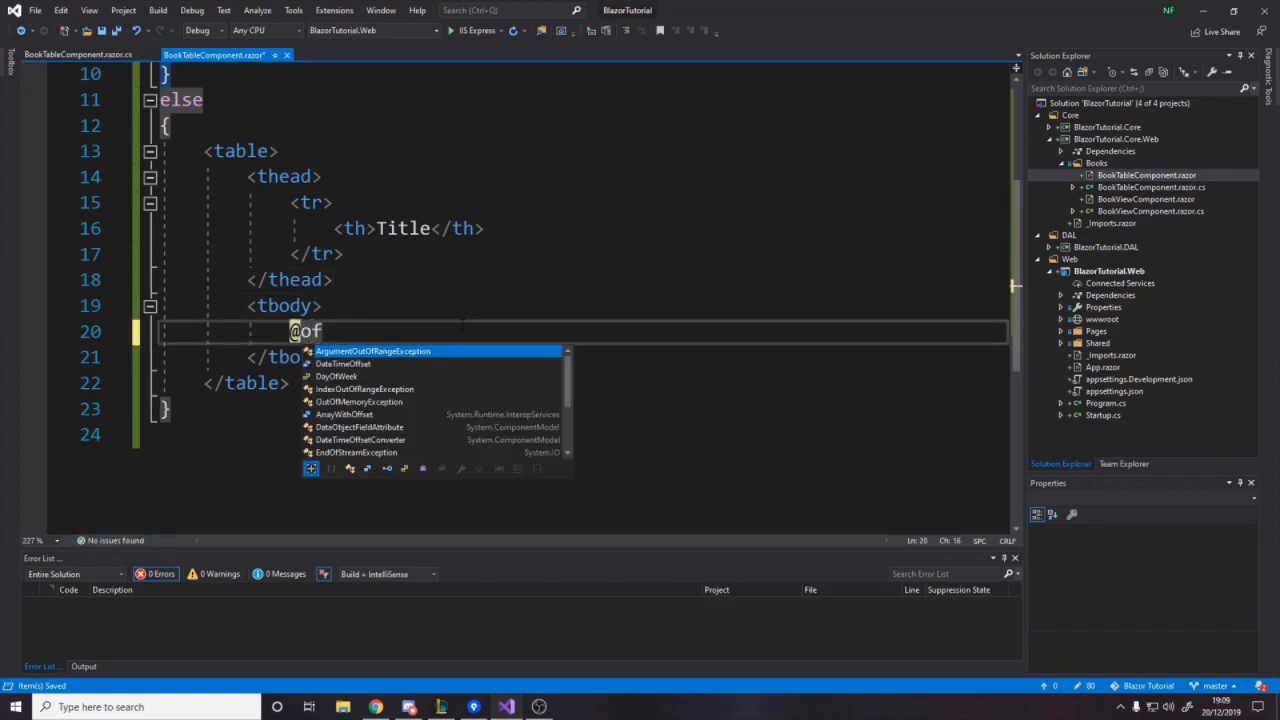
pyautogui.write('foreach(b)')
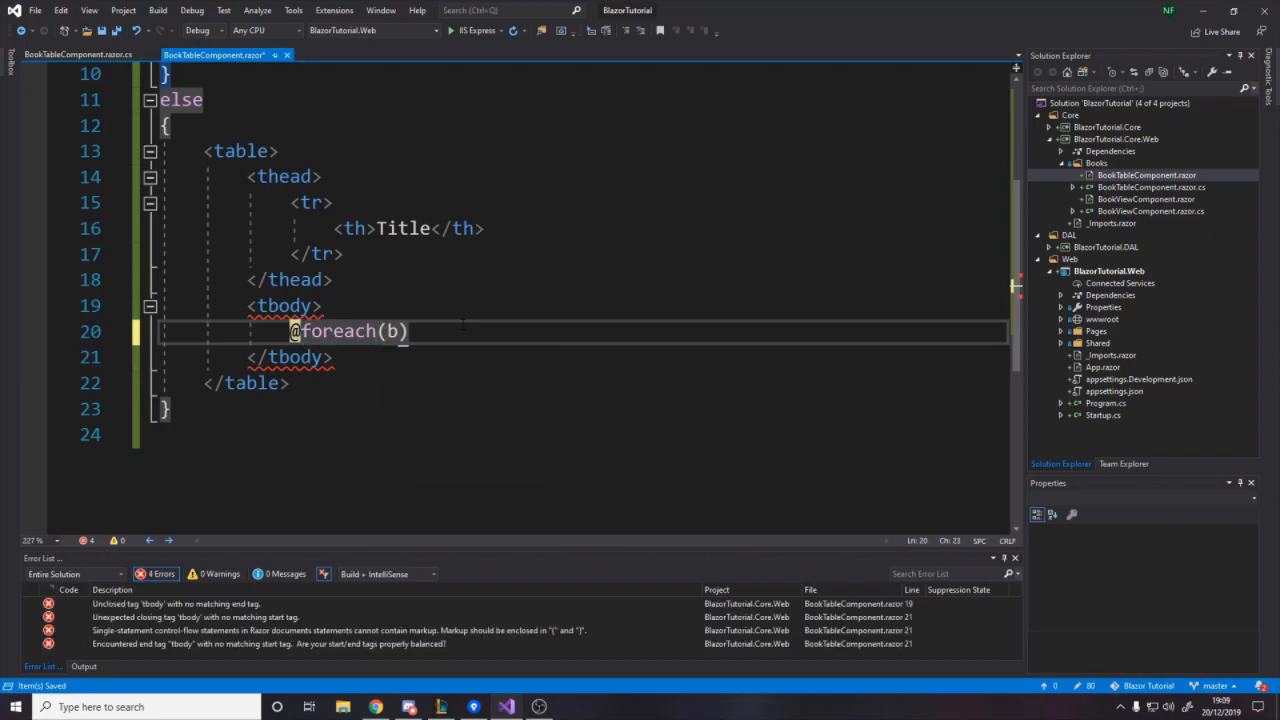
pyautogui.write('a')
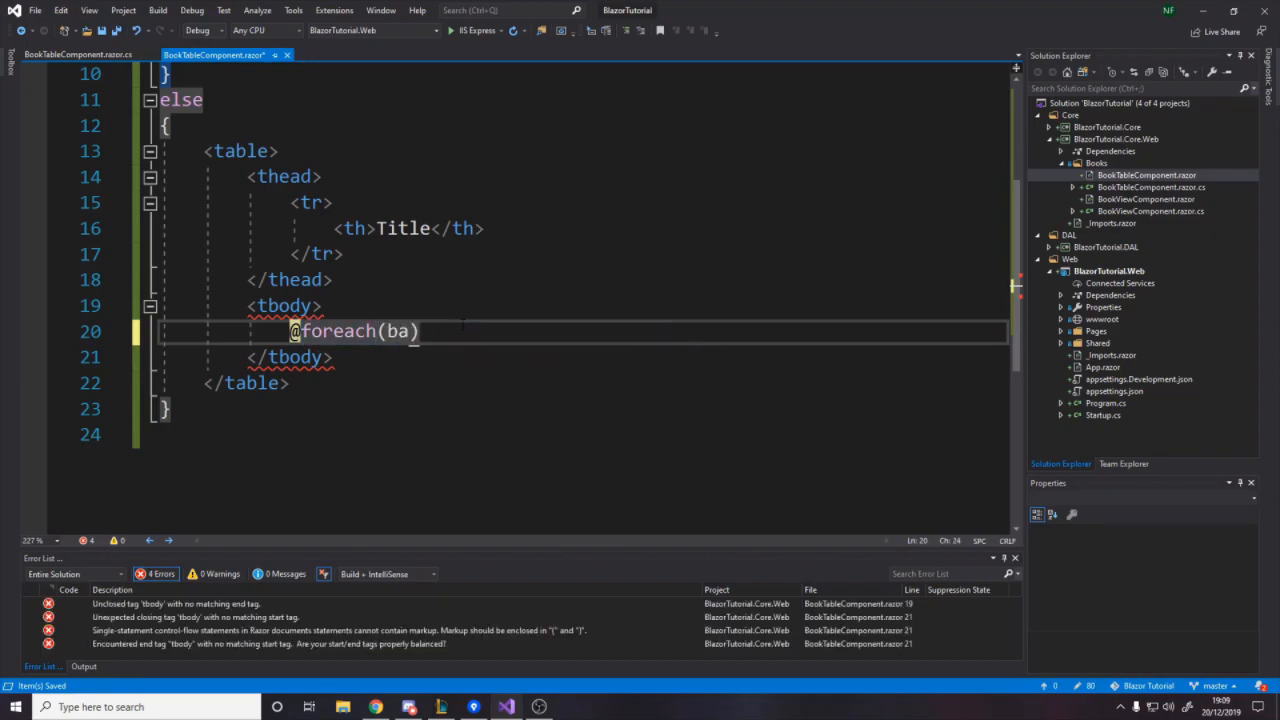
pyautogui.write('var book in books')
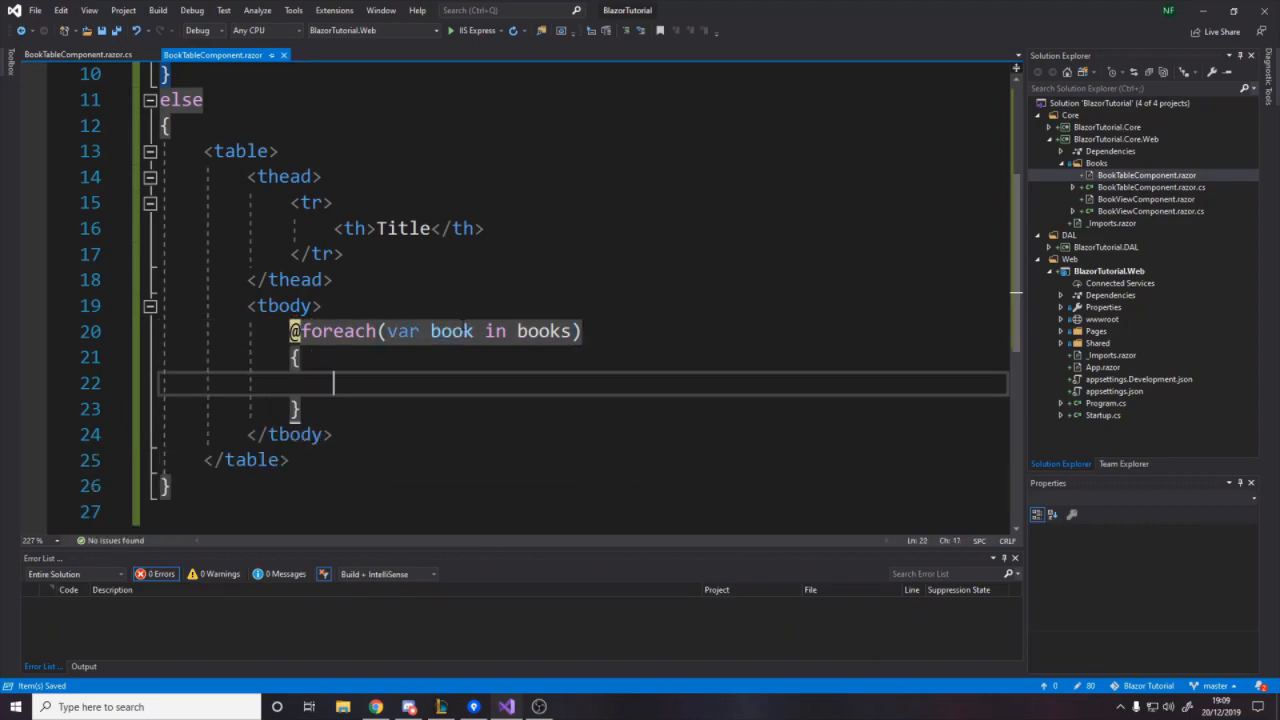
pyautogui.write('<tr>')
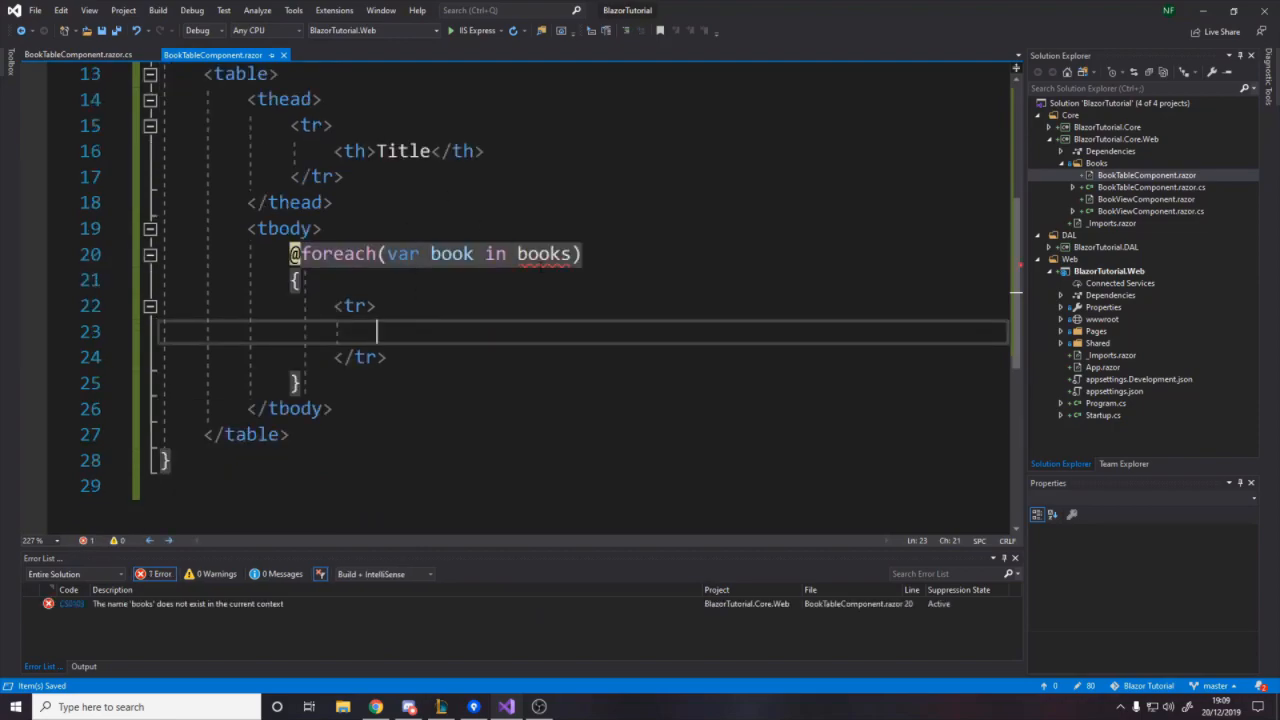
pyautogui.write('book.')
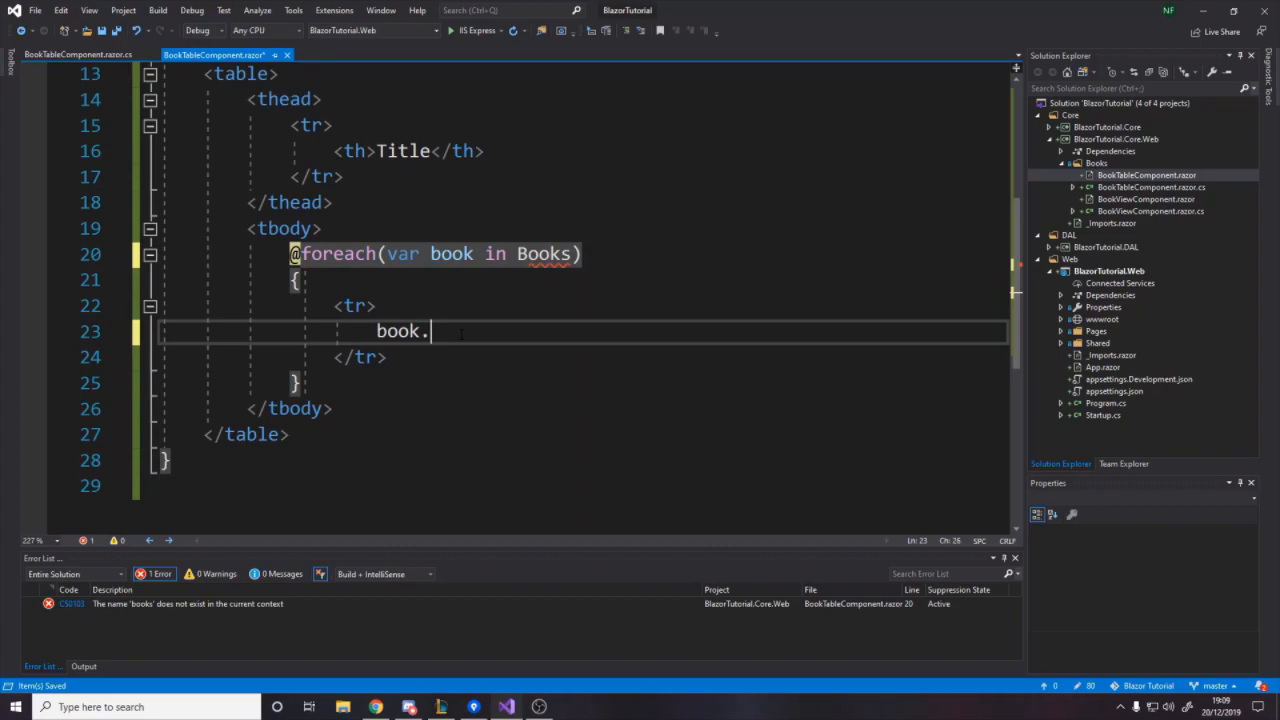
pyautogui.write('t')
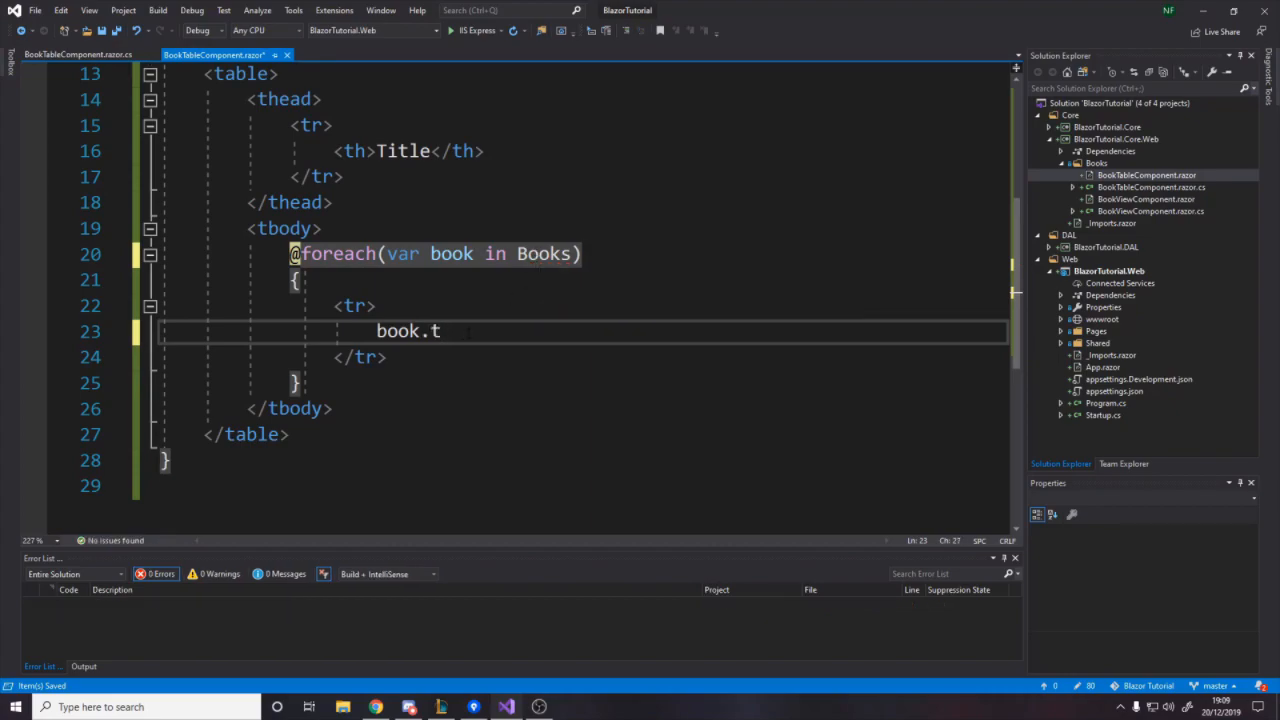
pyautogui.write('it')
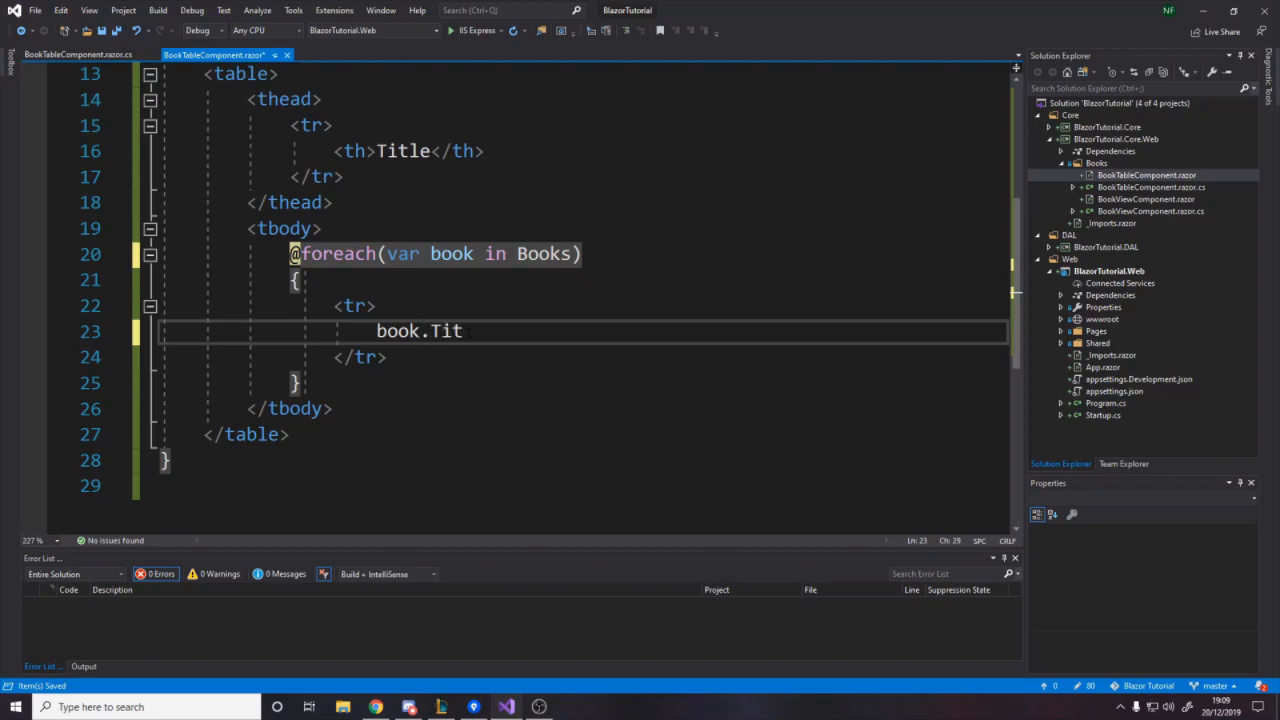
pyautogui.write('le')
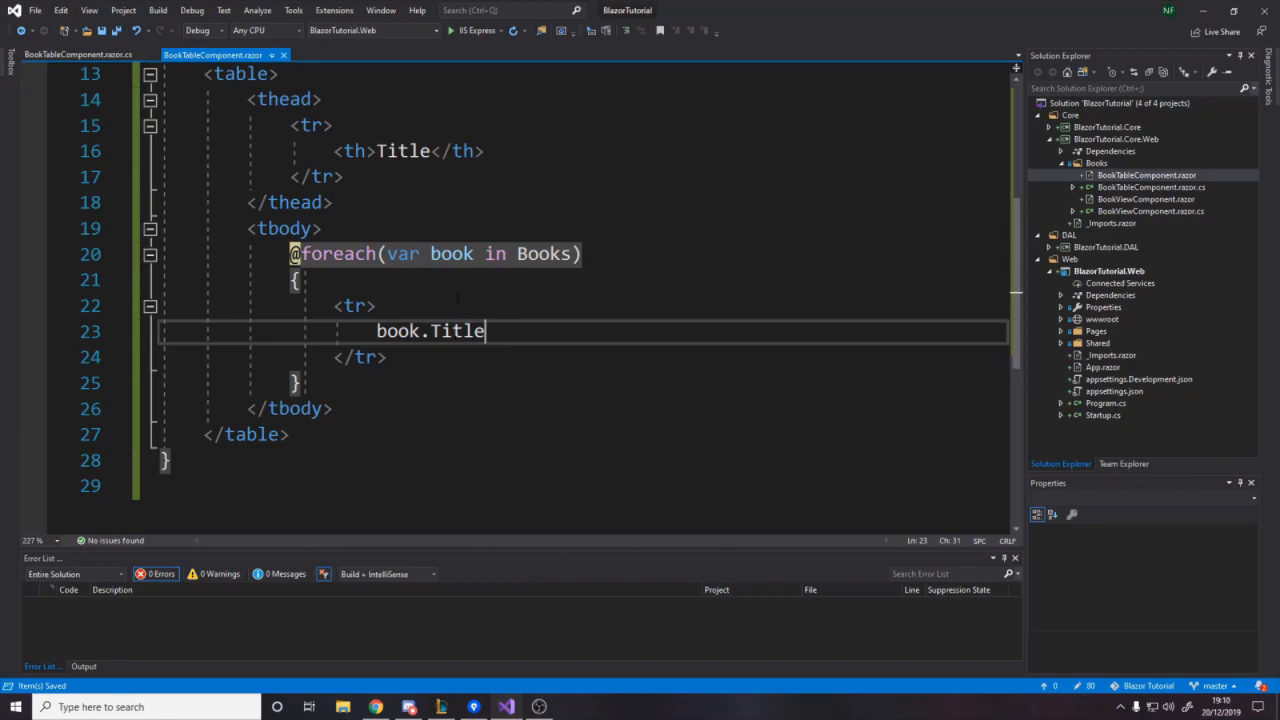
pyautogui.write('@')
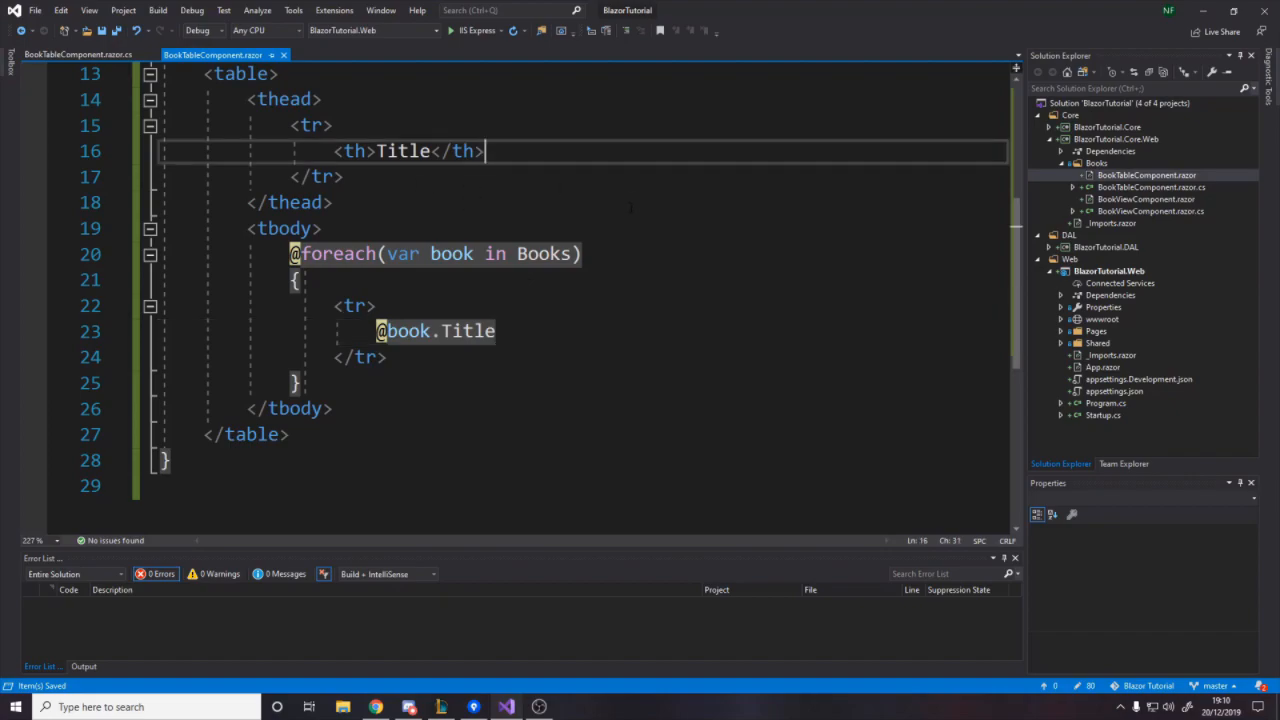
pyautogui.write('<th></th>')
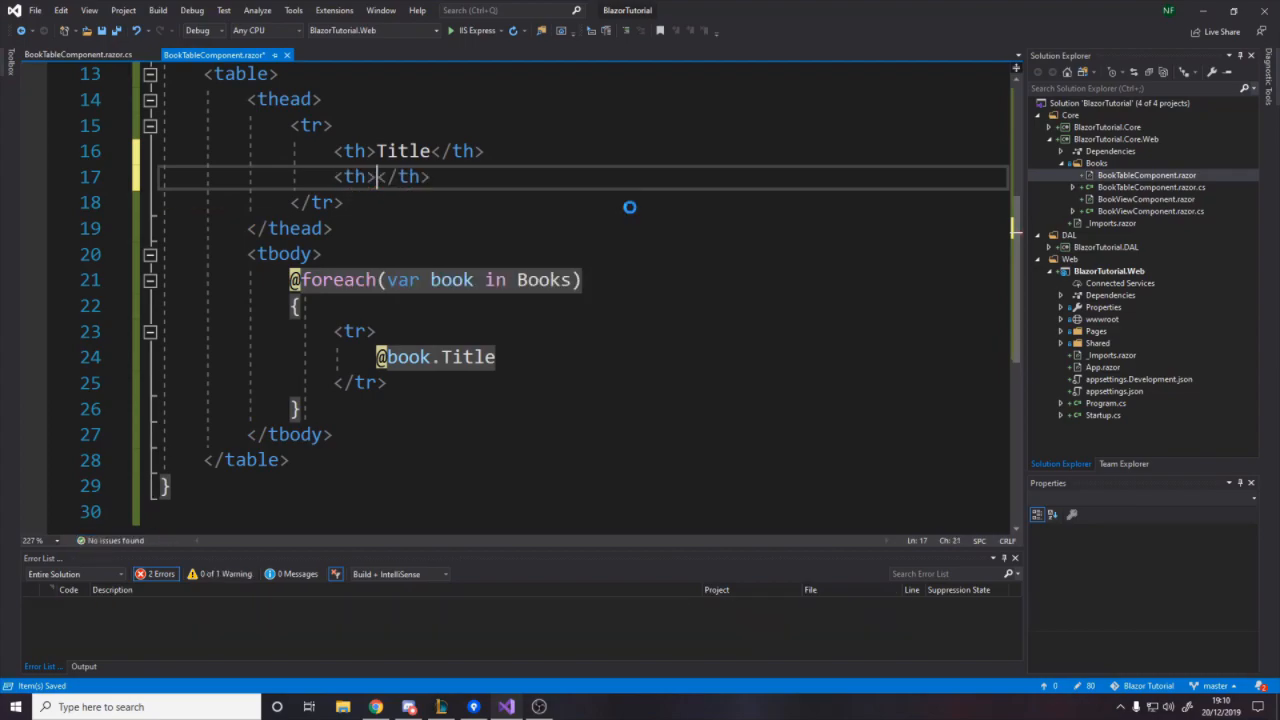
# Name the second heading View, then change it to Go To.
pyautogui.write('View')
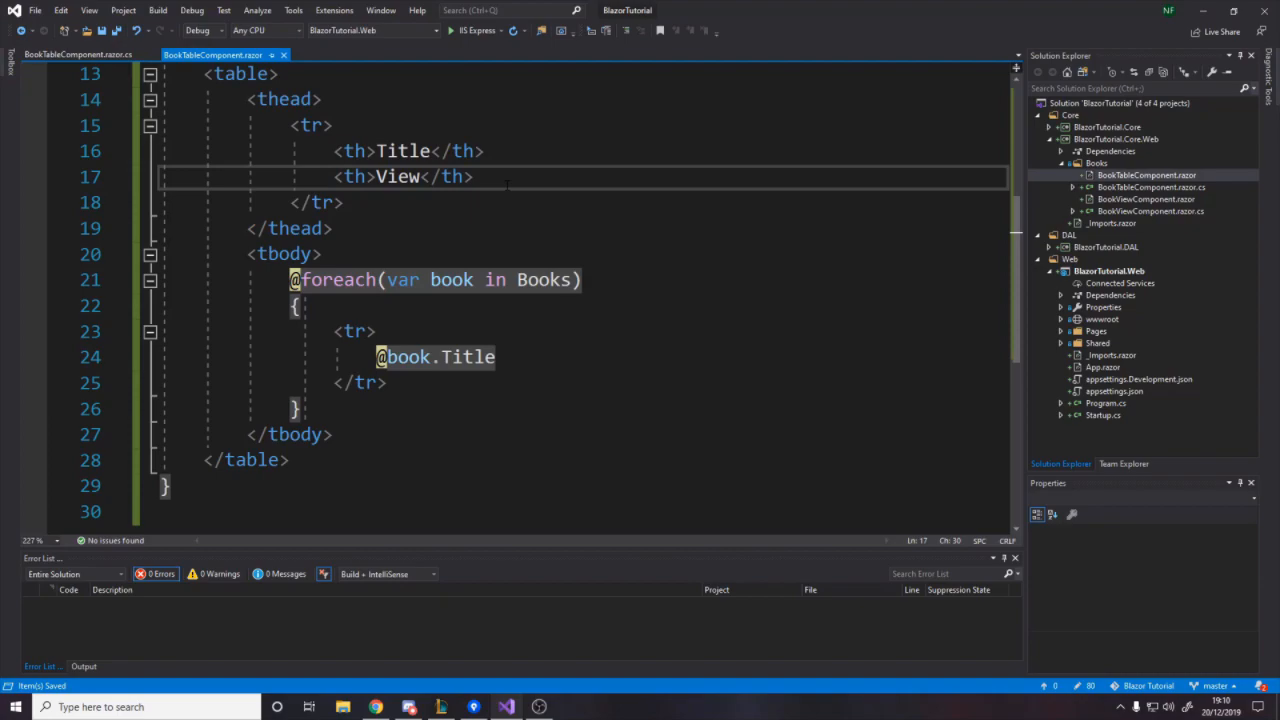
pyautogui.doubleClick(398, 176)
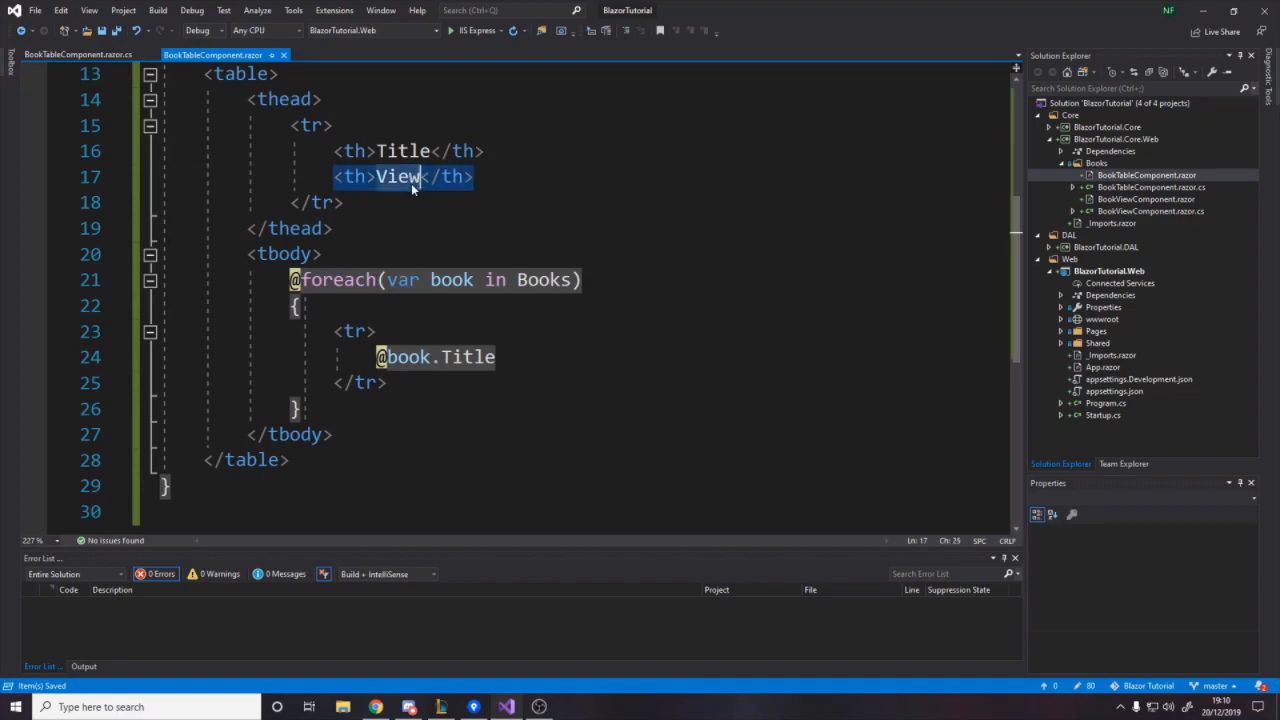
pyautogui.click(476, 176)
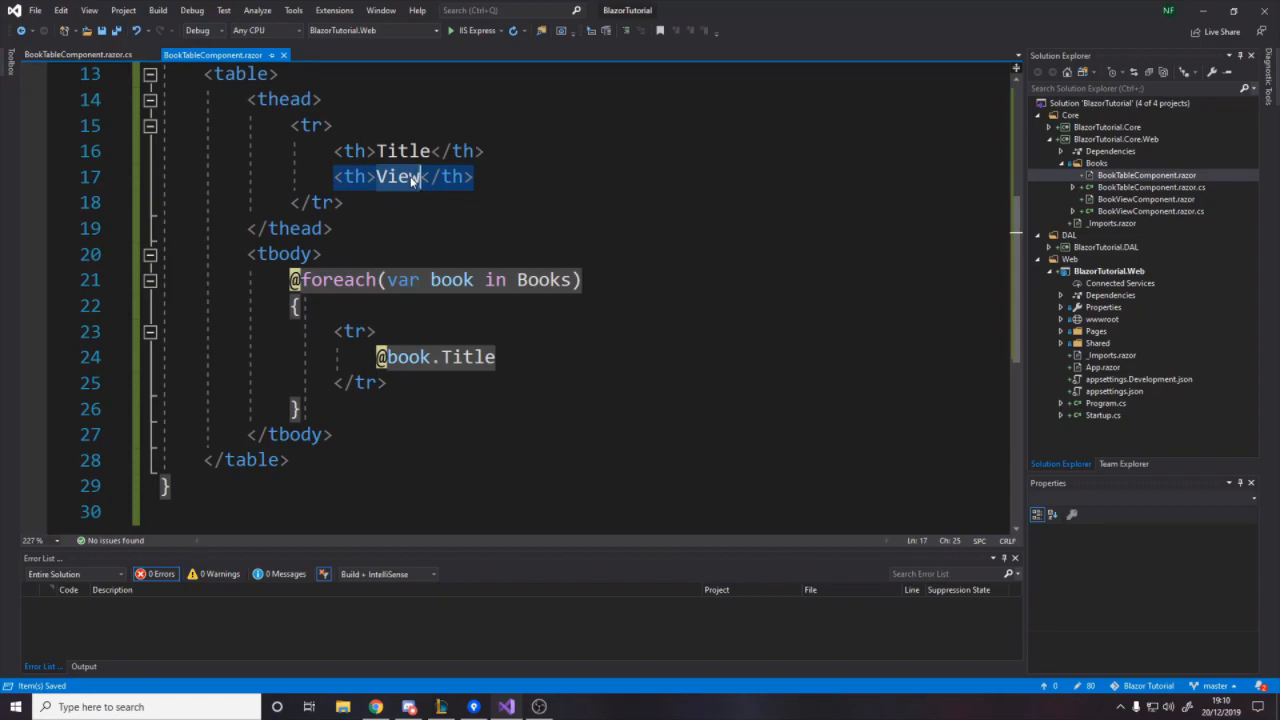
pyautogui.write('Go To')
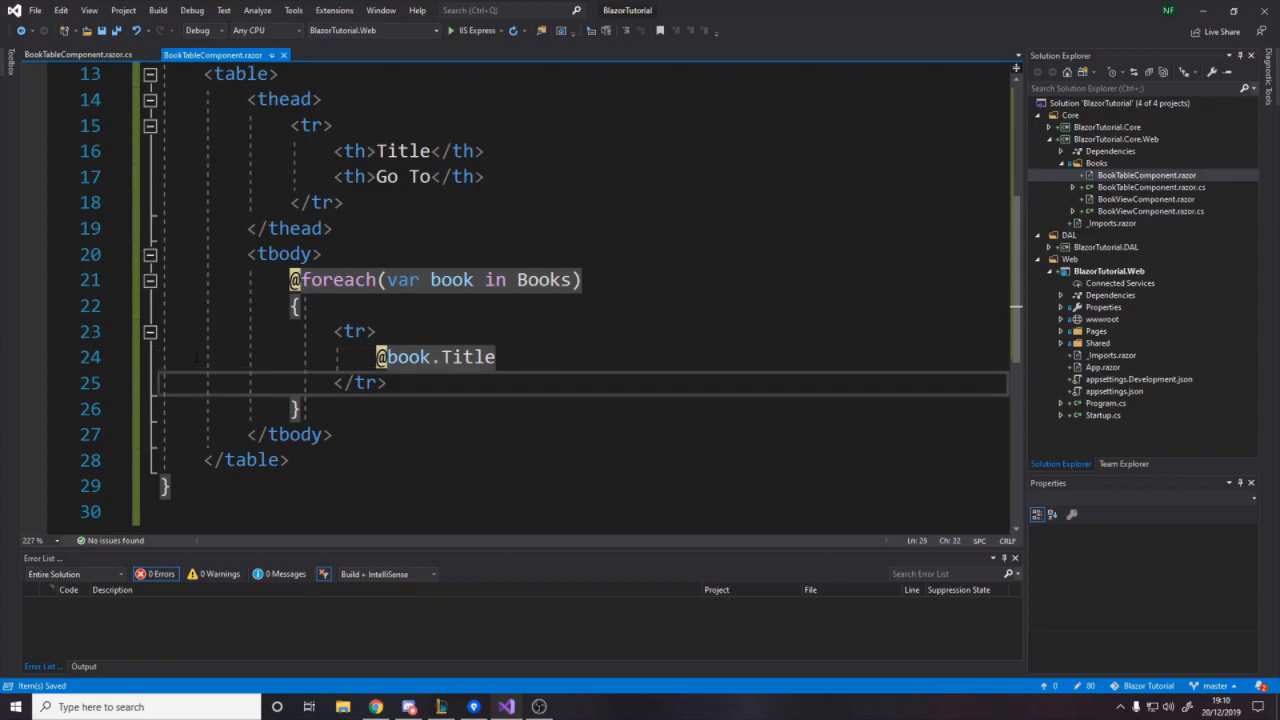
pyautogui.write('<td></td>')
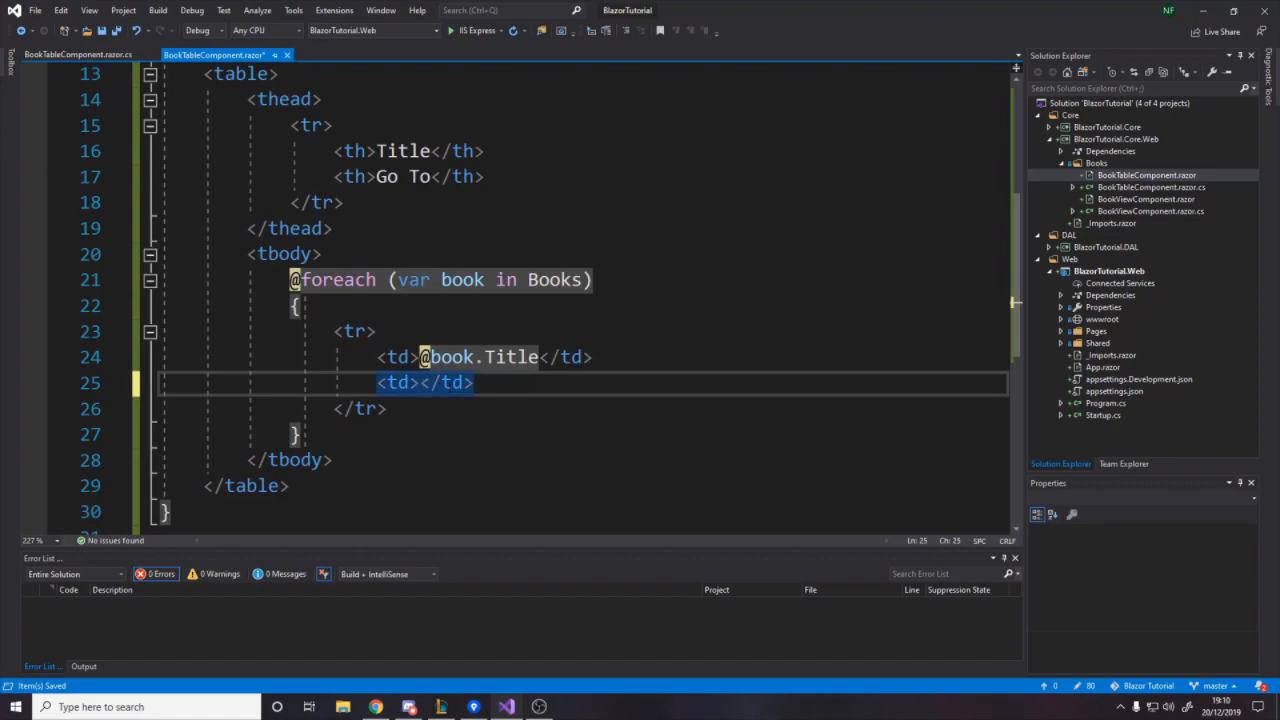
pyautogui.write('@')
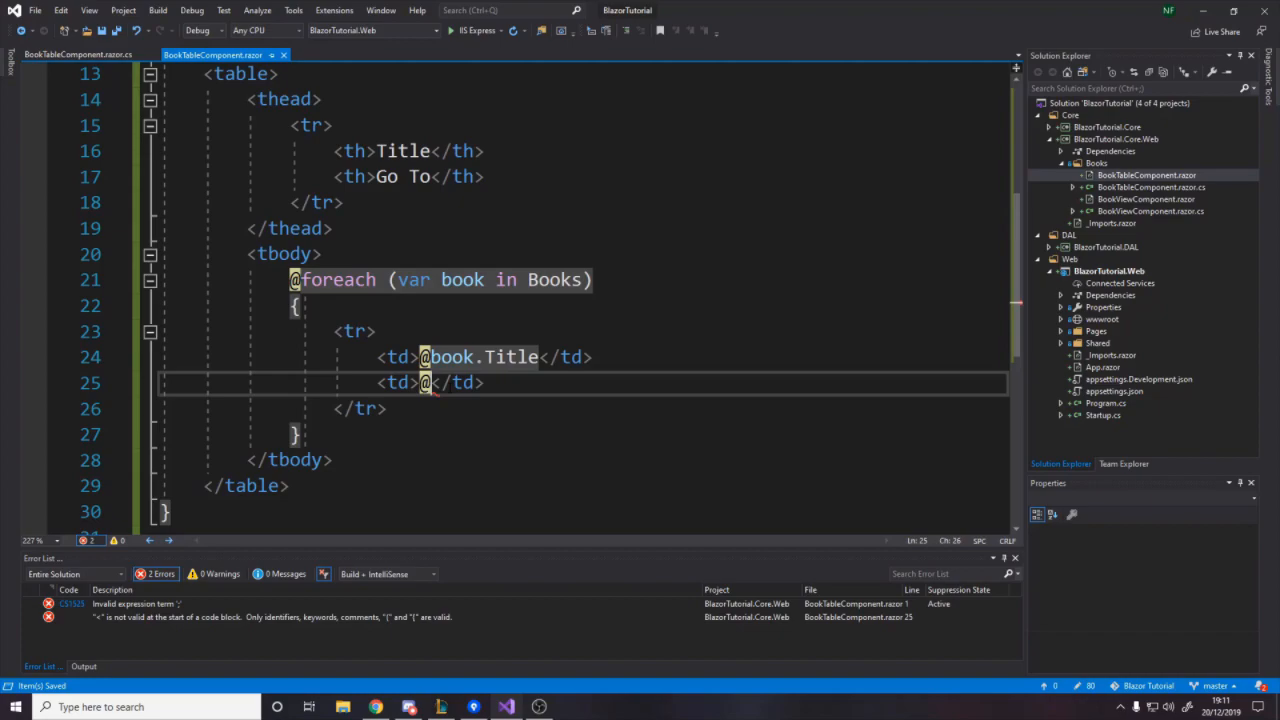
pyautogui.moveTo(430, 382)
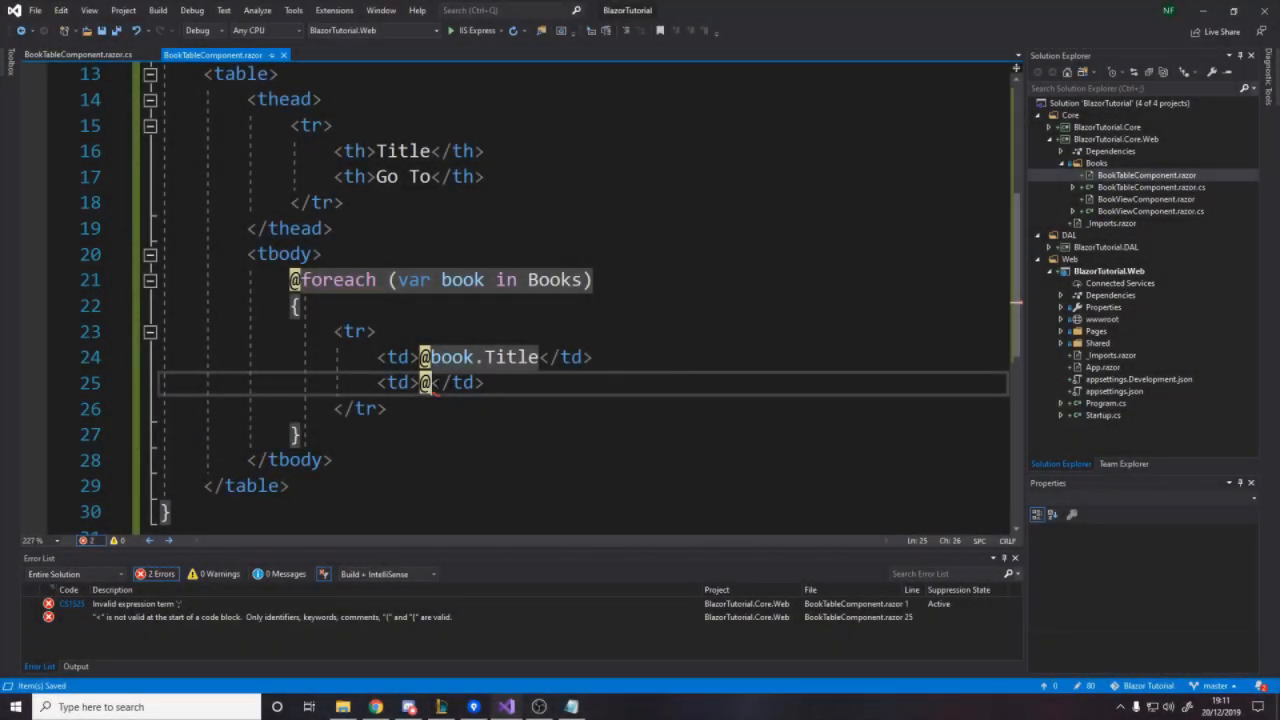
pyautogui.press('Backspace')
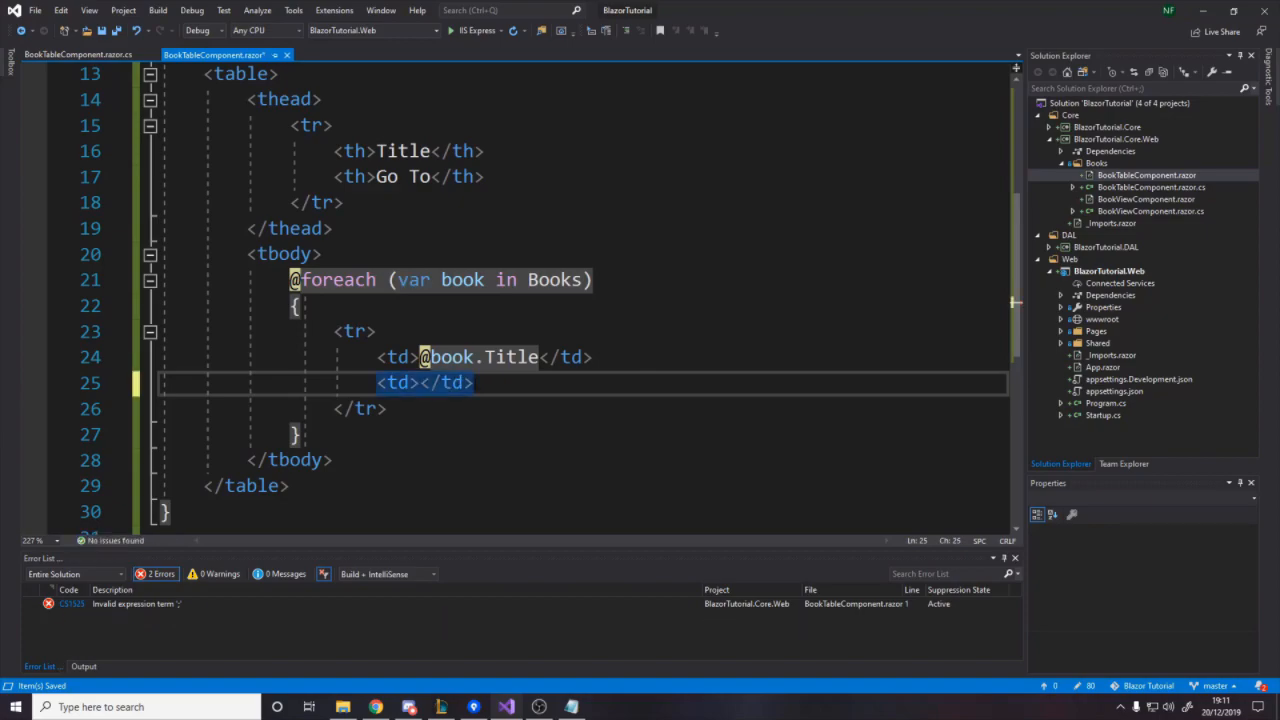
pyautogui.write('<a href=""<')
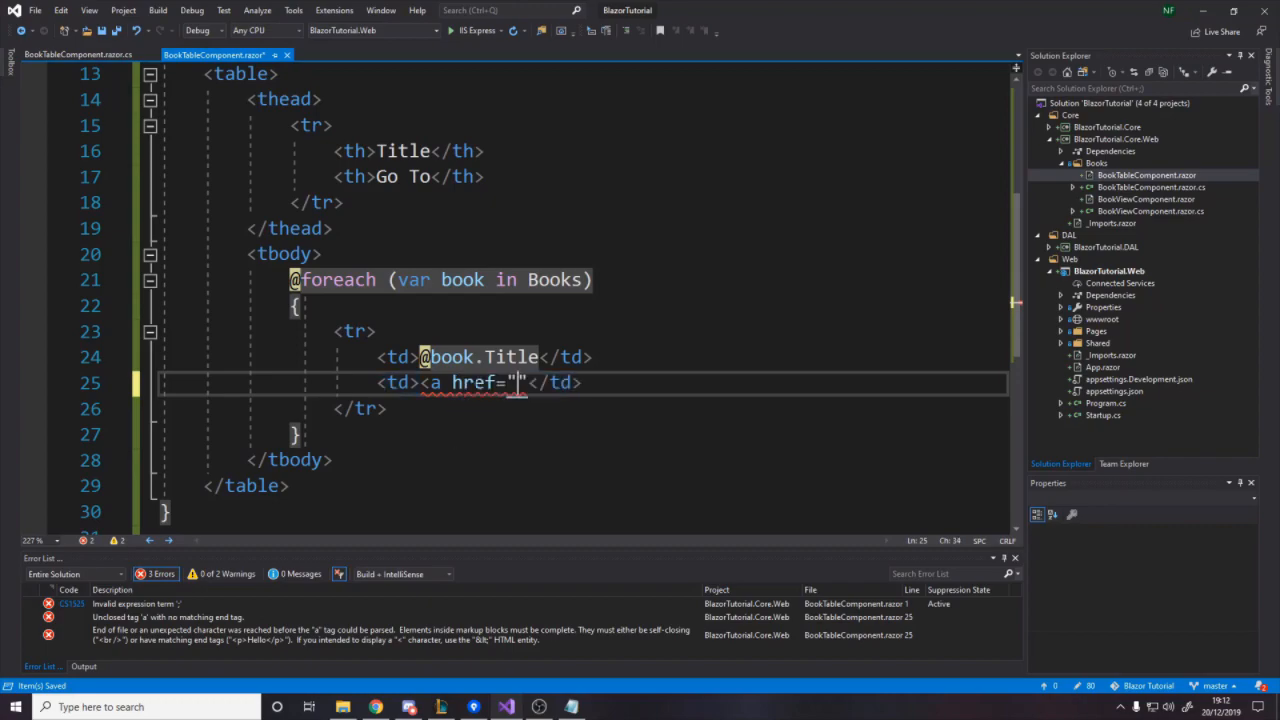
pyautogui.write('/book/')
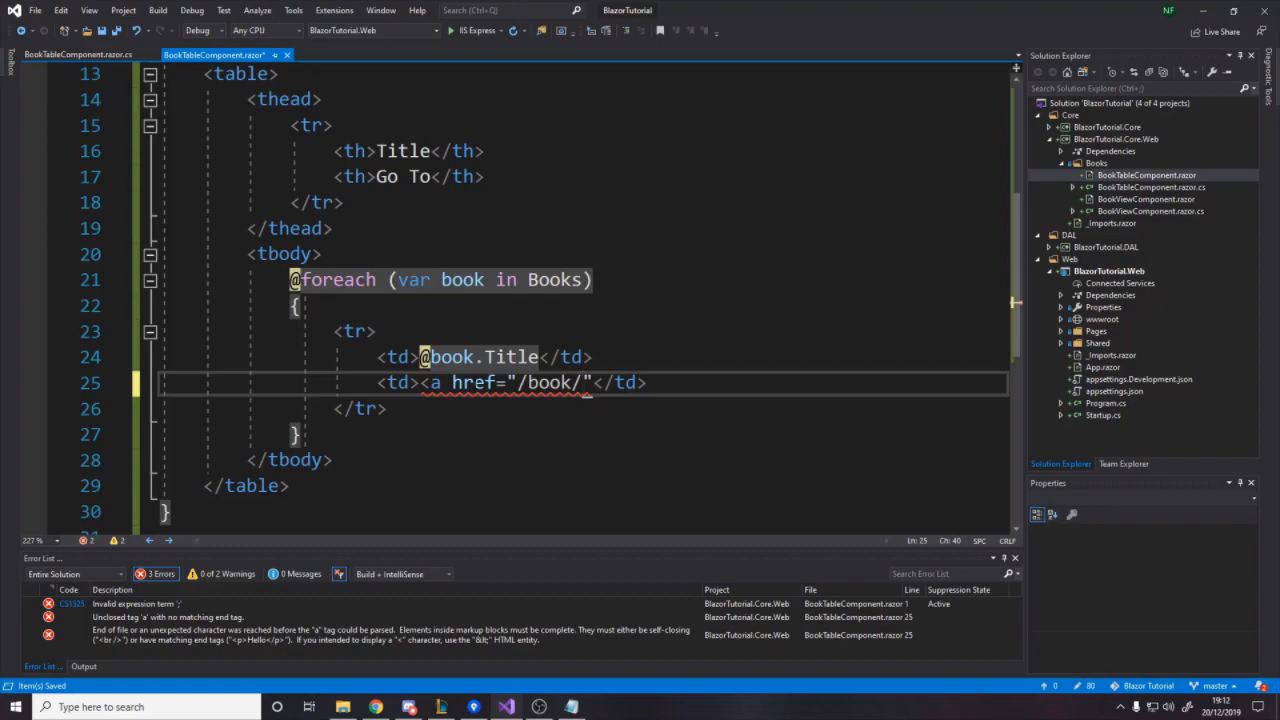
pyautogui.write('@book')
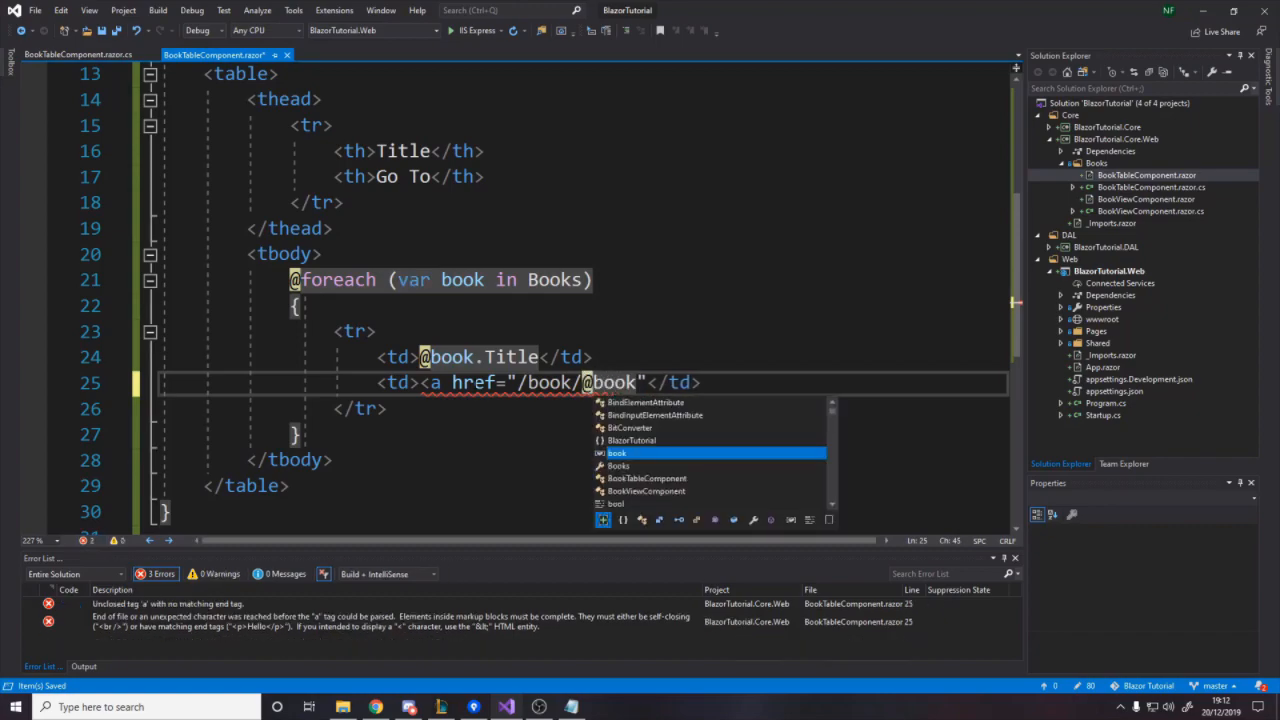
pyautogui.write('.Id')
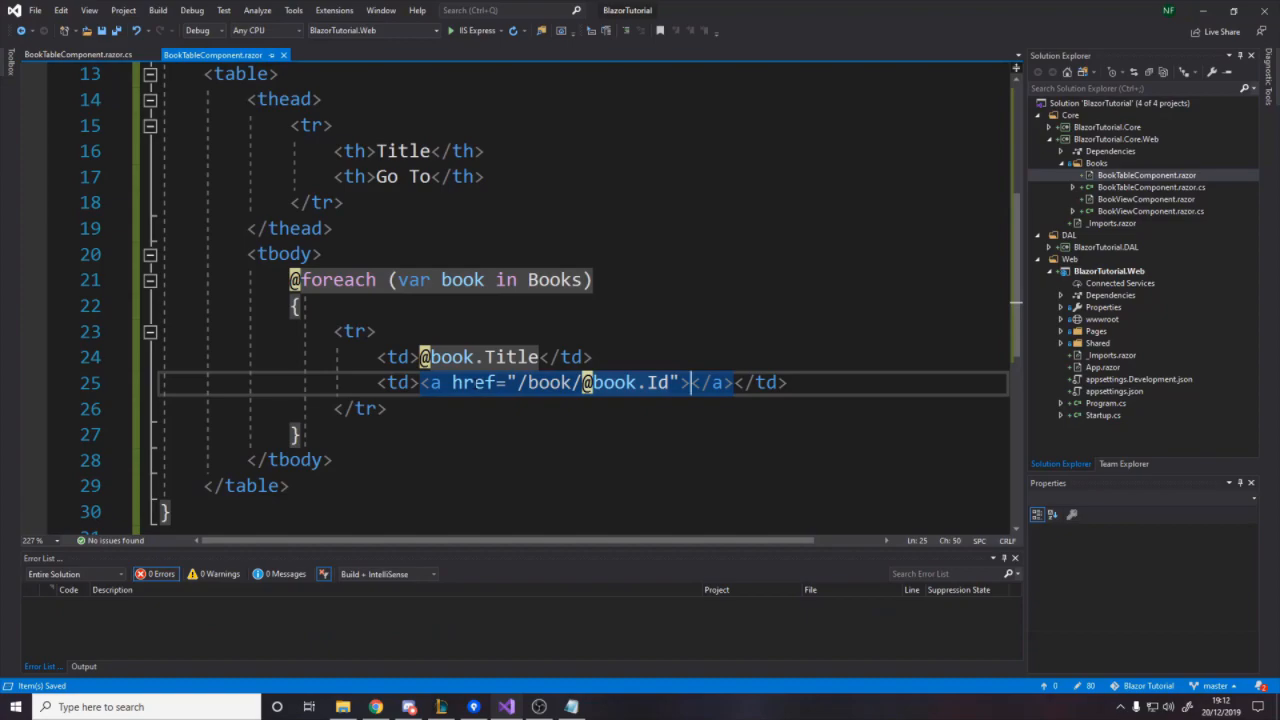
pyautogui.write('<')
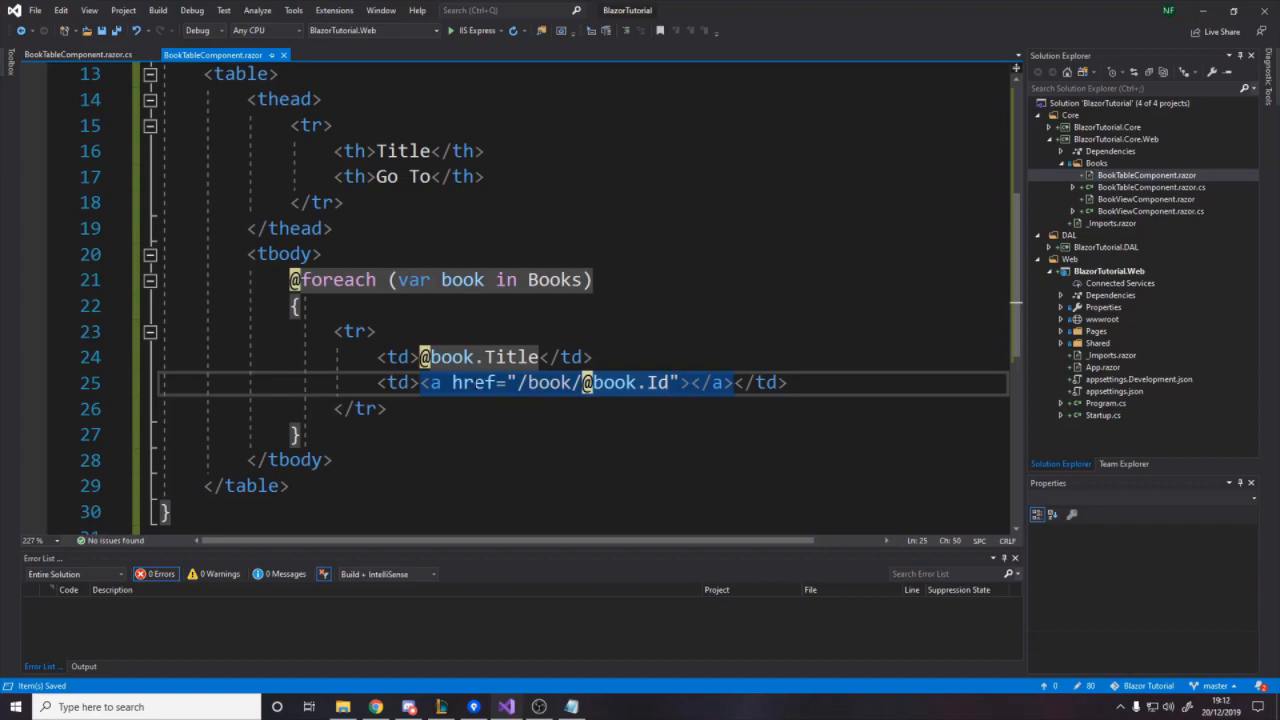
pyautogui.write('View')
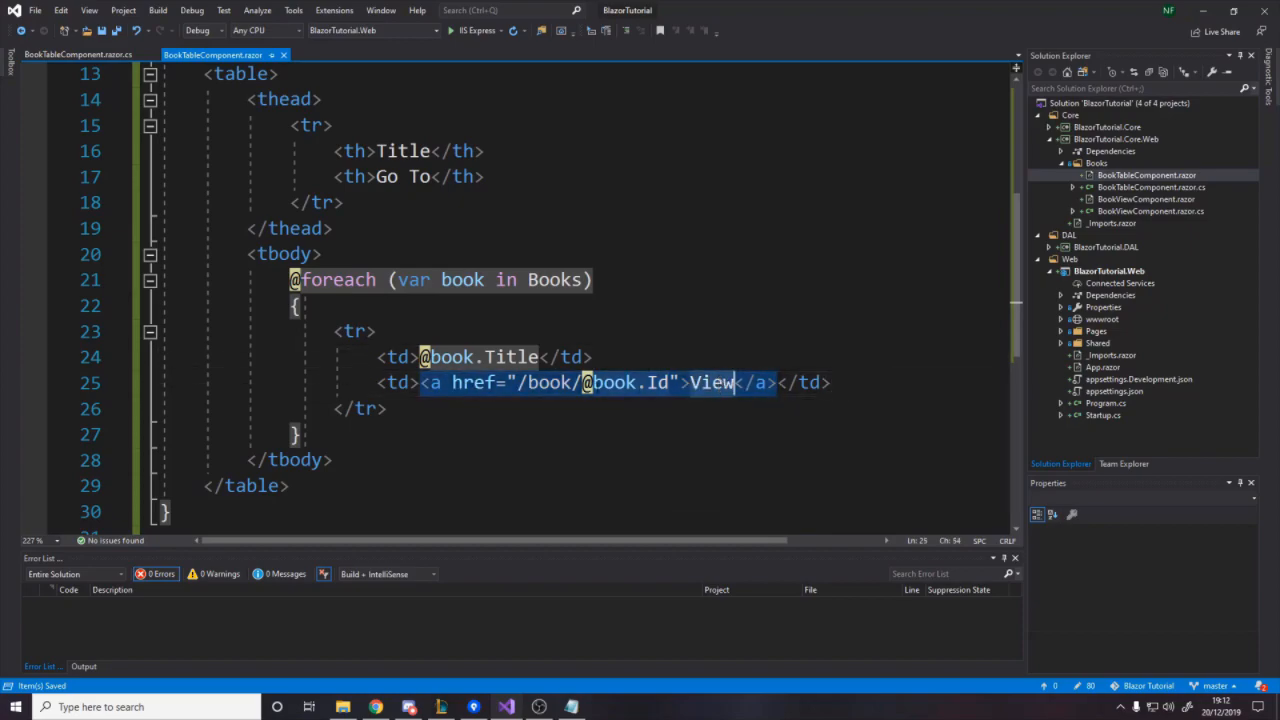
pyautogui.click(626, 382)
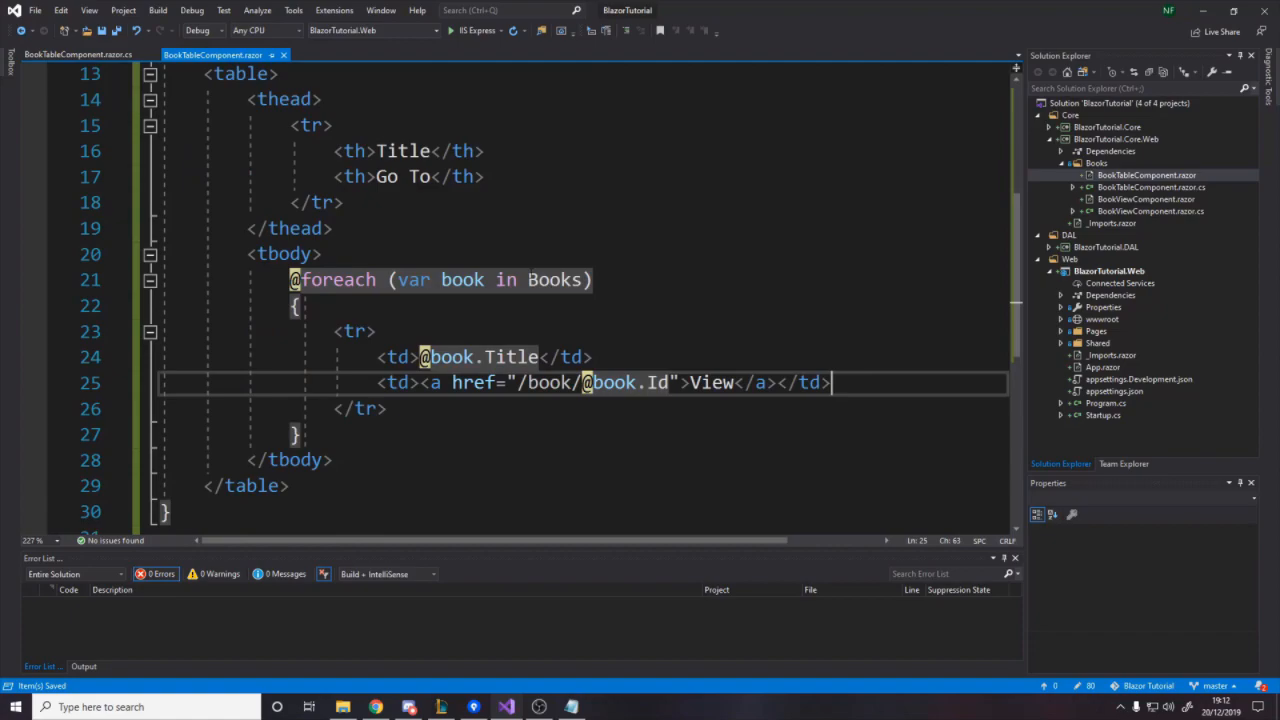
pyautogui.click(484, 152)
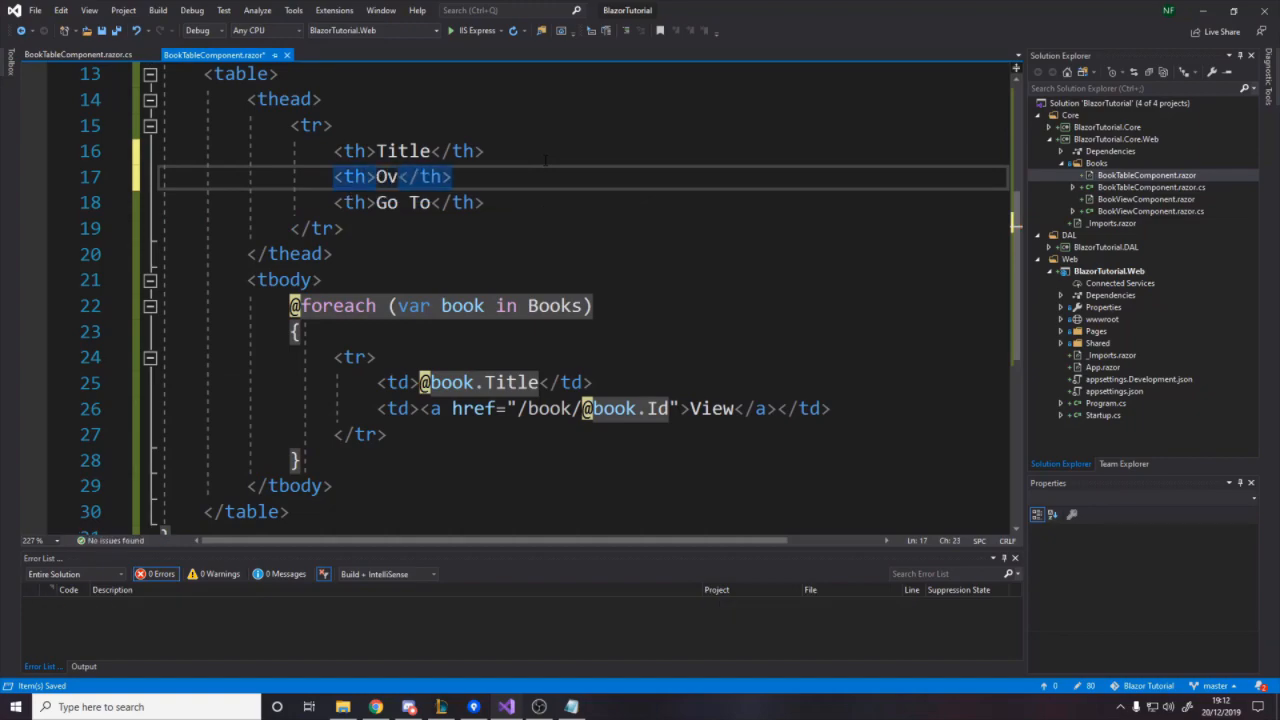
pyautogui.write('erview')
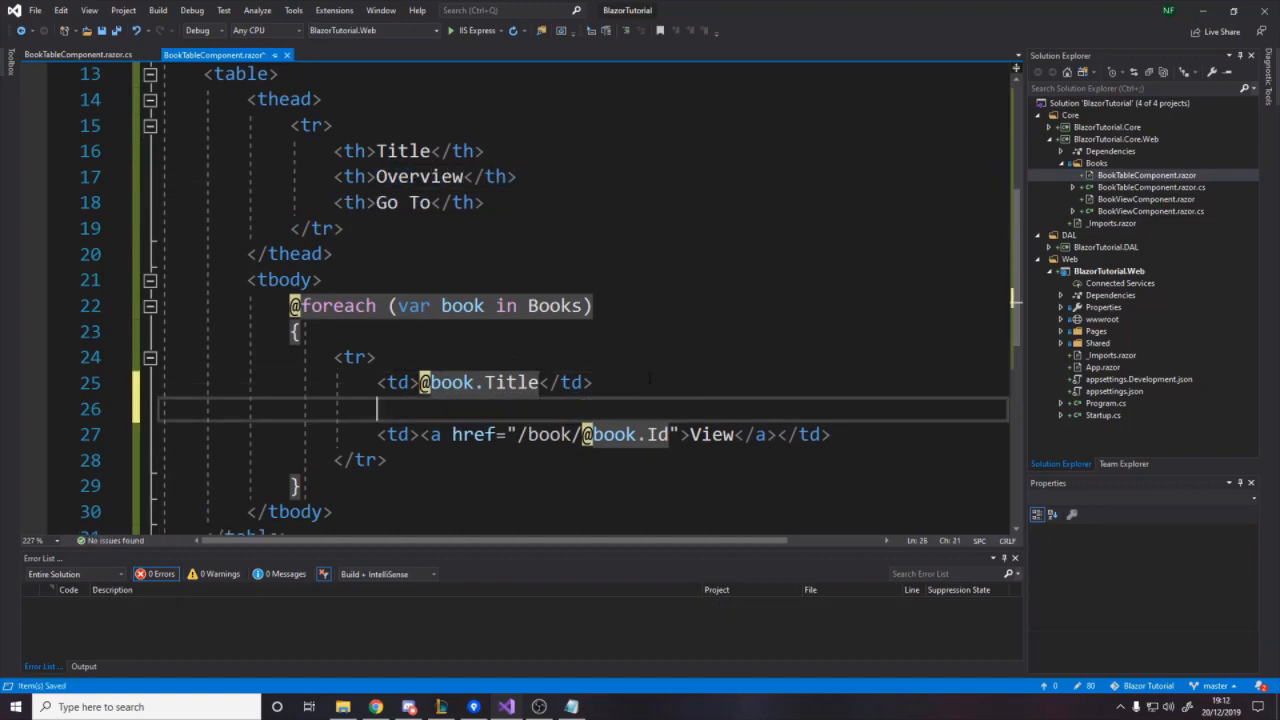
pyautogui.write('<td>@</td>')
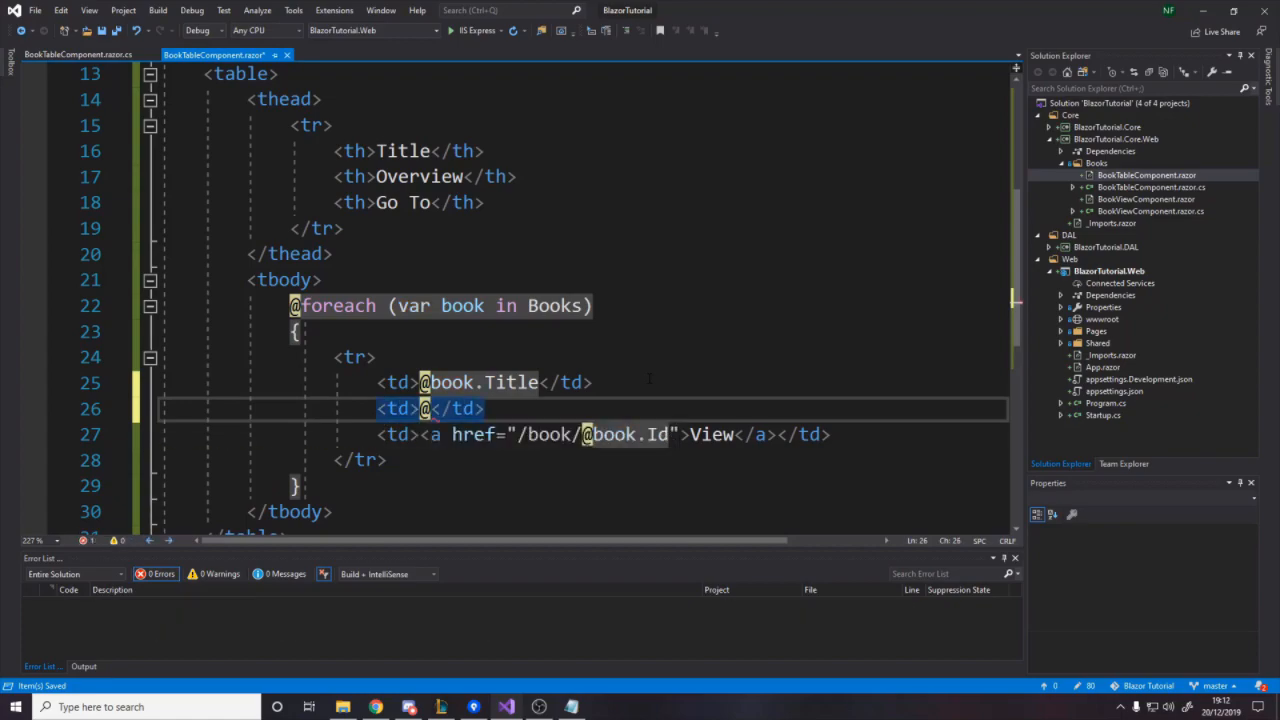
pyautogui.write('ov')
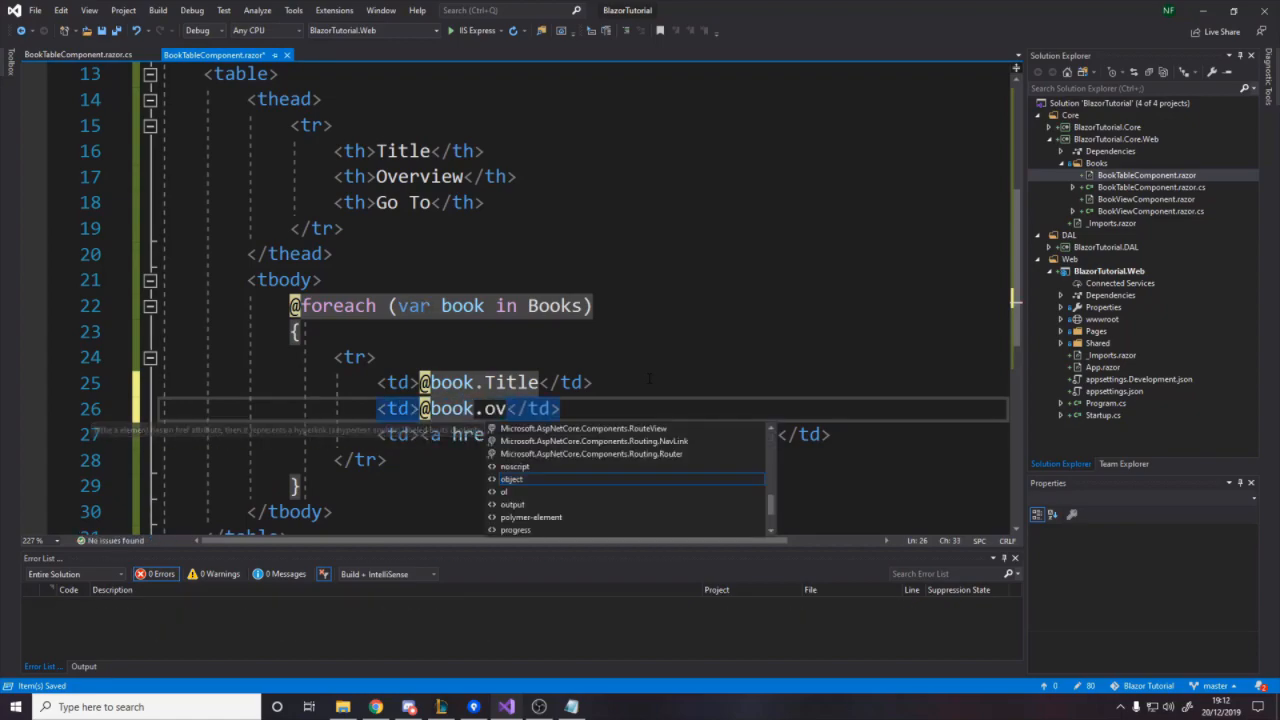
pyautogui.press('Backspace')
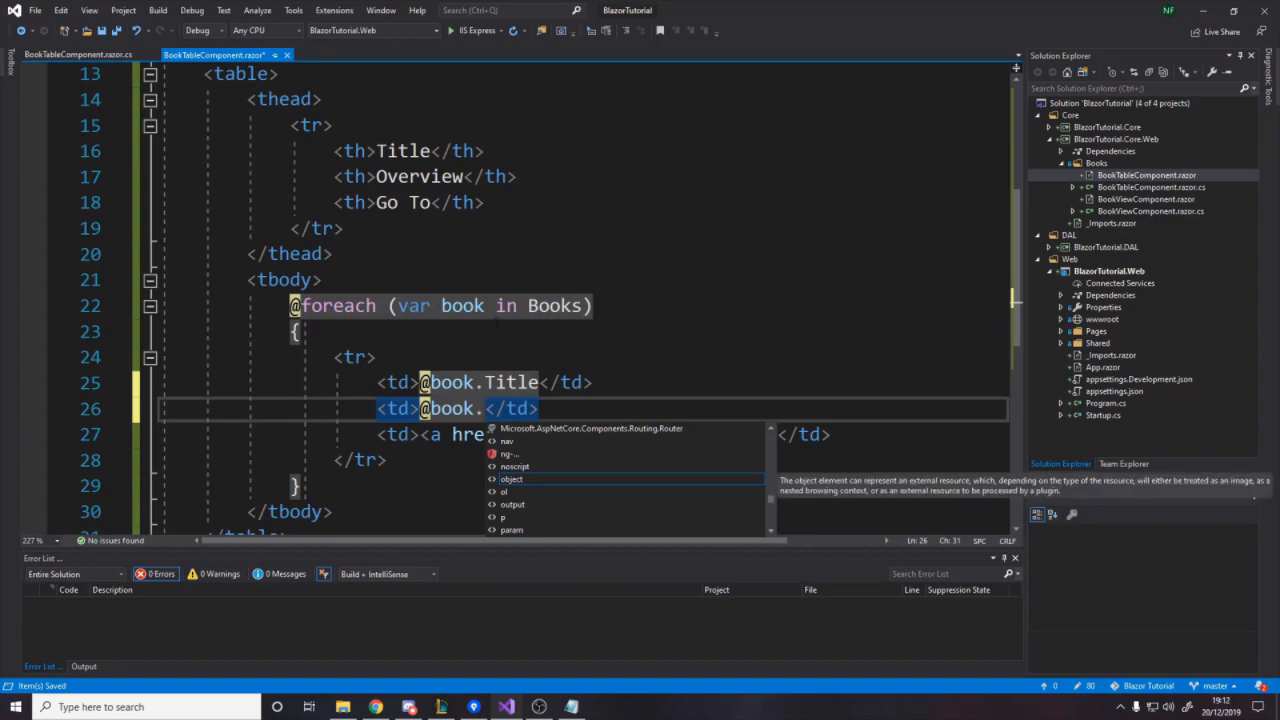
pyautogui.click(76, 54)
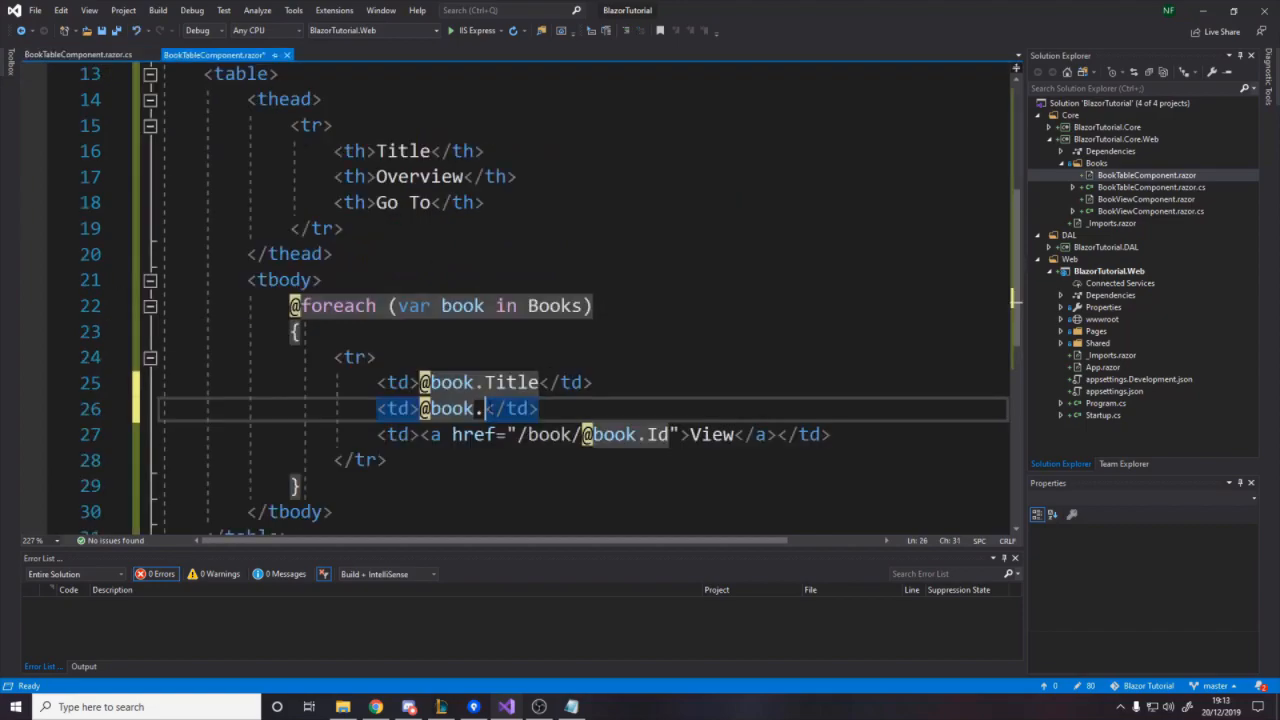
pyautogui.write('Overview')
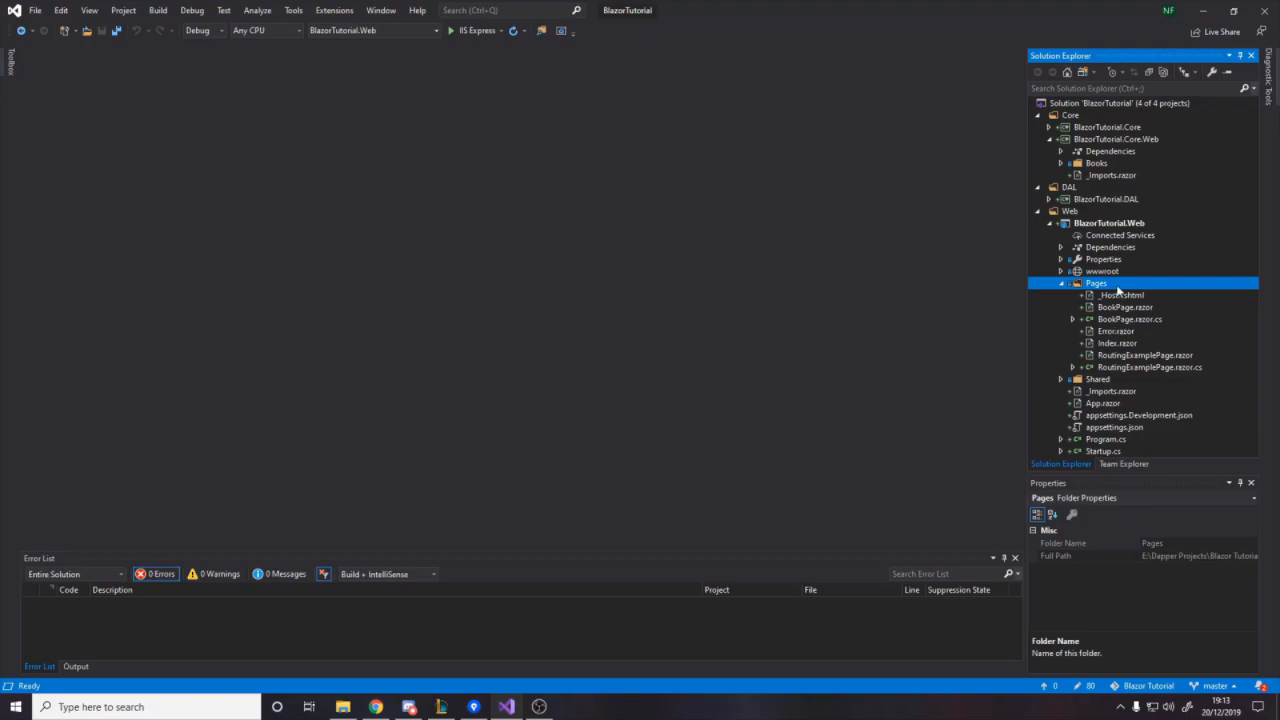
# Add BooksPage.razor and its code-behind to the Pages folder from its context menu.
pyautogui.rightClick(1096, 284)
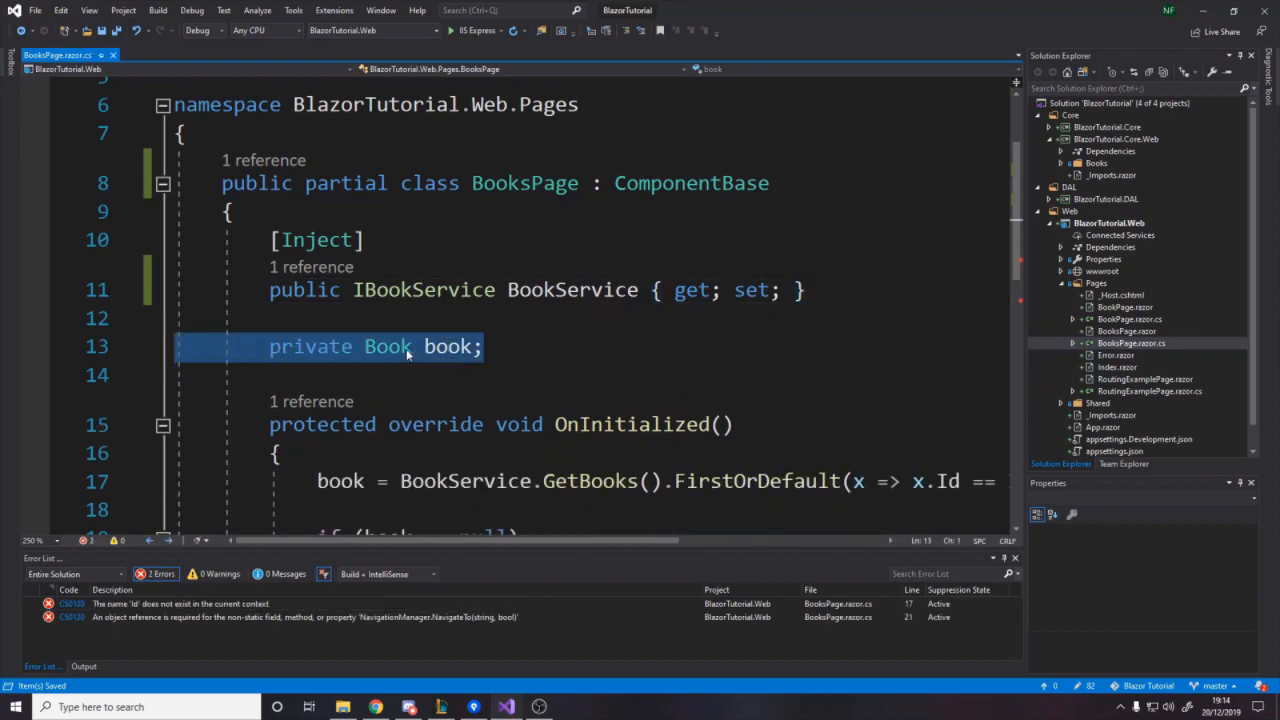
# Replace the 'private Book book;' field with 'private Book[] books;' and drop the old single-book code.
pyautogui.press('Delete')
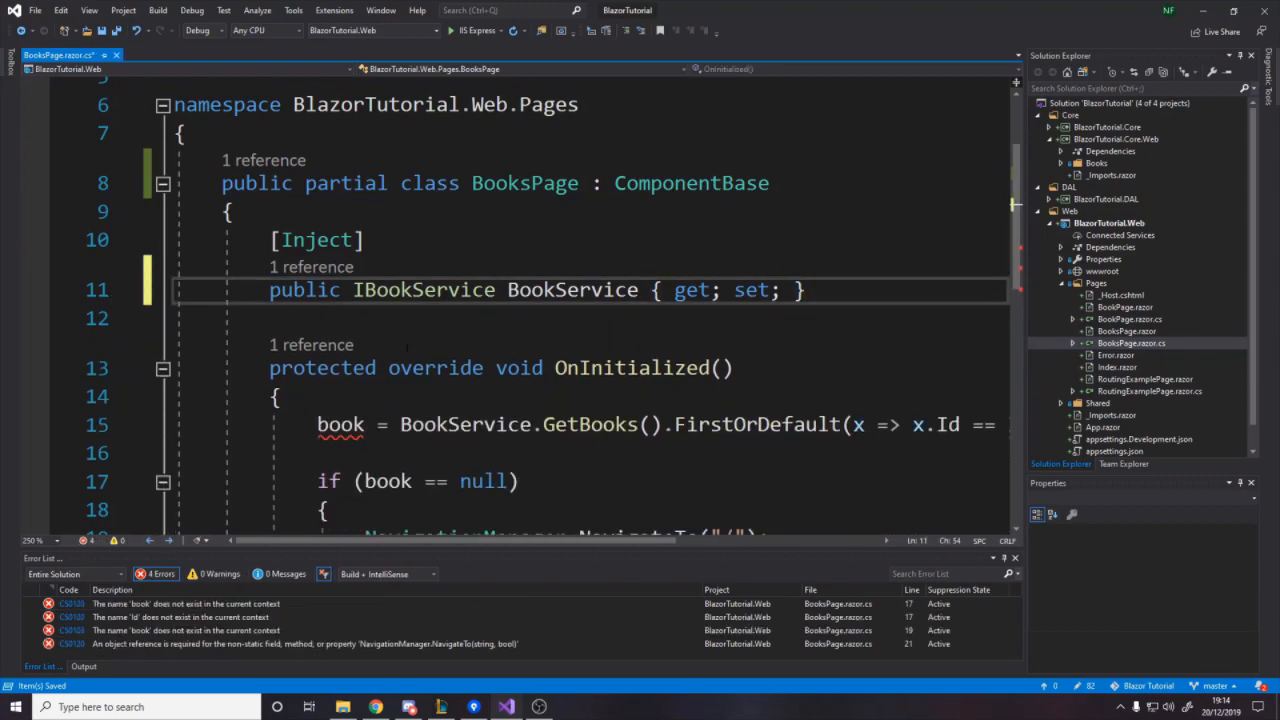
pyautogui.write('private')
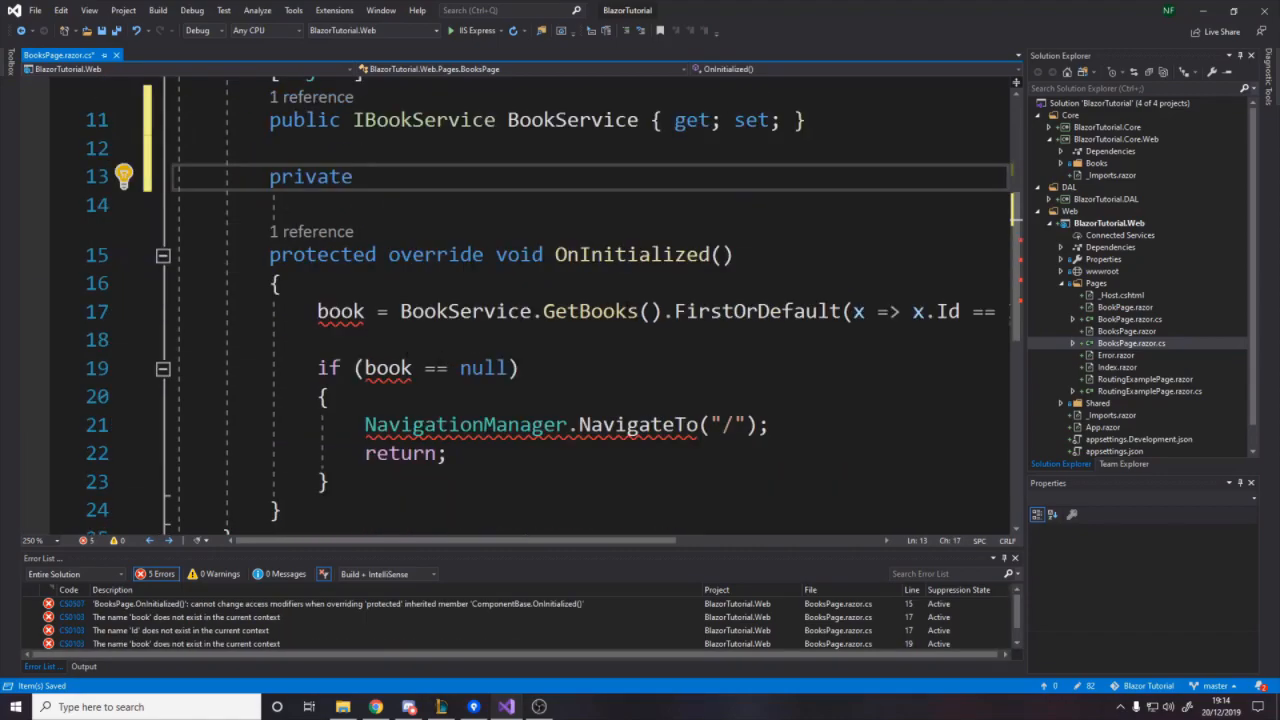
pyautogui.scroll(3)
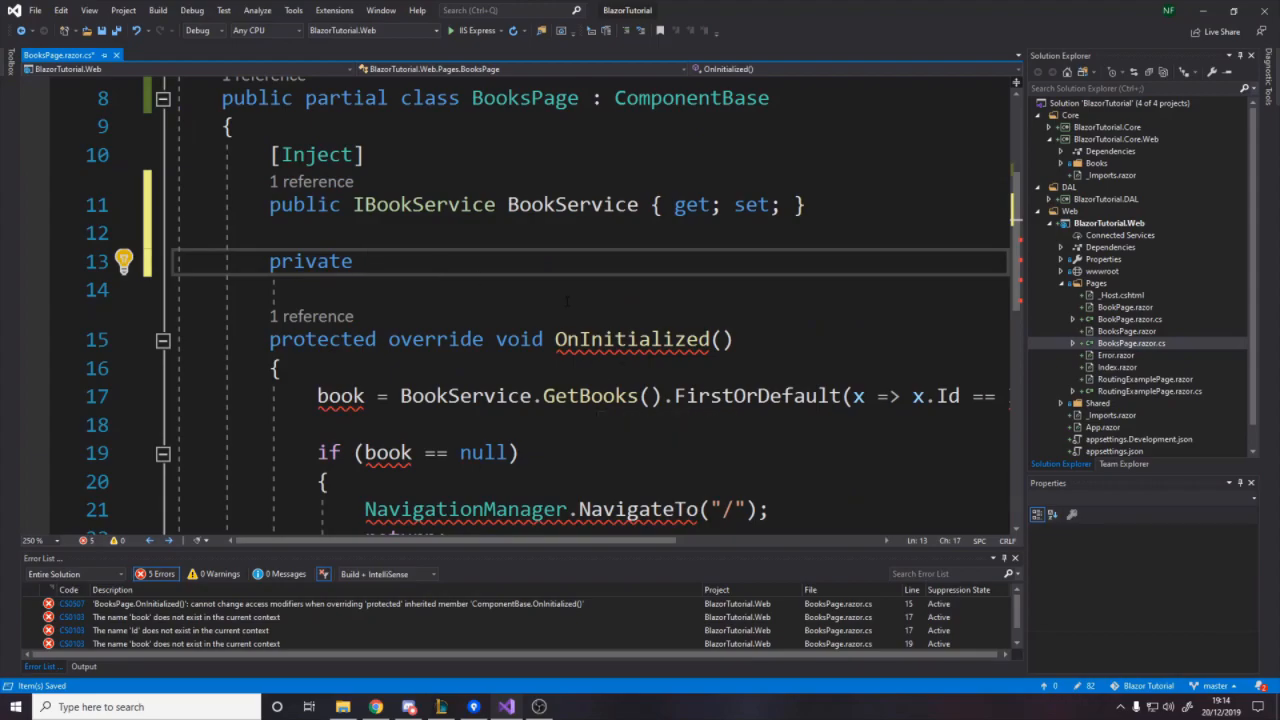
pyautogui.write('Book')
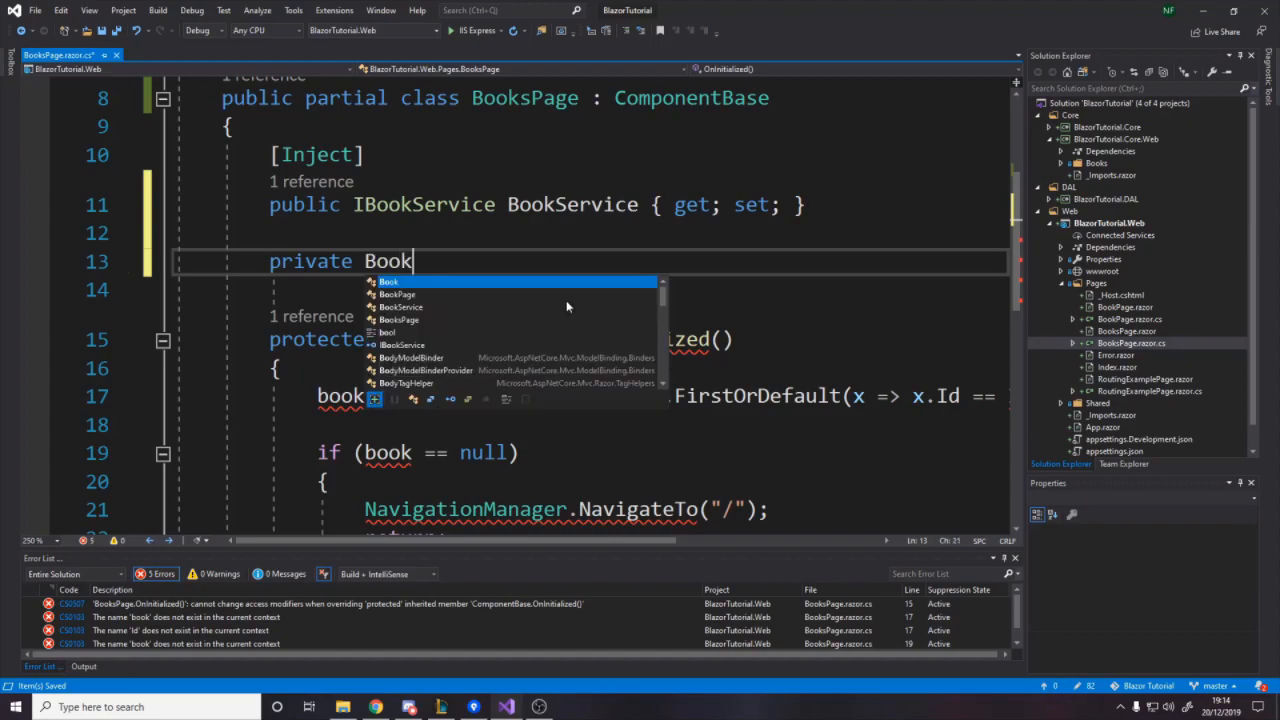
pyautogui.write('[] books;')
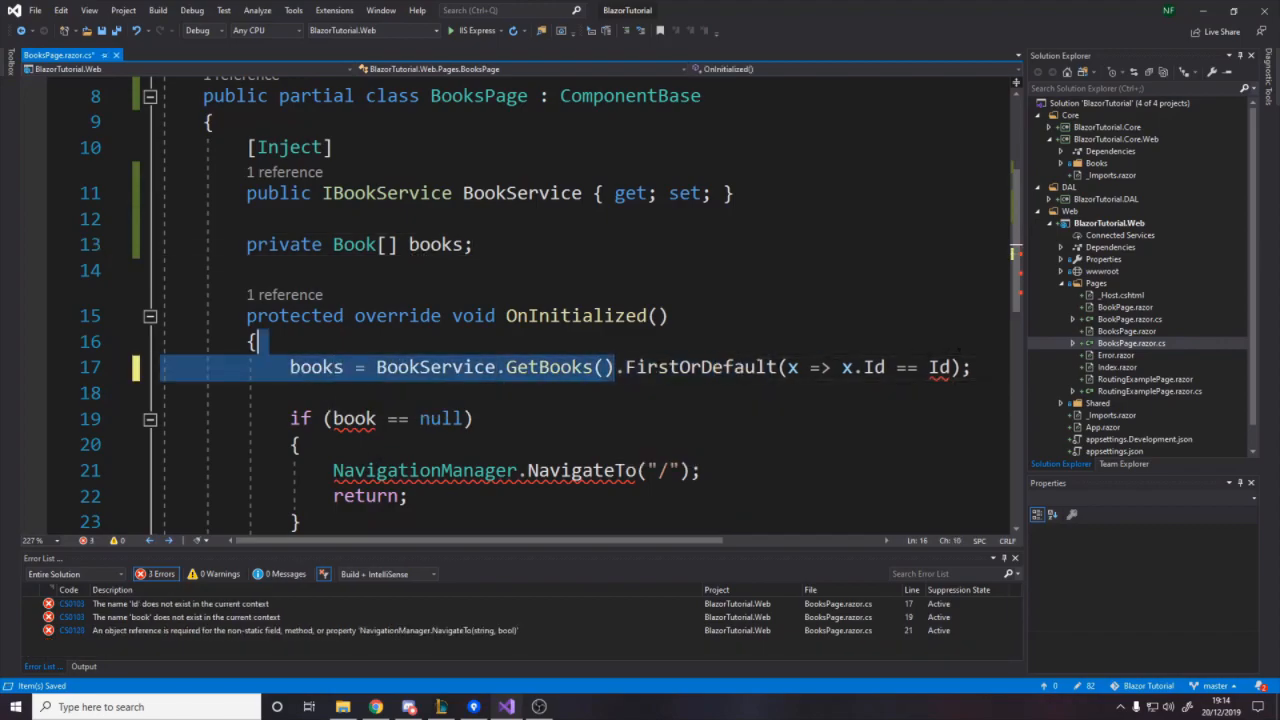
pyautogui.press('Delete')
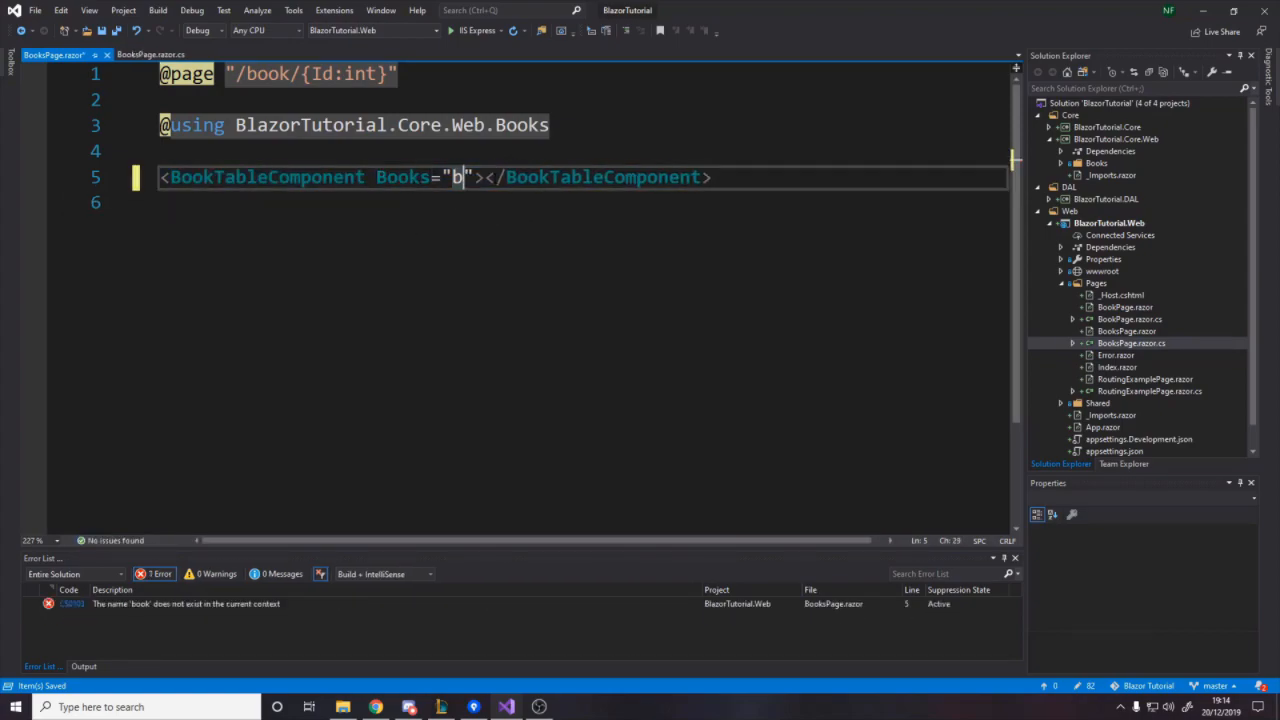
# Pass Books="books" to BookTableComponent, confirm against the code-behind field, and close the BooksPage files.
pyautogui.write('ooks')
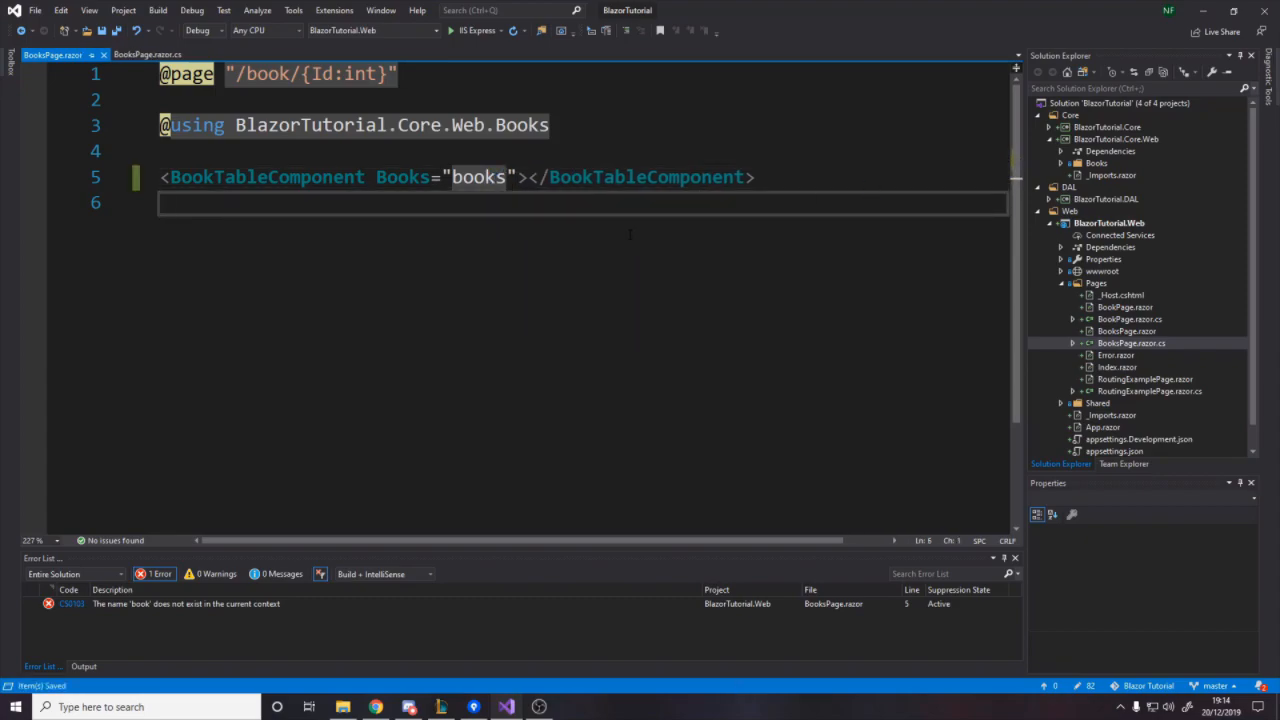
pyautogui.click(148, 54)
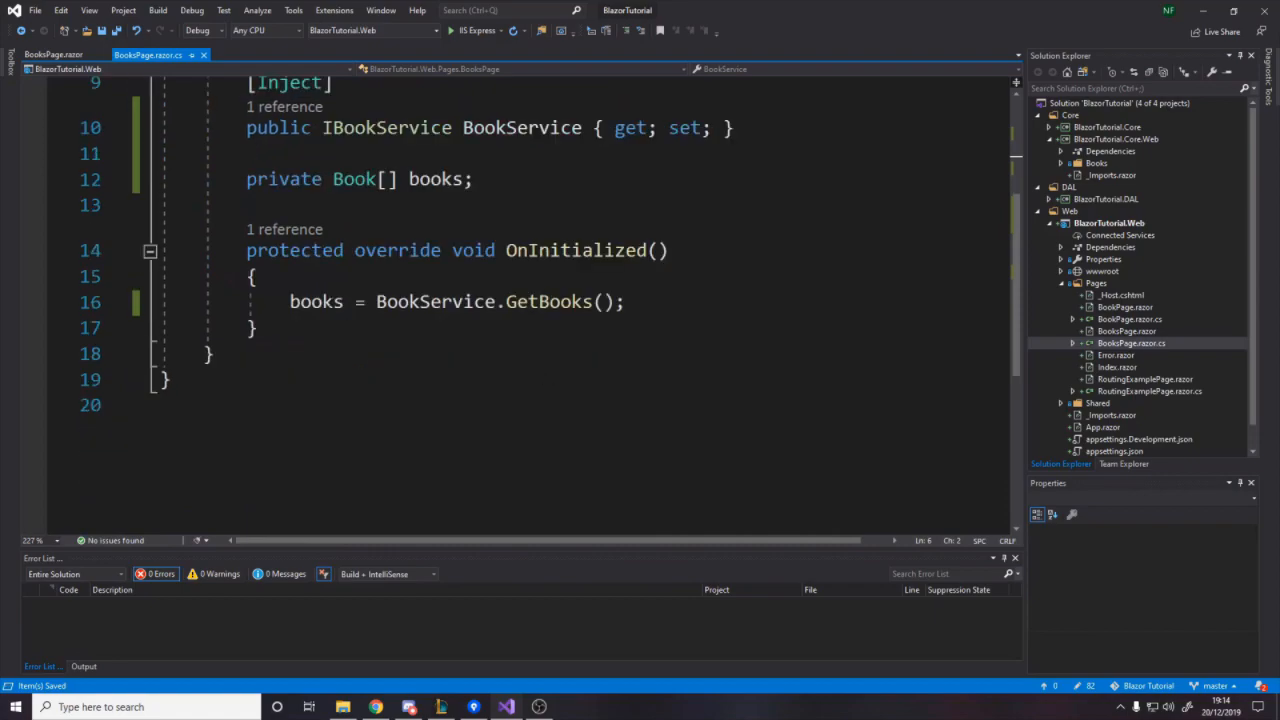
pyautogui.click(624, 300)
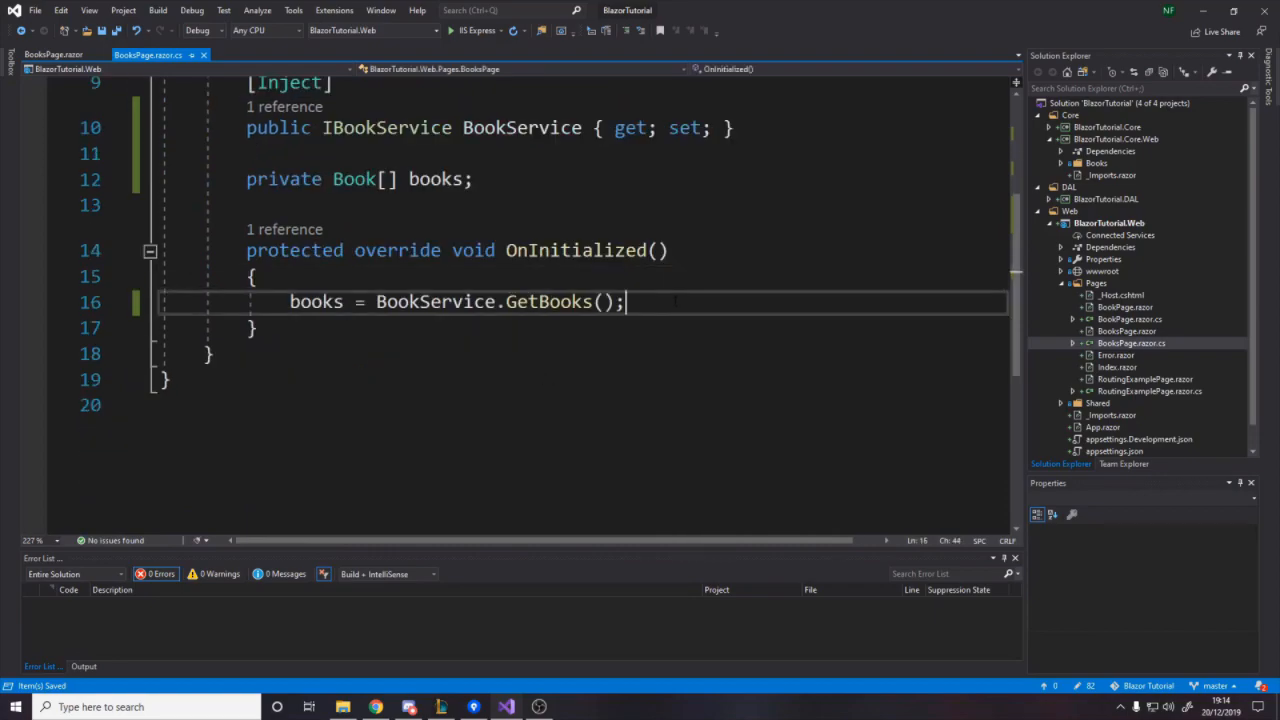
pyautogui.click(54, 56)
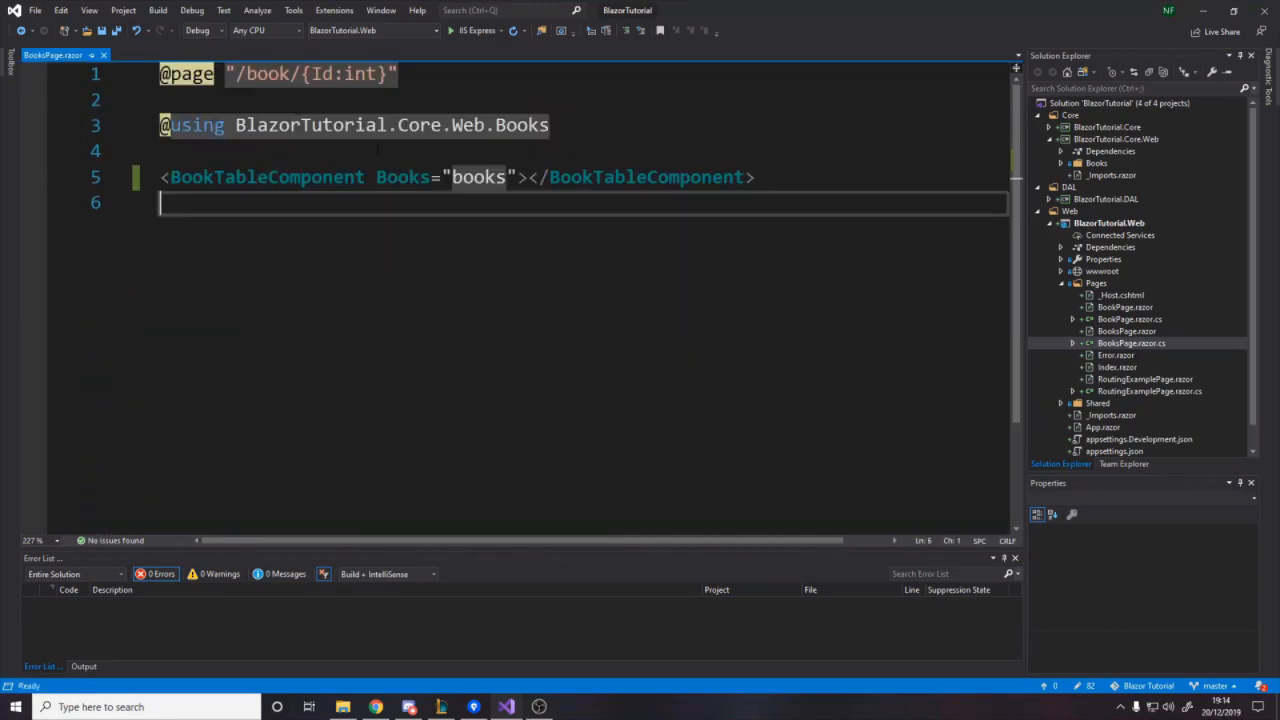
pyautogui.doubleClick(480, 176)
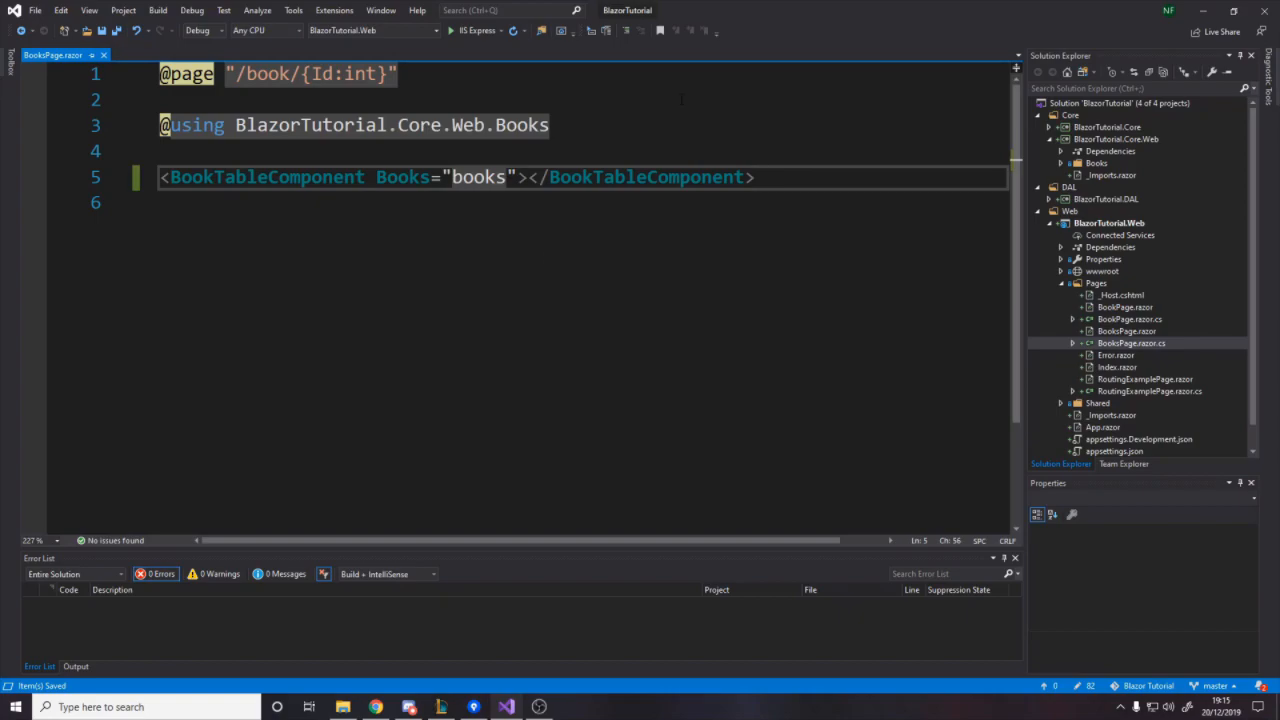
pyautogui.moveTo(56, 56)
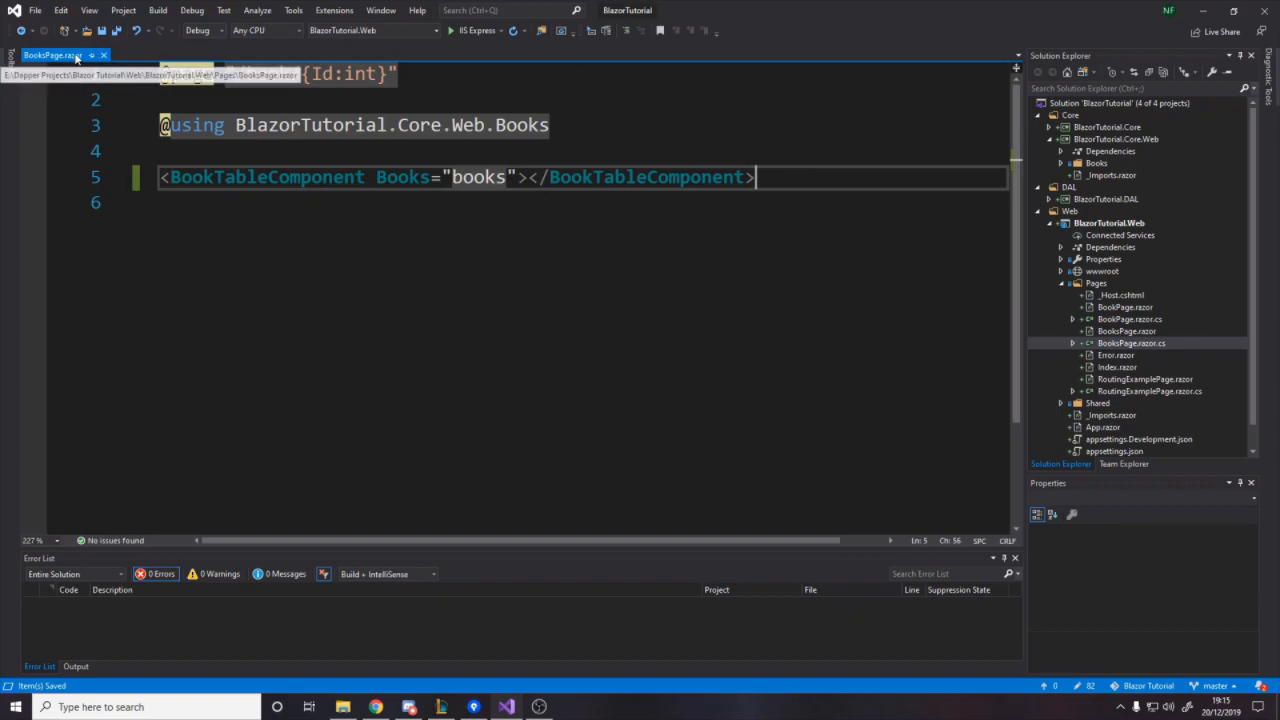
pyautogui.click(1132, 344)
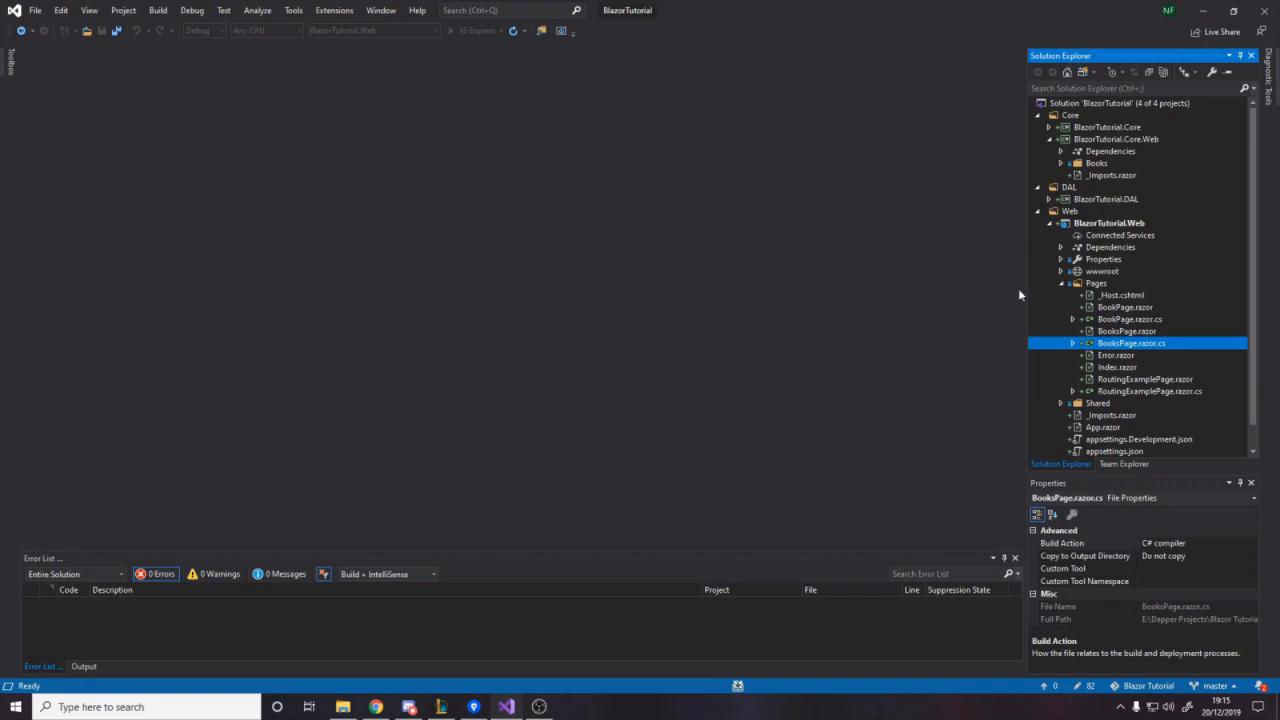
# Open BooksPage.razor from Solution Explorer and set its route to books/ before running the app.
pyautogui.click(1128, 332)
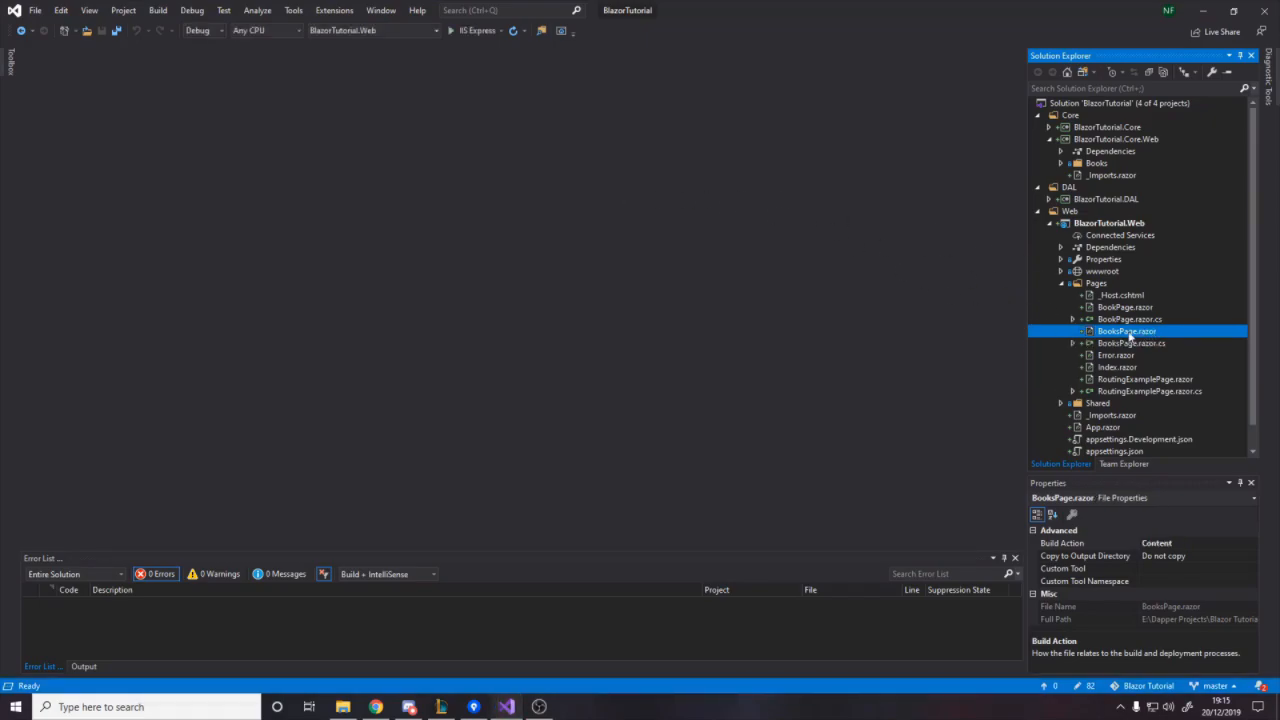
pyautogui.doubleClick(1128, 332)
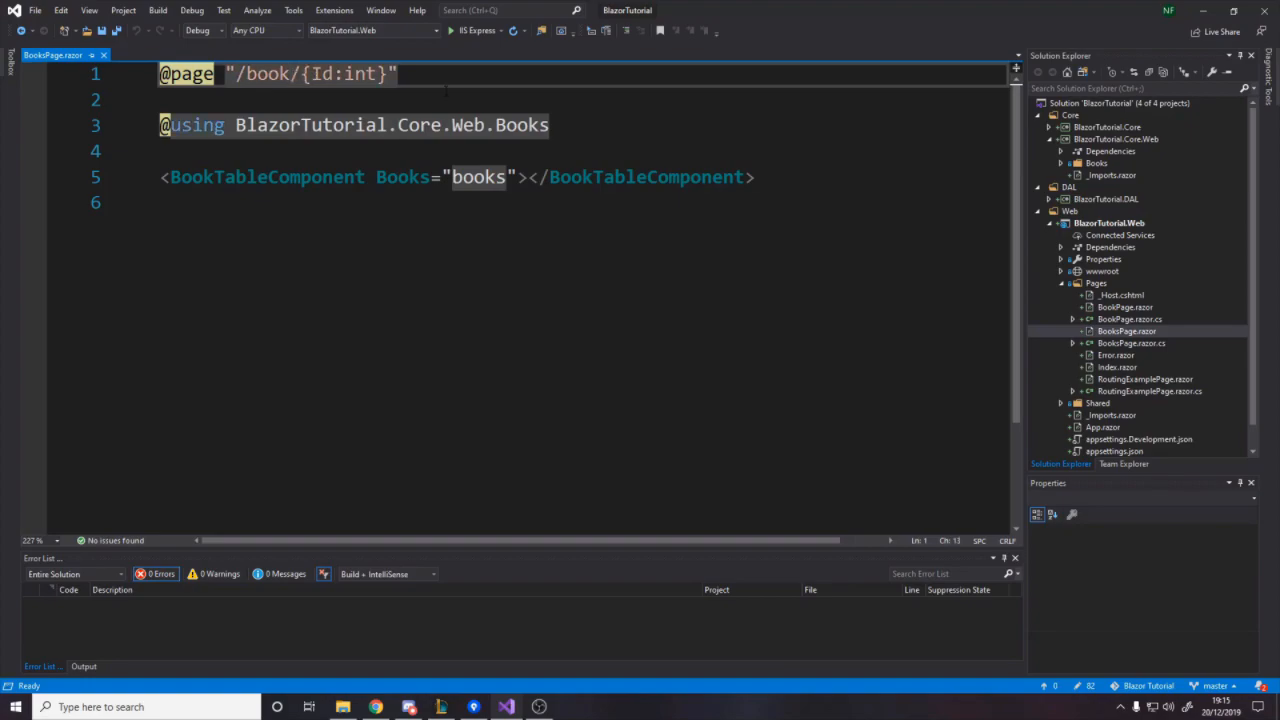
pyautogui.write('books/')
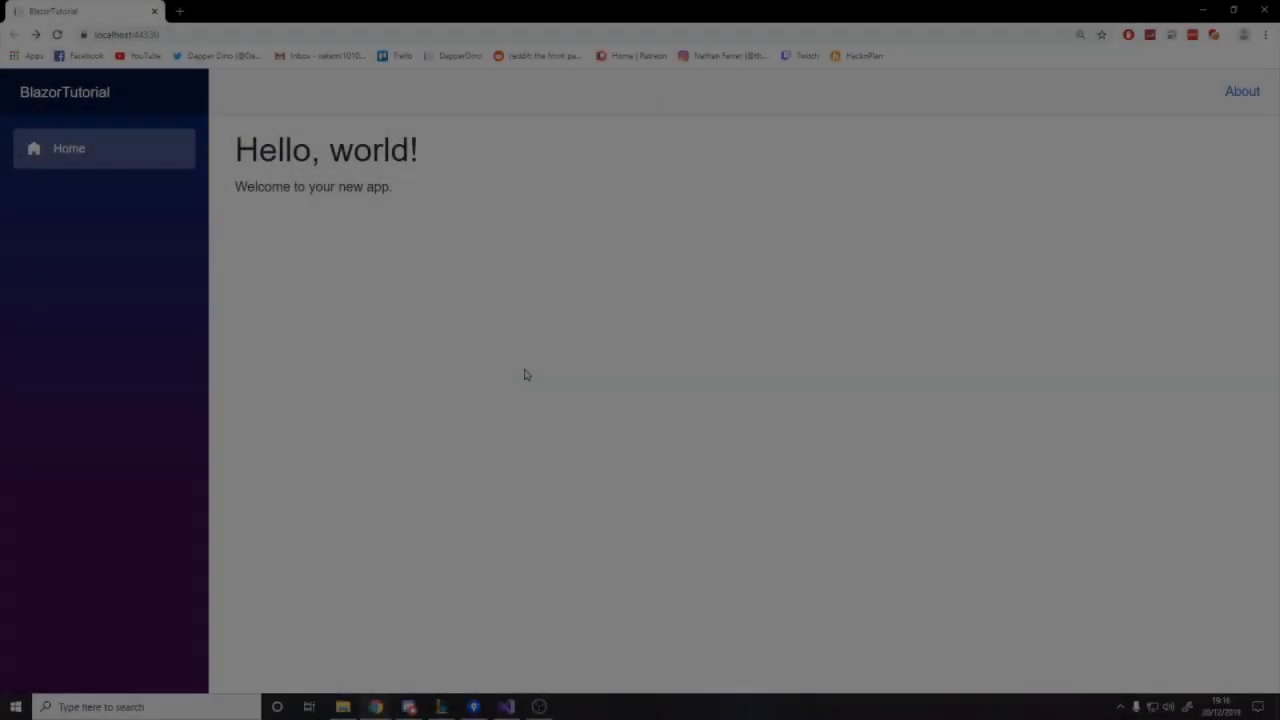
# Browse to localhost:44330/books, review the three-book table and its View links, then return to Visual Studio.
pyautogui.click(124, 34)
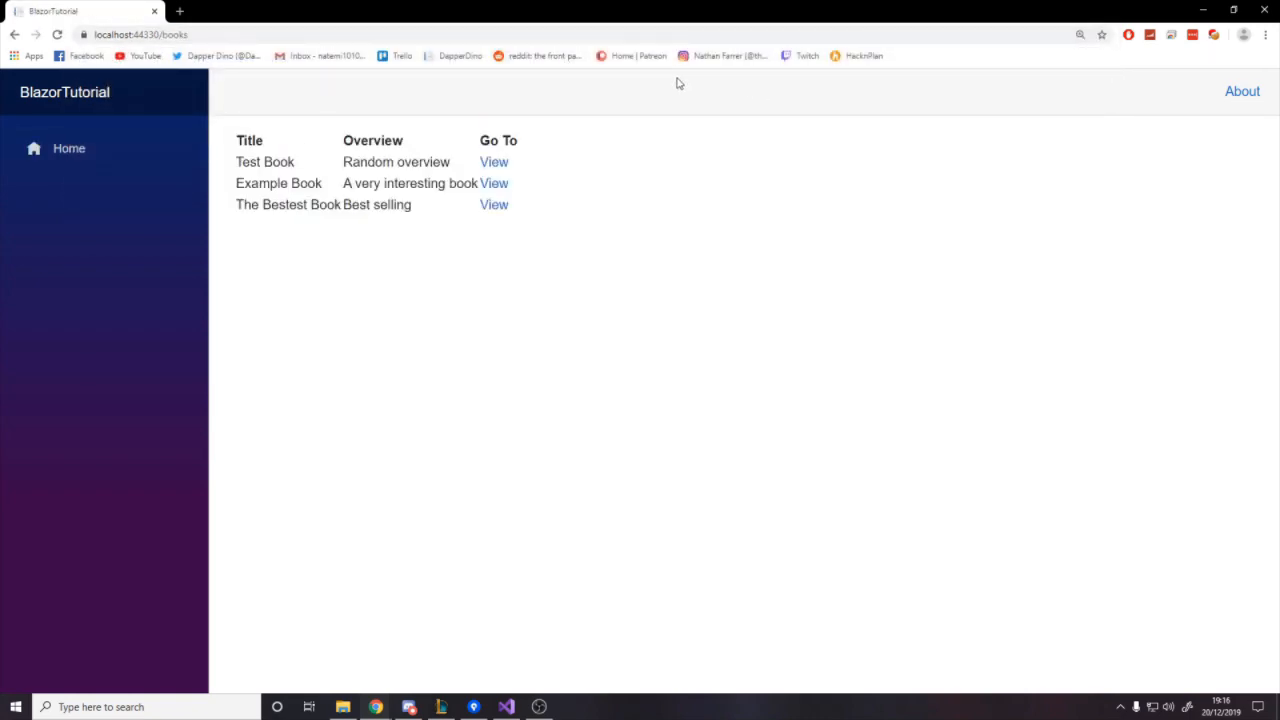
pyautogui.moveTo(520, 156)
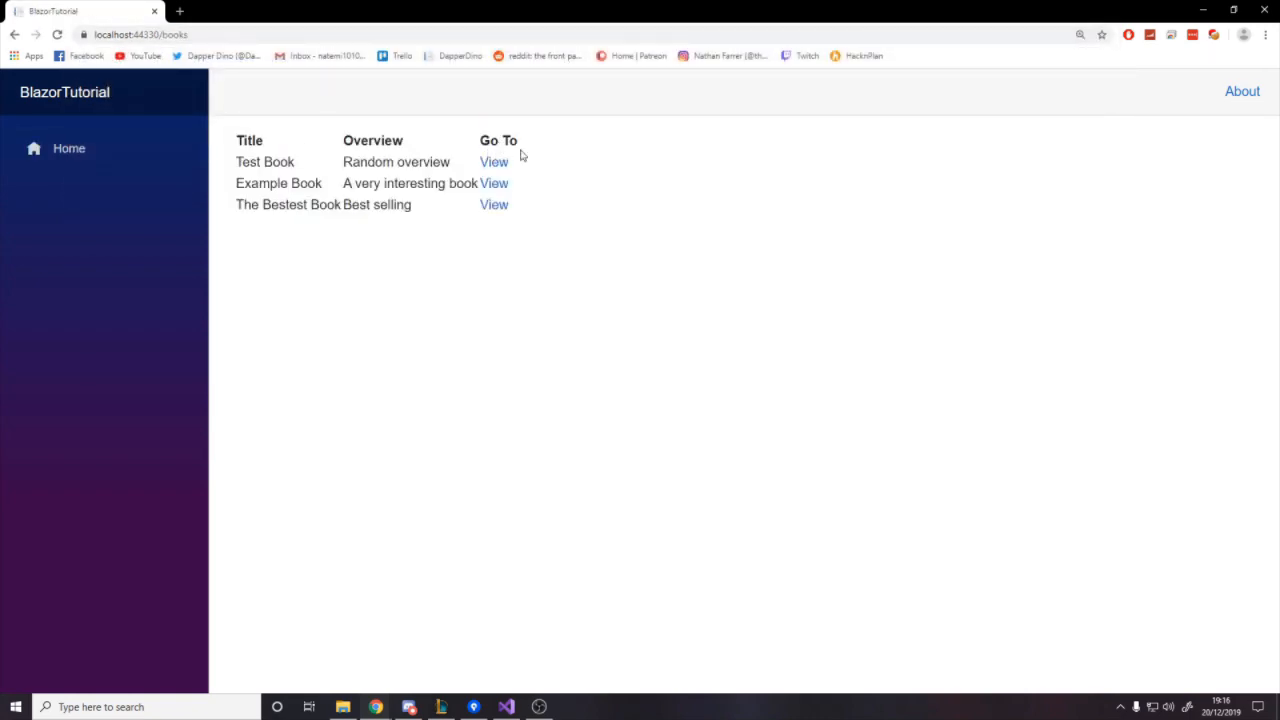
pyautogui.moveTo(584, 148)
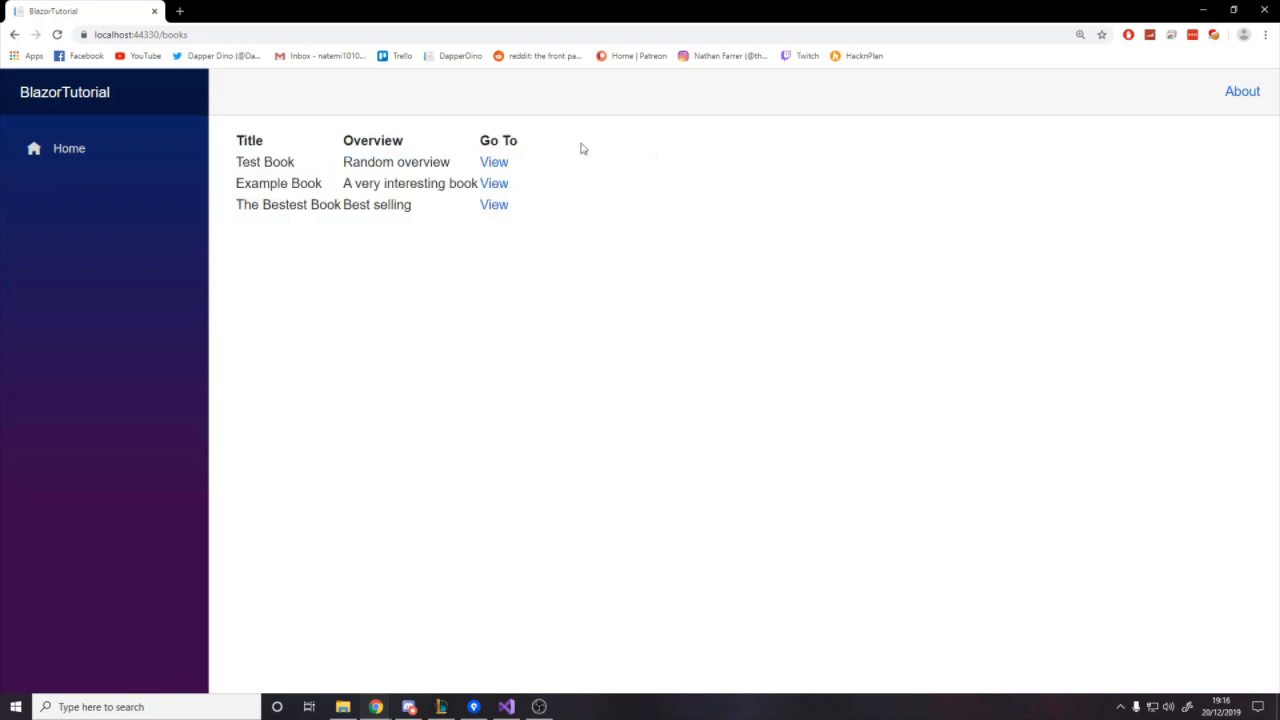
pyautogui.moveTo(236, 140); pyautogui.dragTo(524, 204)
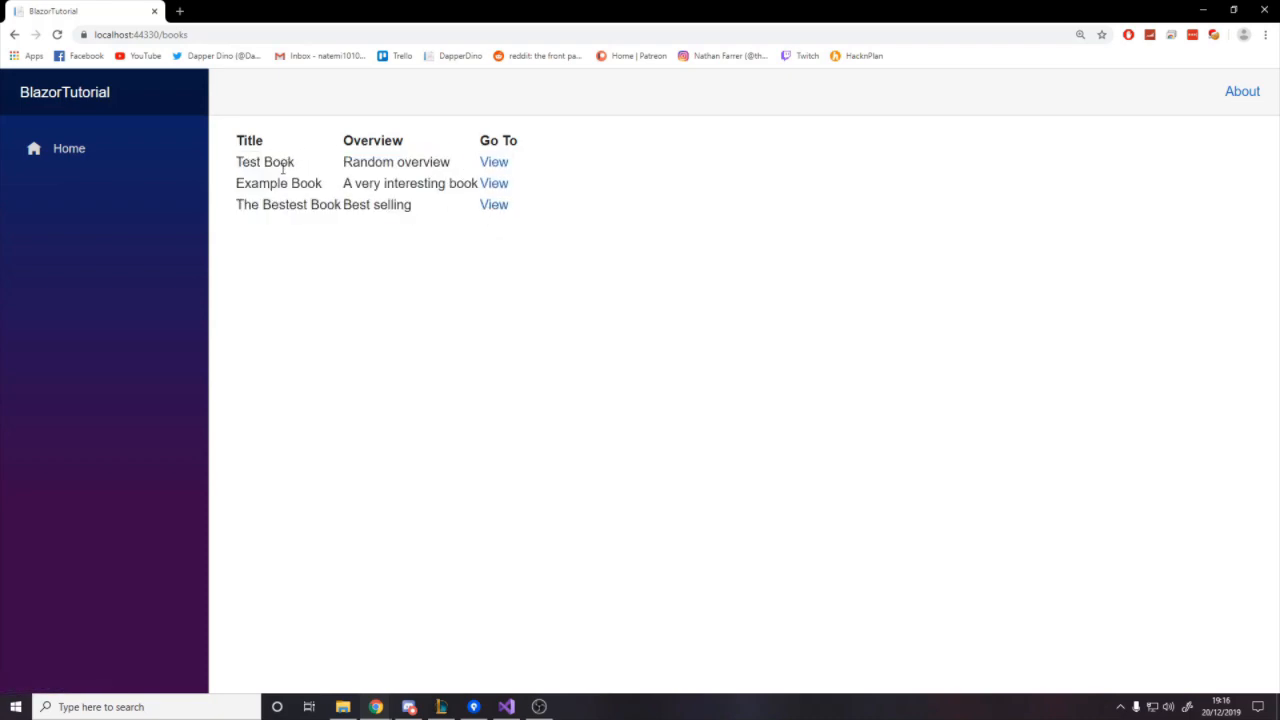
pyautogui.click(494, 184)
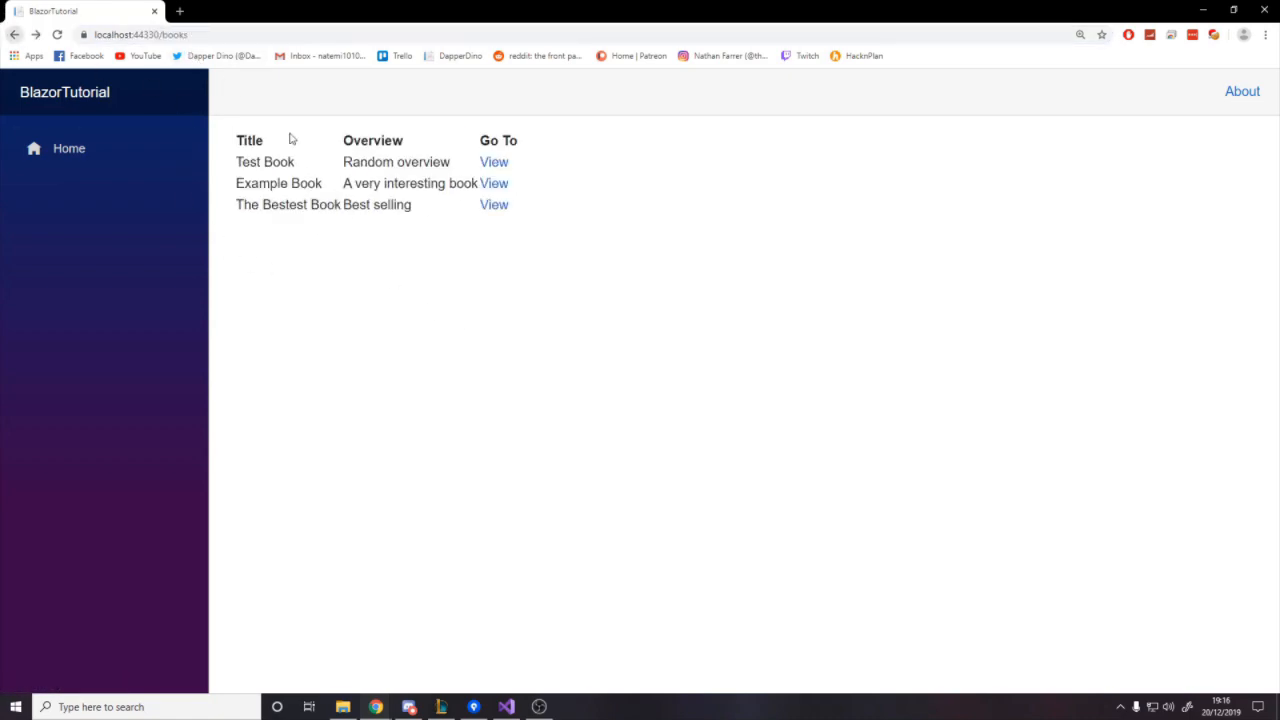
pyautogui.click(492, 204)
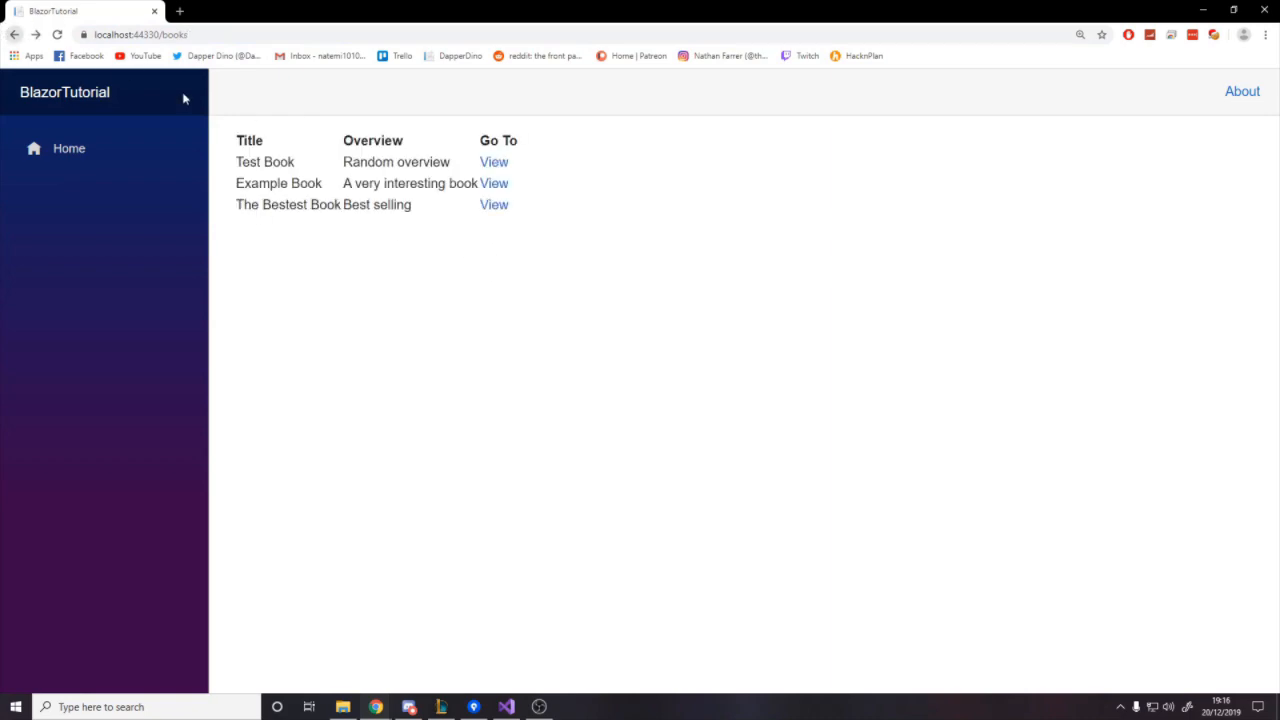
pyautogui.moveTo(482, 136)
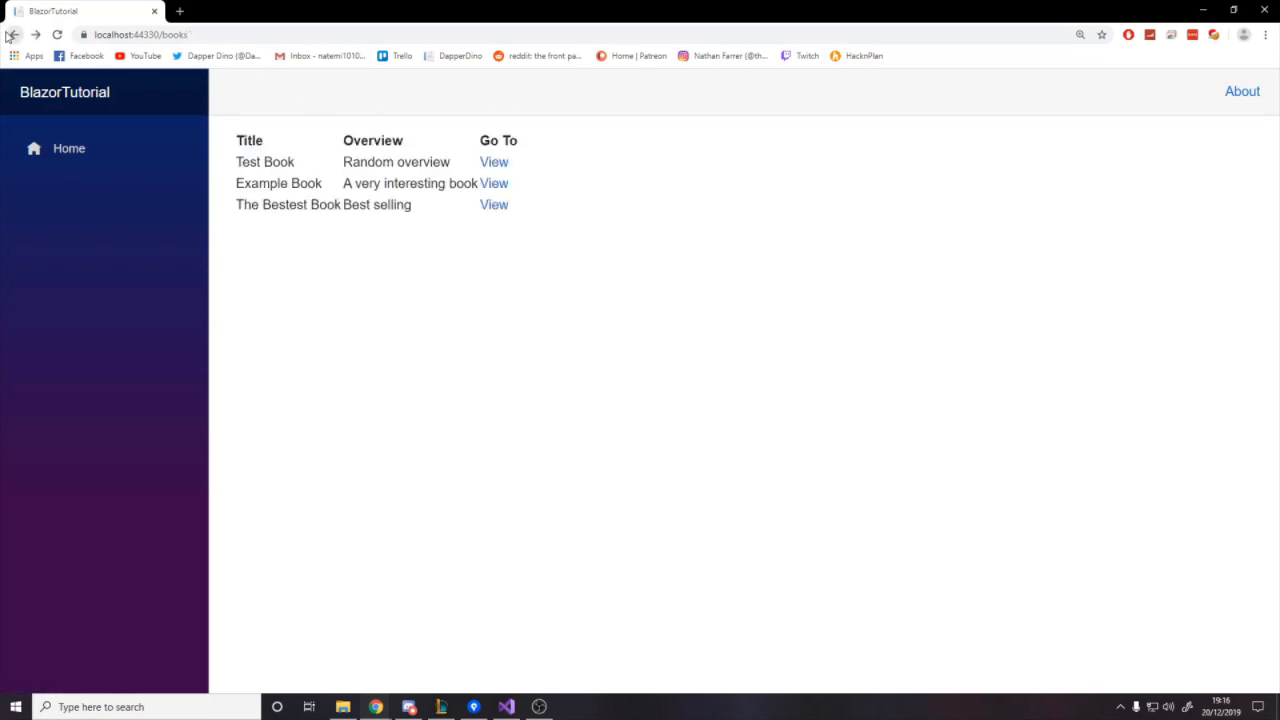
pyautogui.click(68, 148)
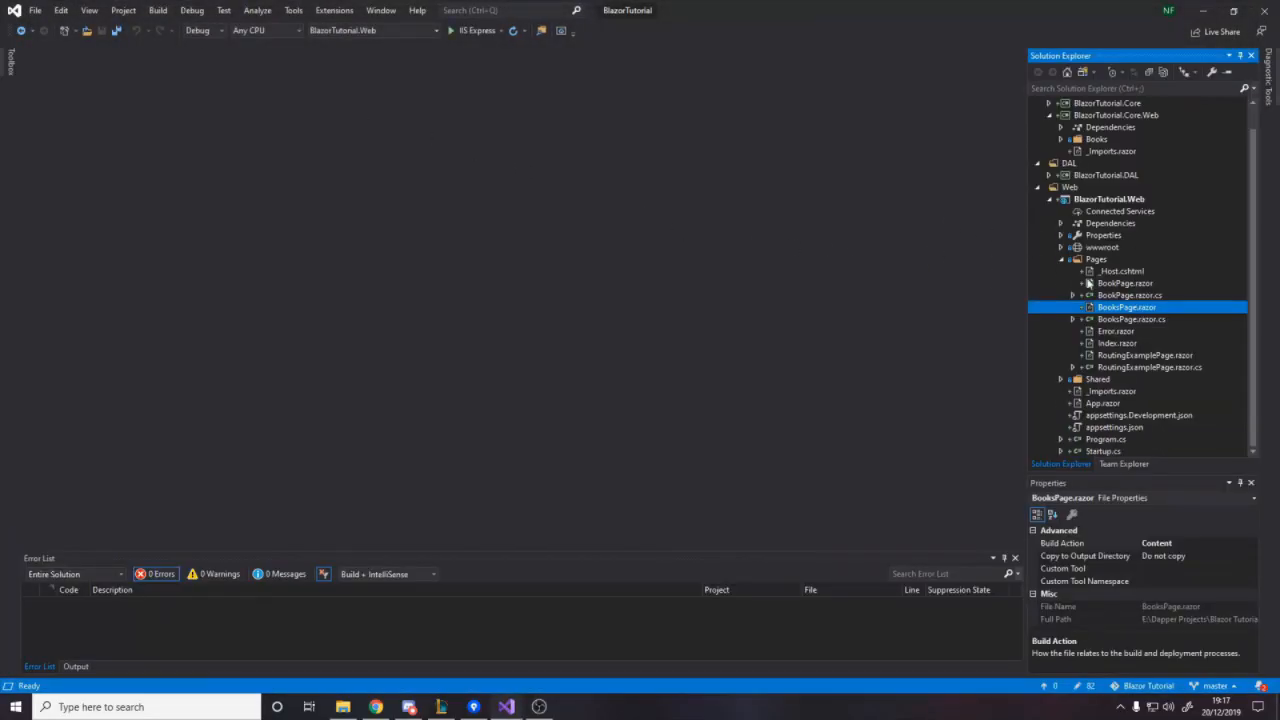
# In Shared/NavMenu.razor set the NavLink href to "/books" and its label to Books.
pyautogui.click(1072, 380)
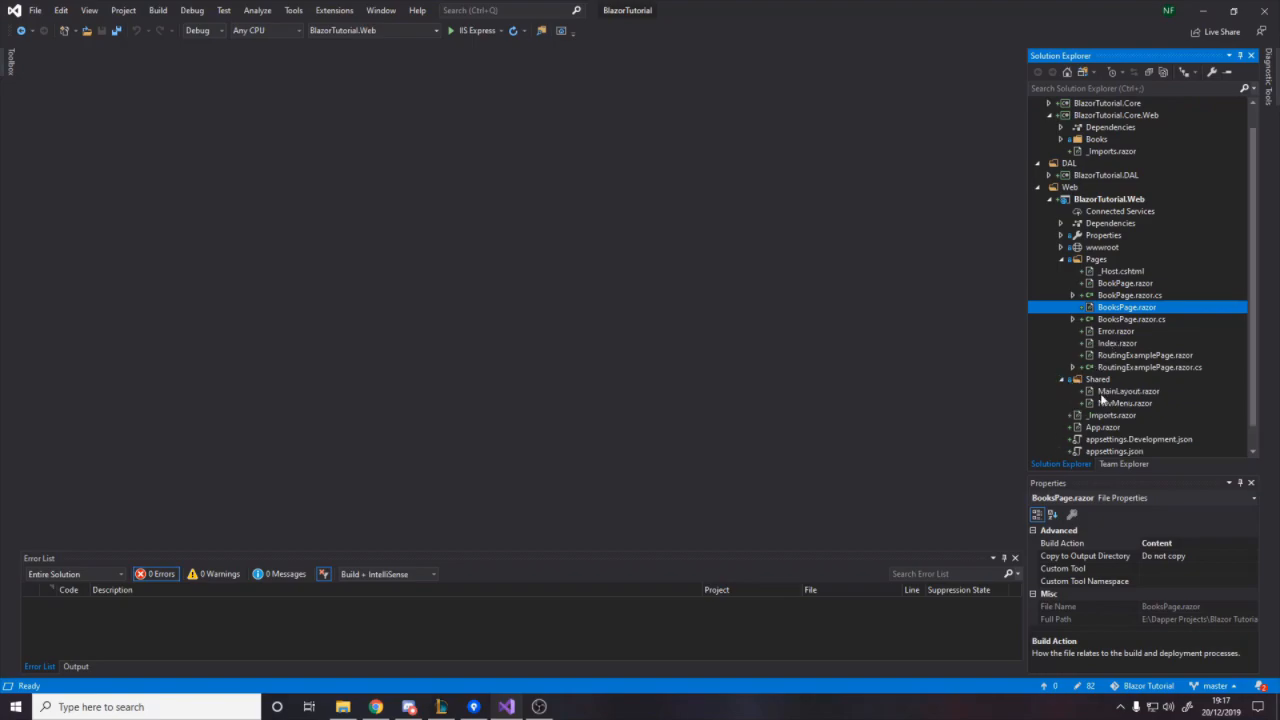
pyautogui.doubleClick(1124, 404)
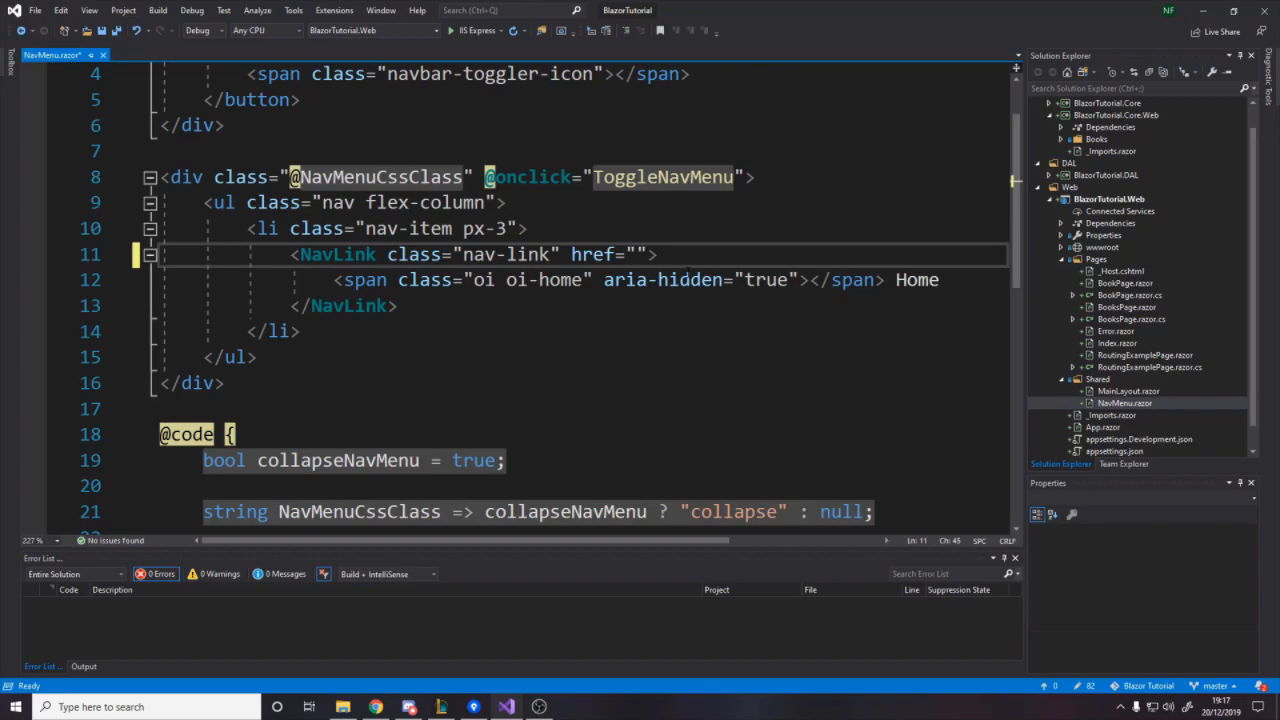
pyautogui.write('/books')
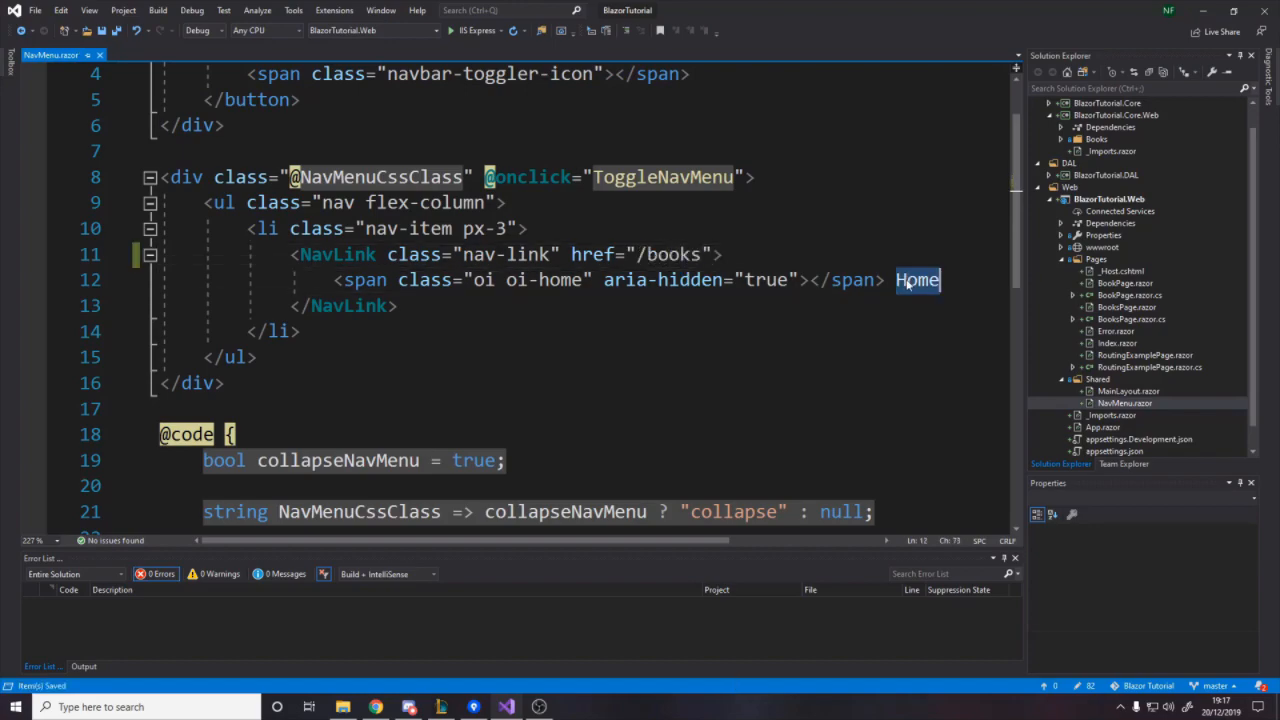
pyautogui.write('Books')
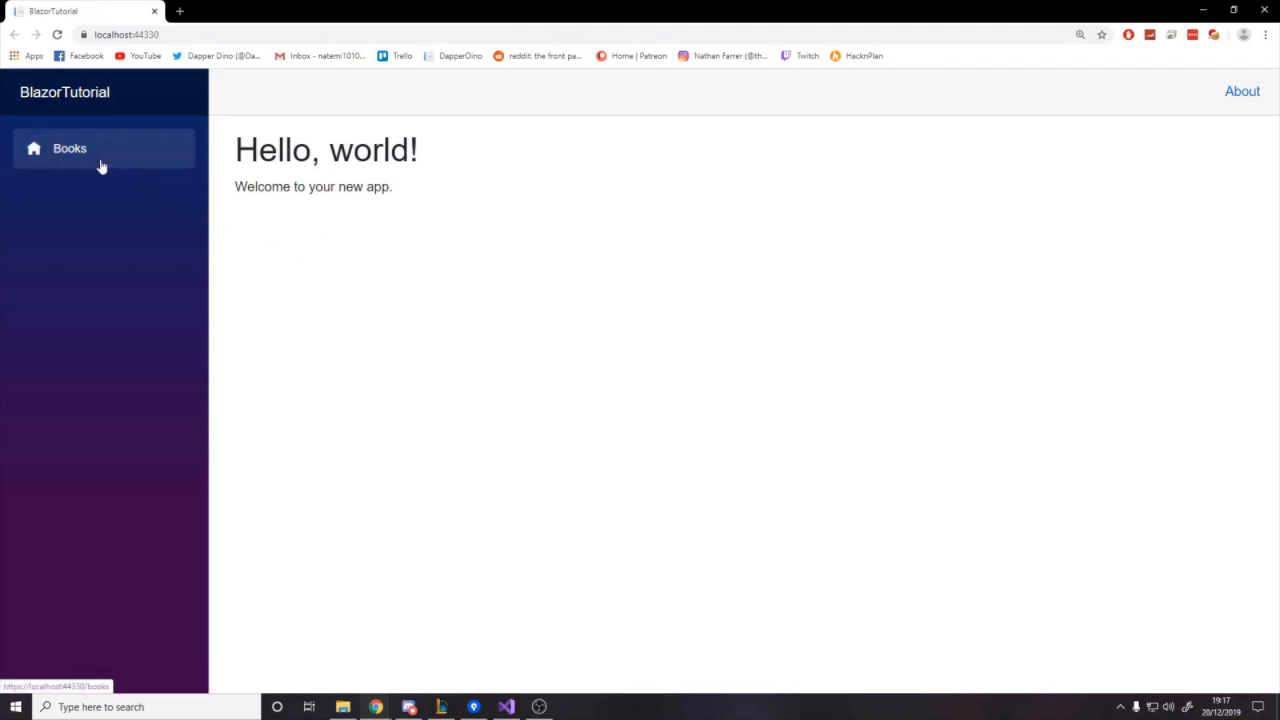
# Follow the Books nav link to the table, view a book's details, and return via Books.
pyautogui.click(68, 148)
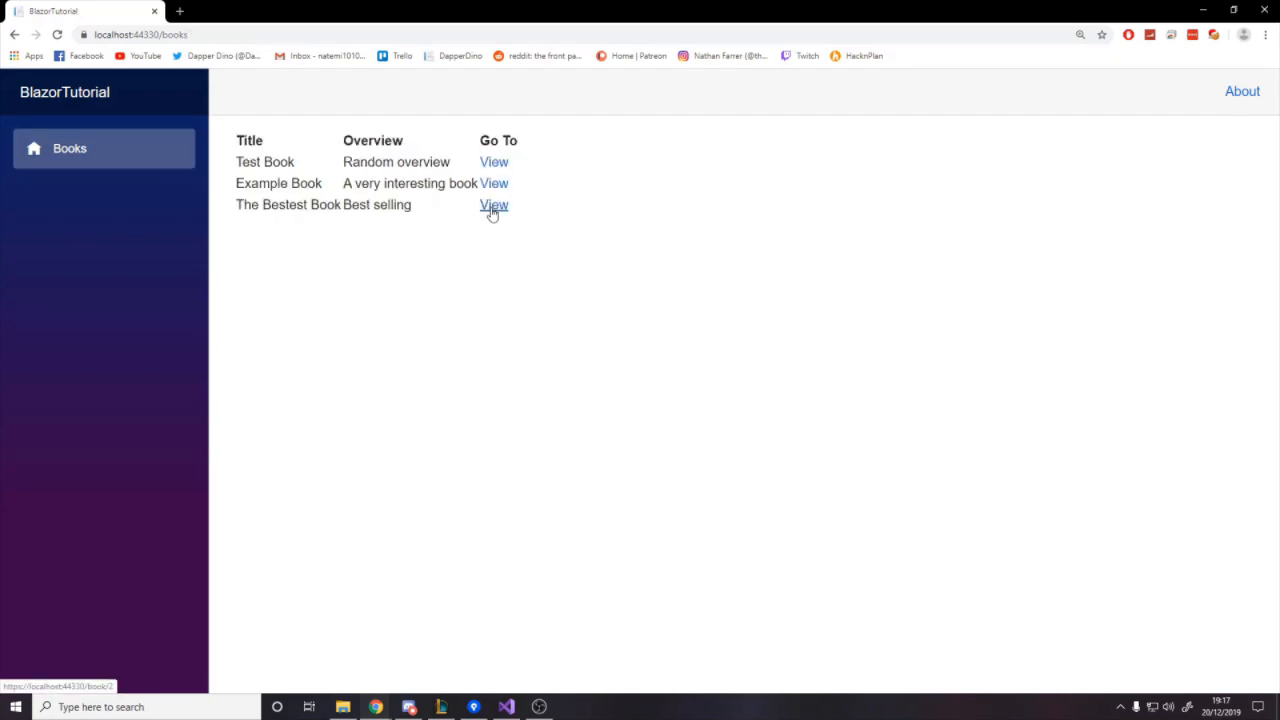
pyautogui.click(494, 184)
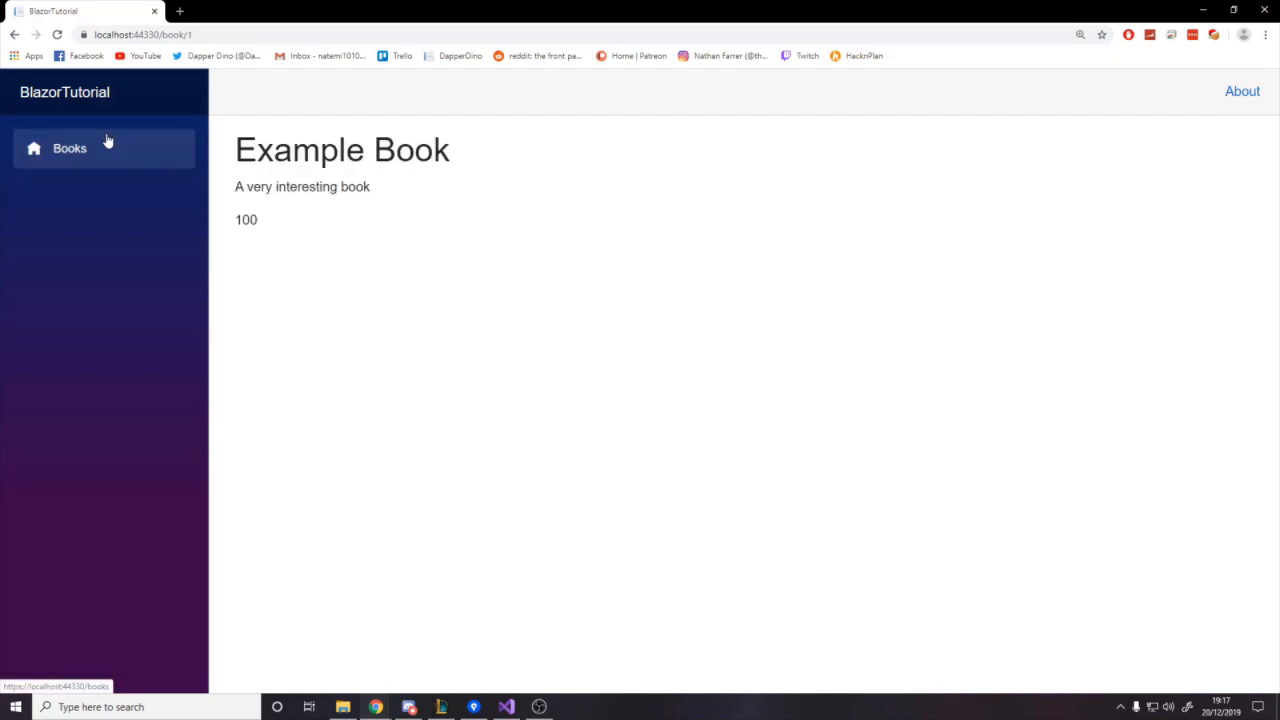
pyautogui.click(68, 148)
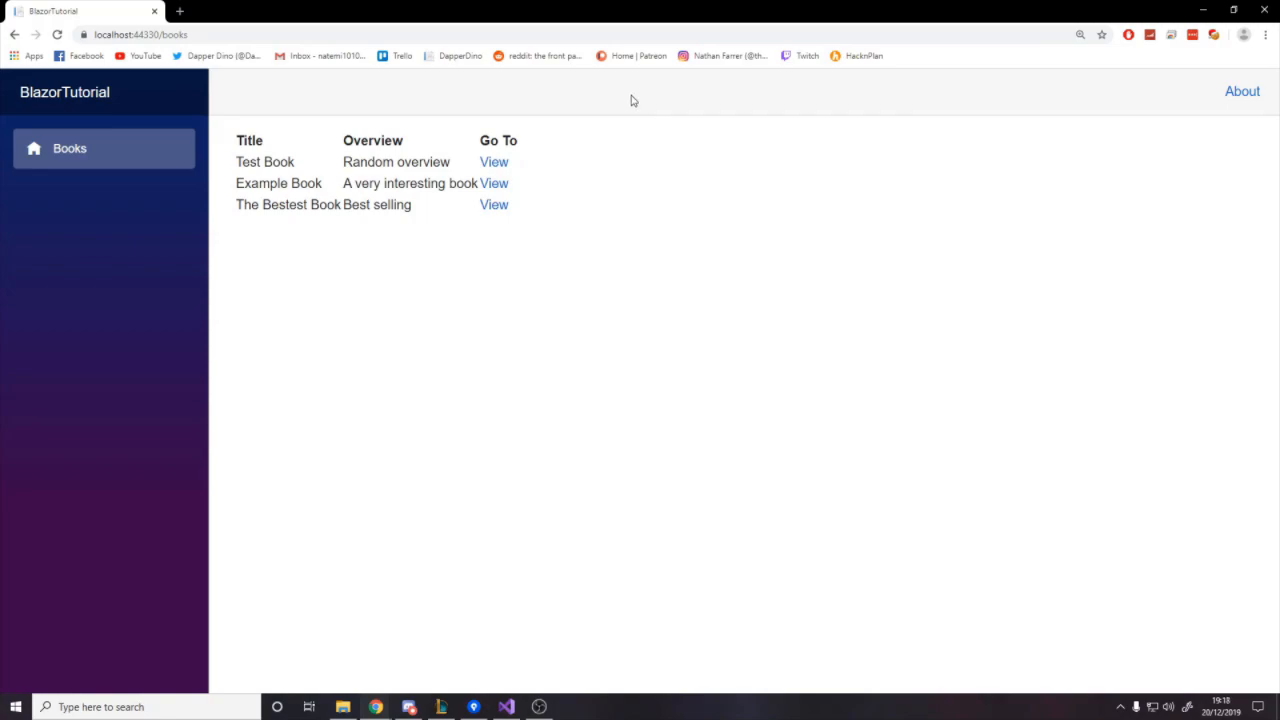
pyautogui.moveTo(576, 72)
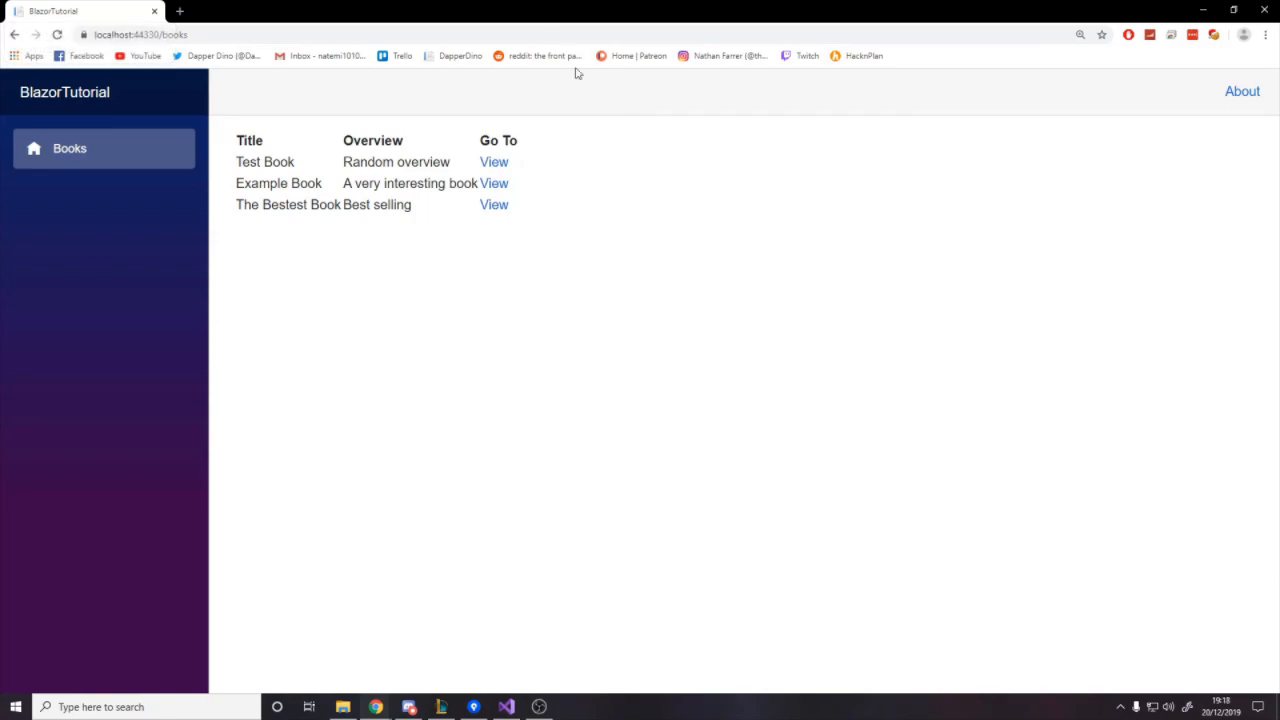